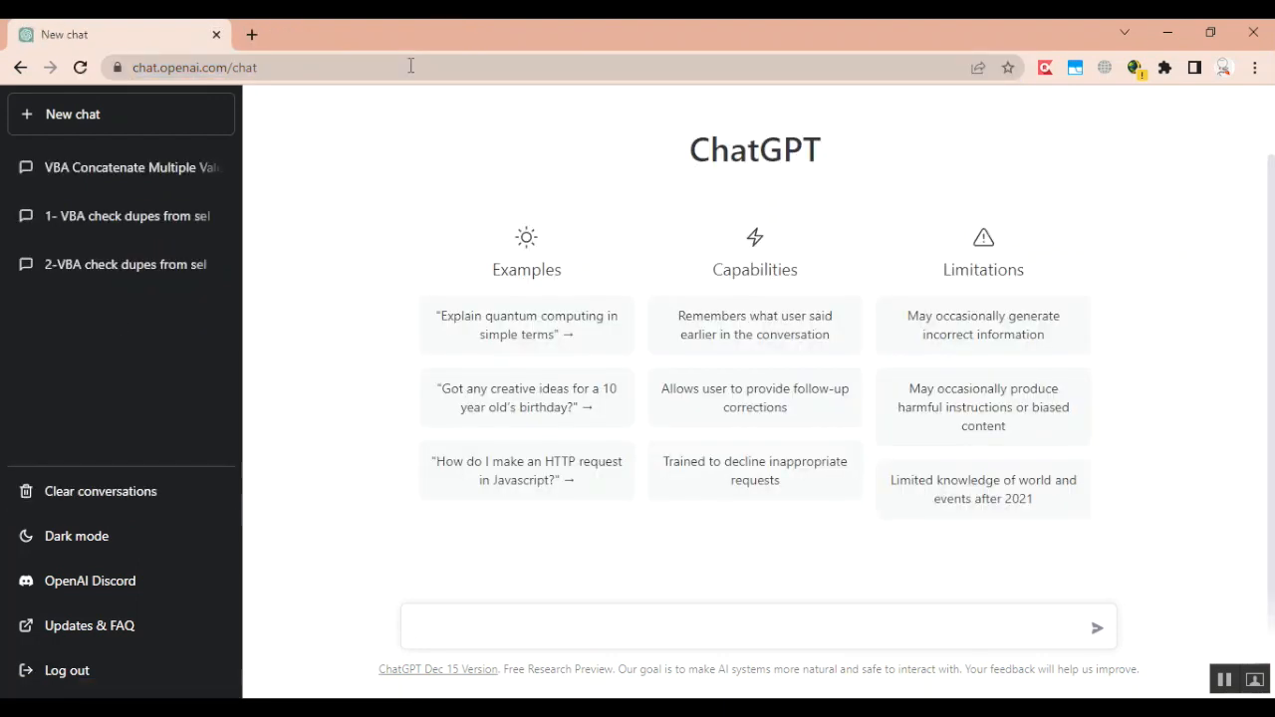
mouse_move(397, 322)
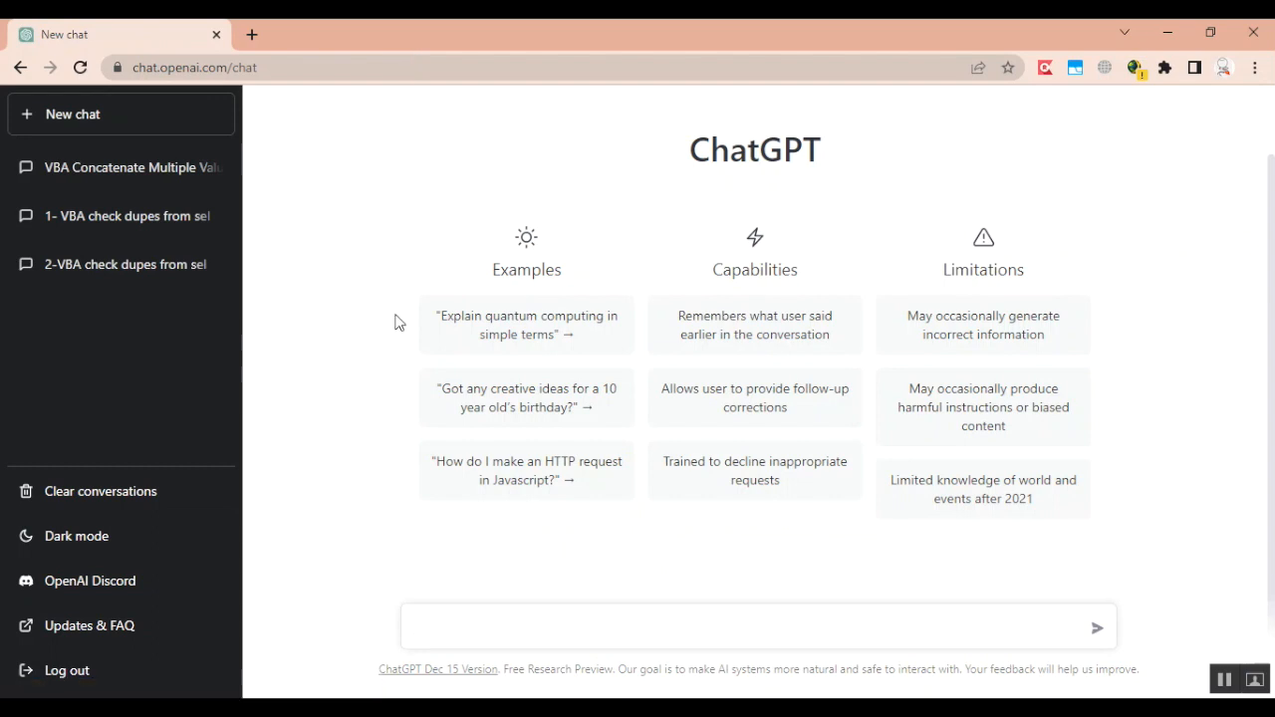
- Send the example prompt asking for creative birthday ideas for a 10 year old
left_click(757, 626)
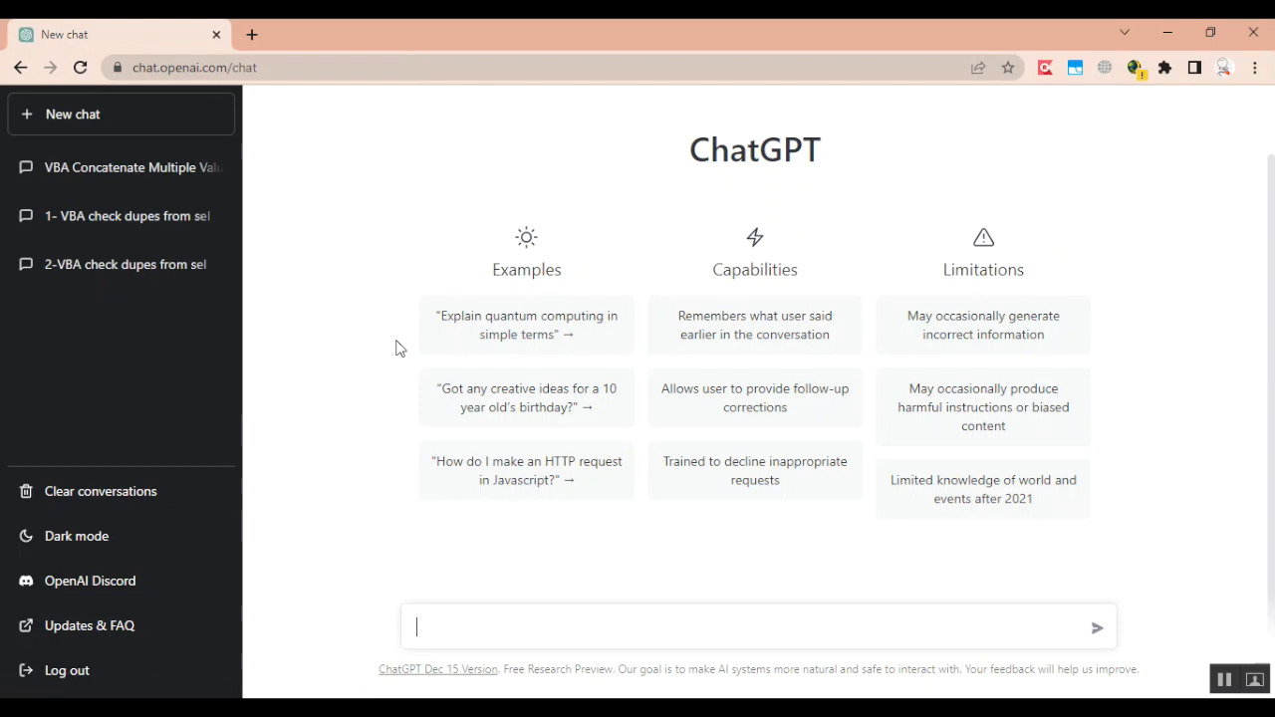
mouse_move(409, 349)
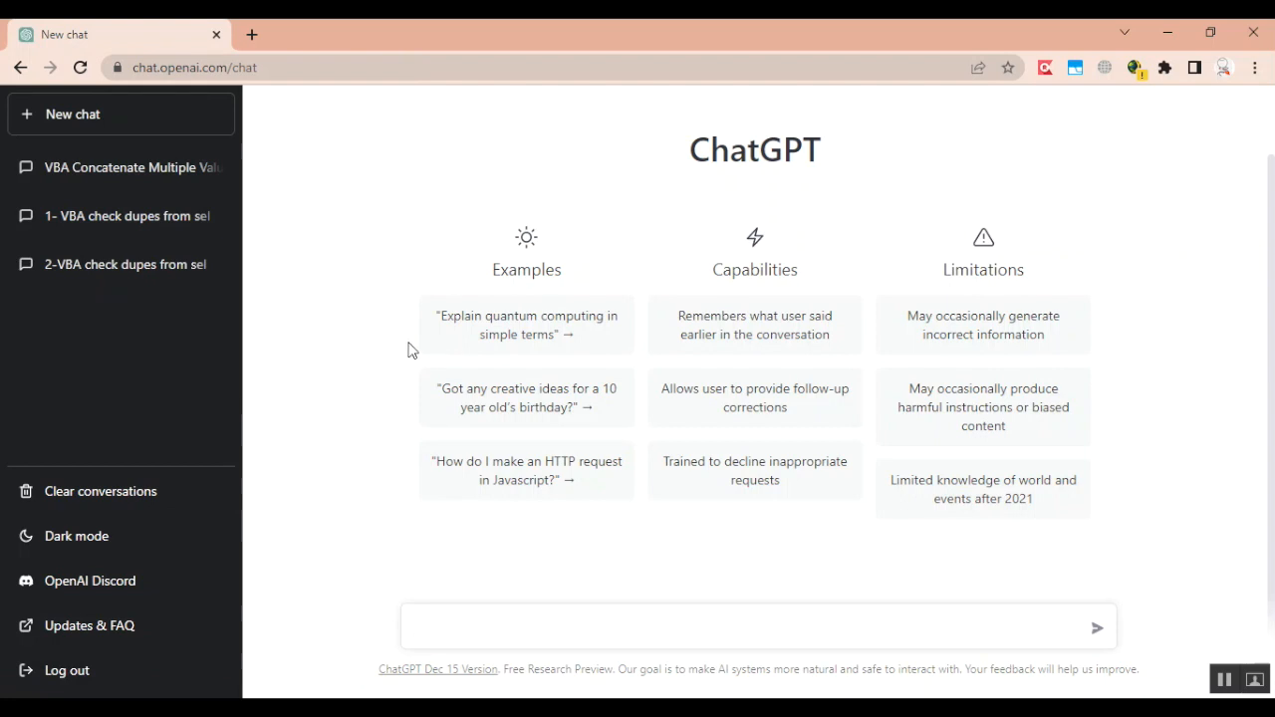
left_click(570, 627)
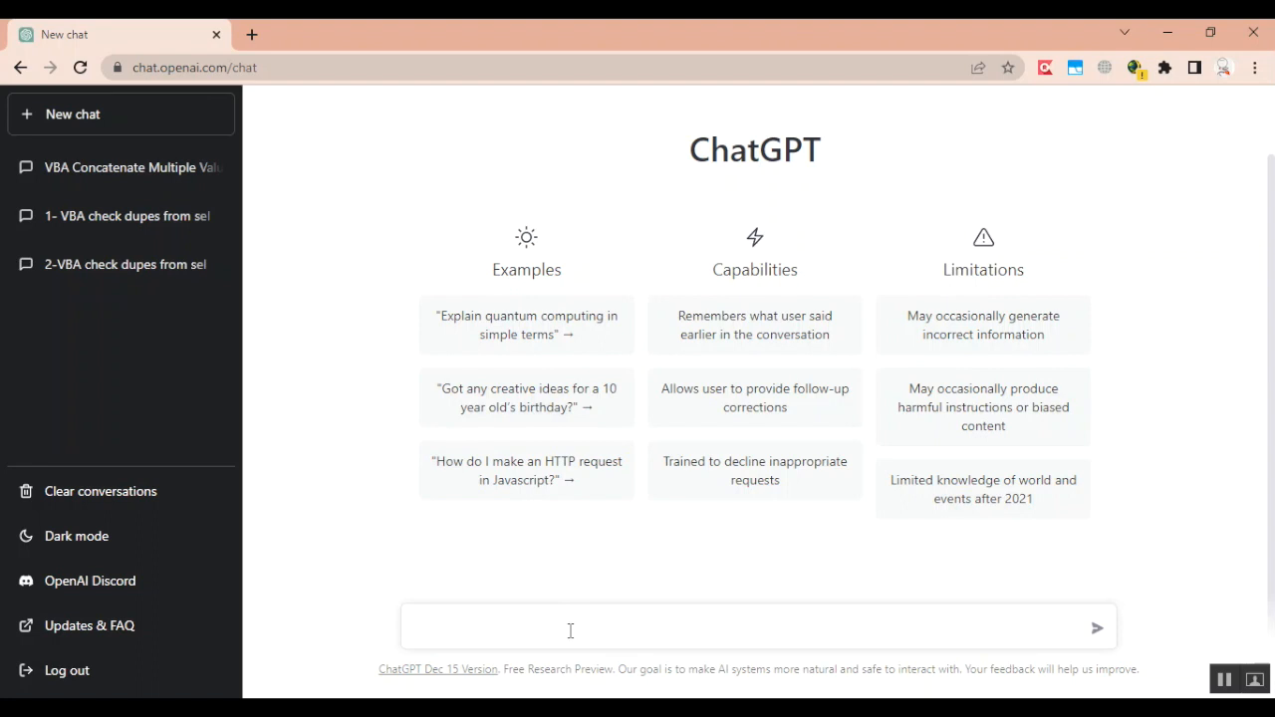
left_click(570, 628)
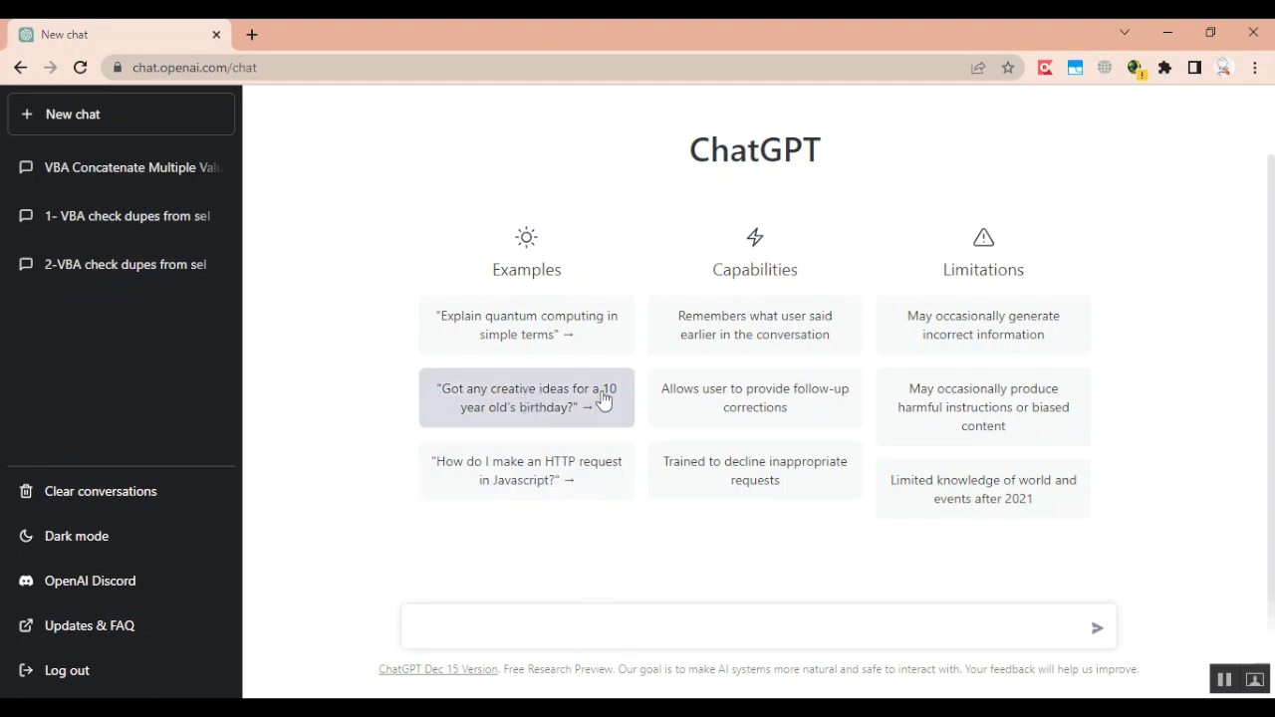
left_click(526, 398)
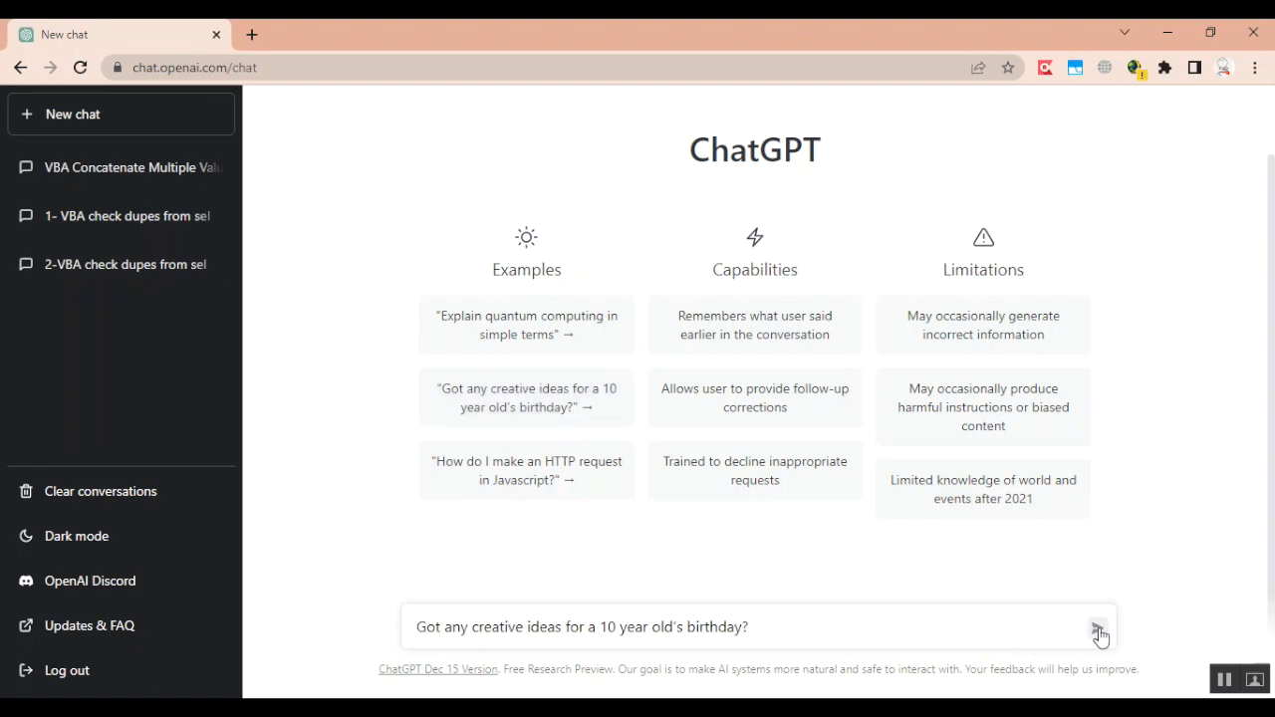
left_click(1099, 633)
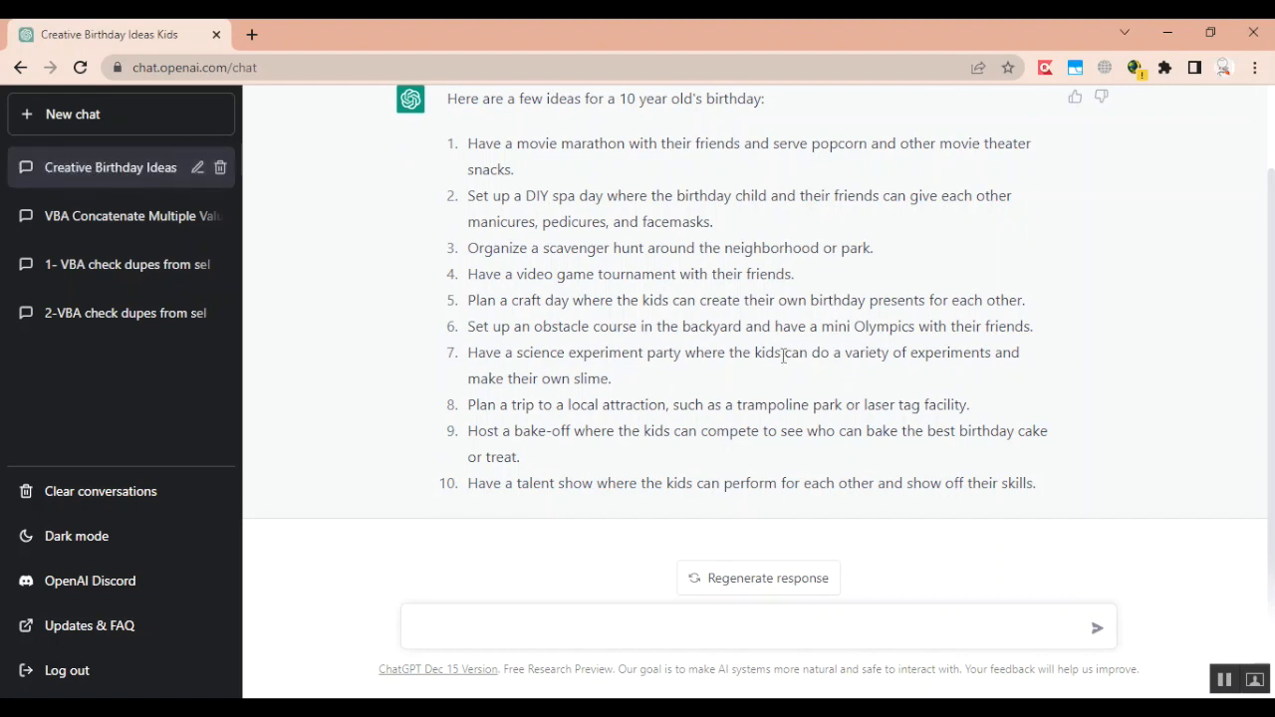
mouse_move(609, 347)
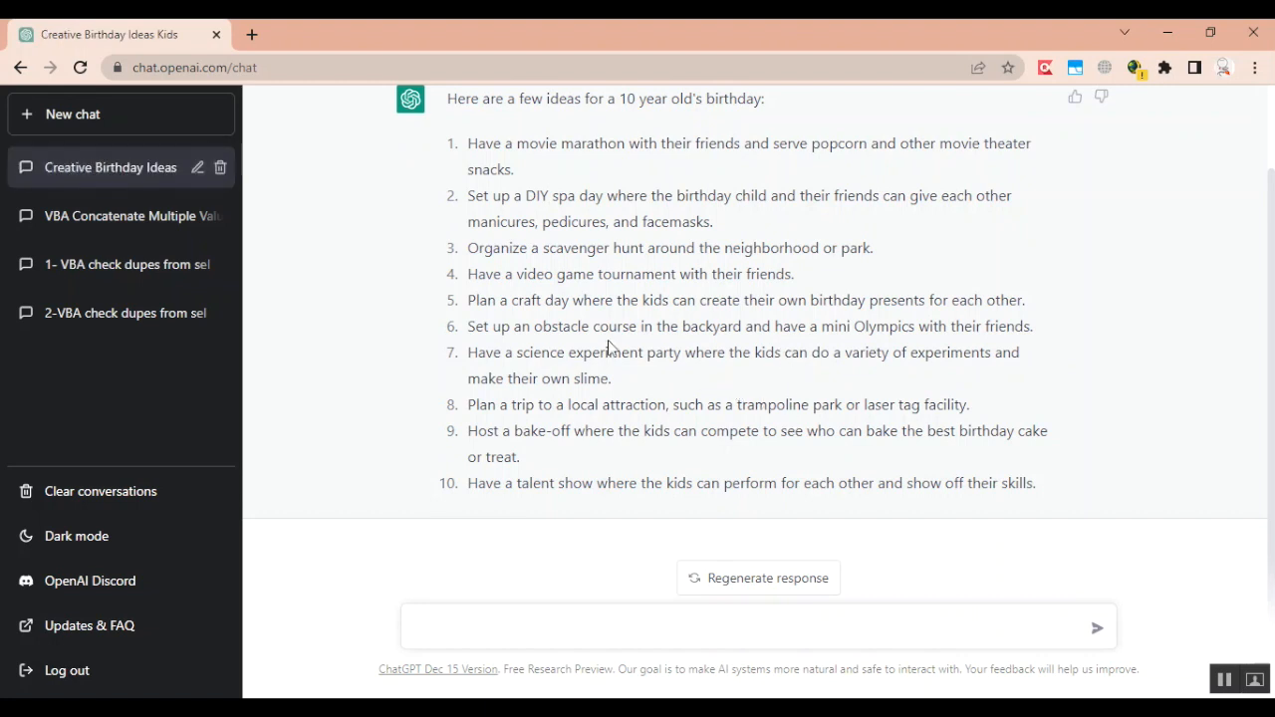
mouse_move(182, 210)
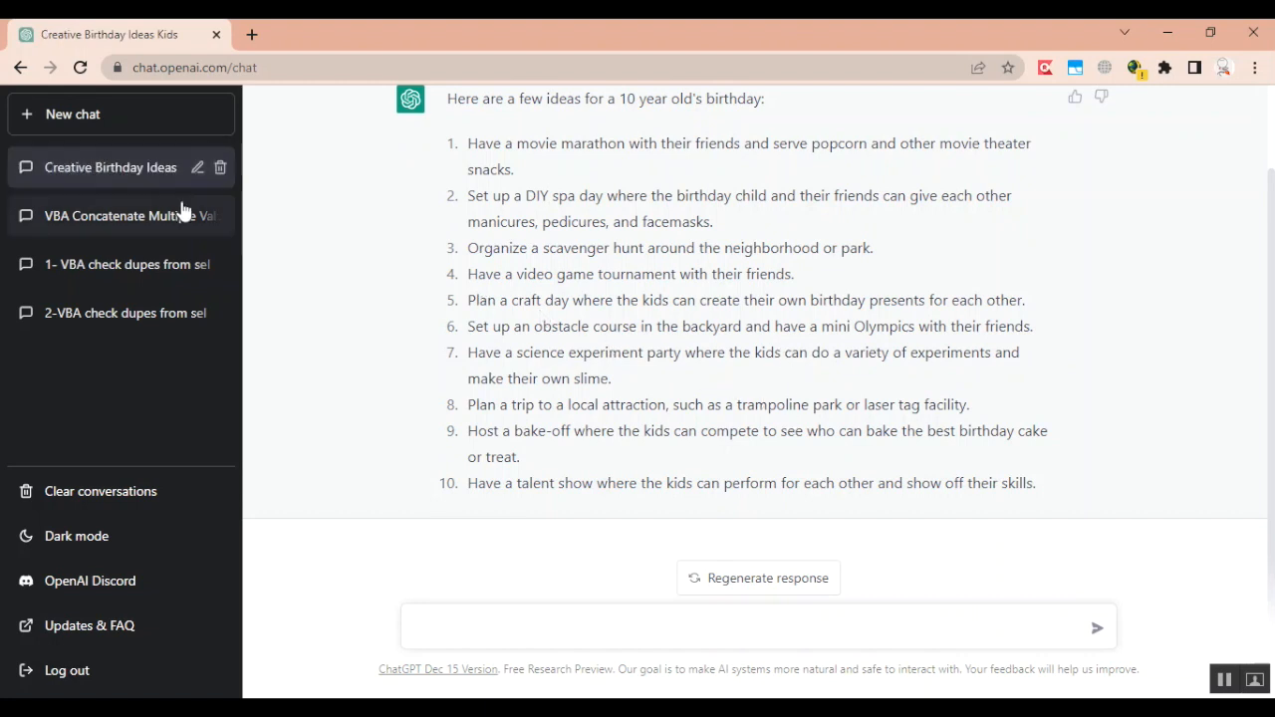
mouse_move(289, 302)
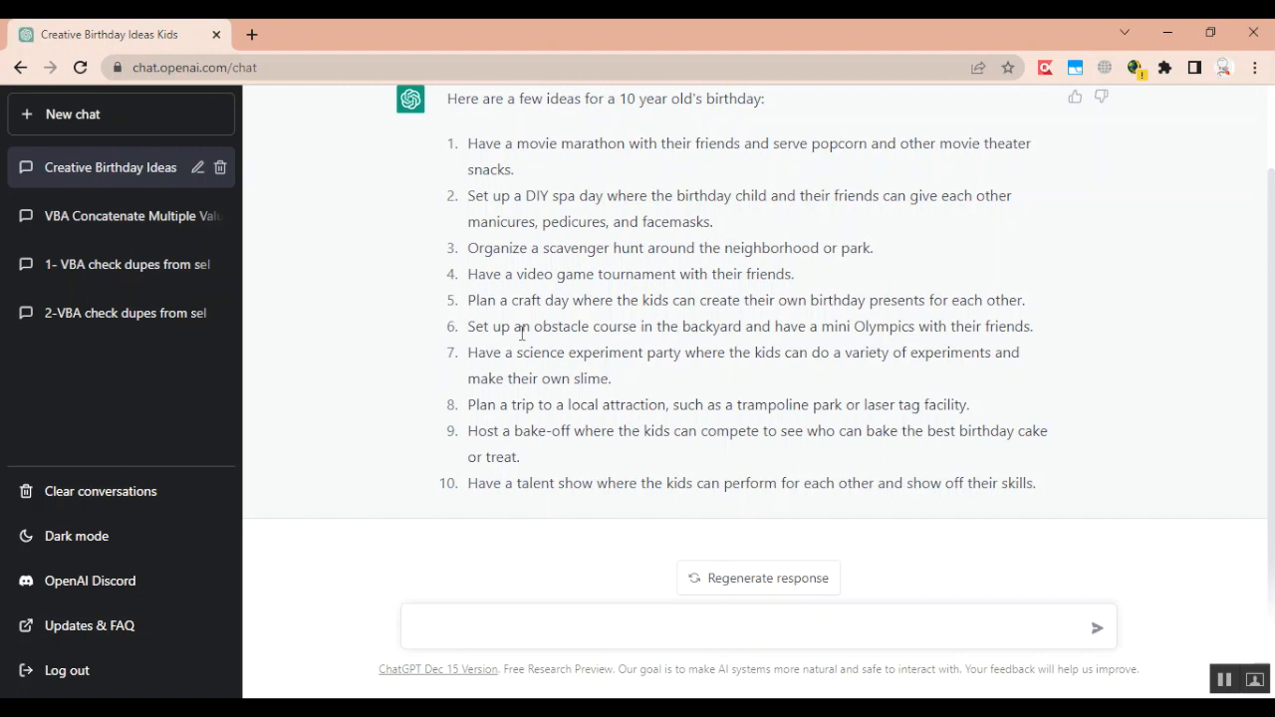
mouse_move(135, 264)
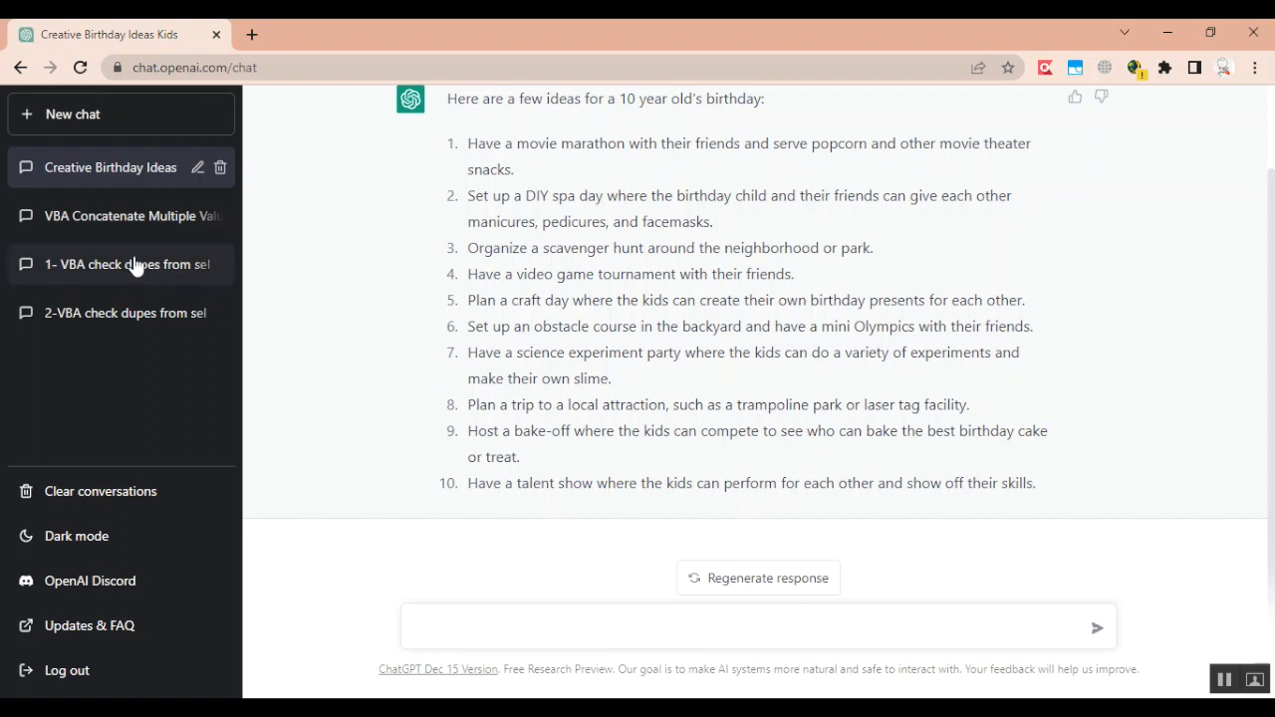
- Reopen the '1- VBA check dupes from sel' chat and scroll through the HasDuplicates code
left_click(128, 264)
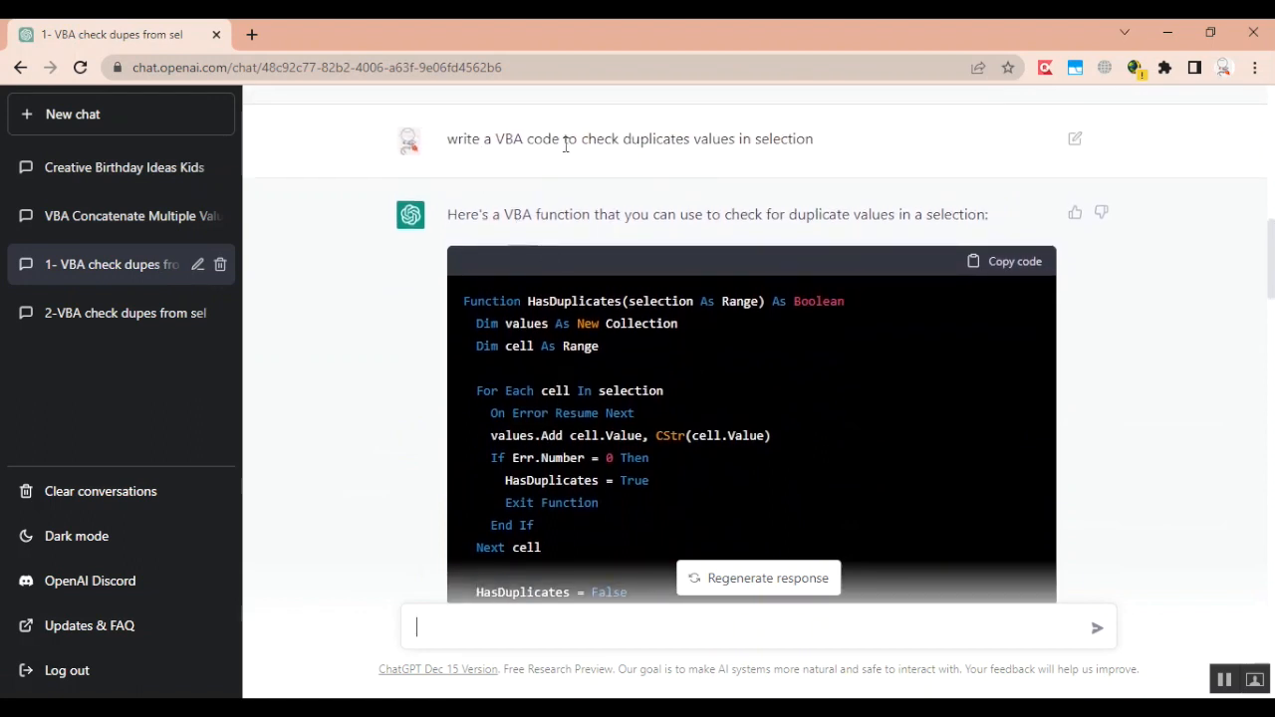
mouse_move(446, 295)
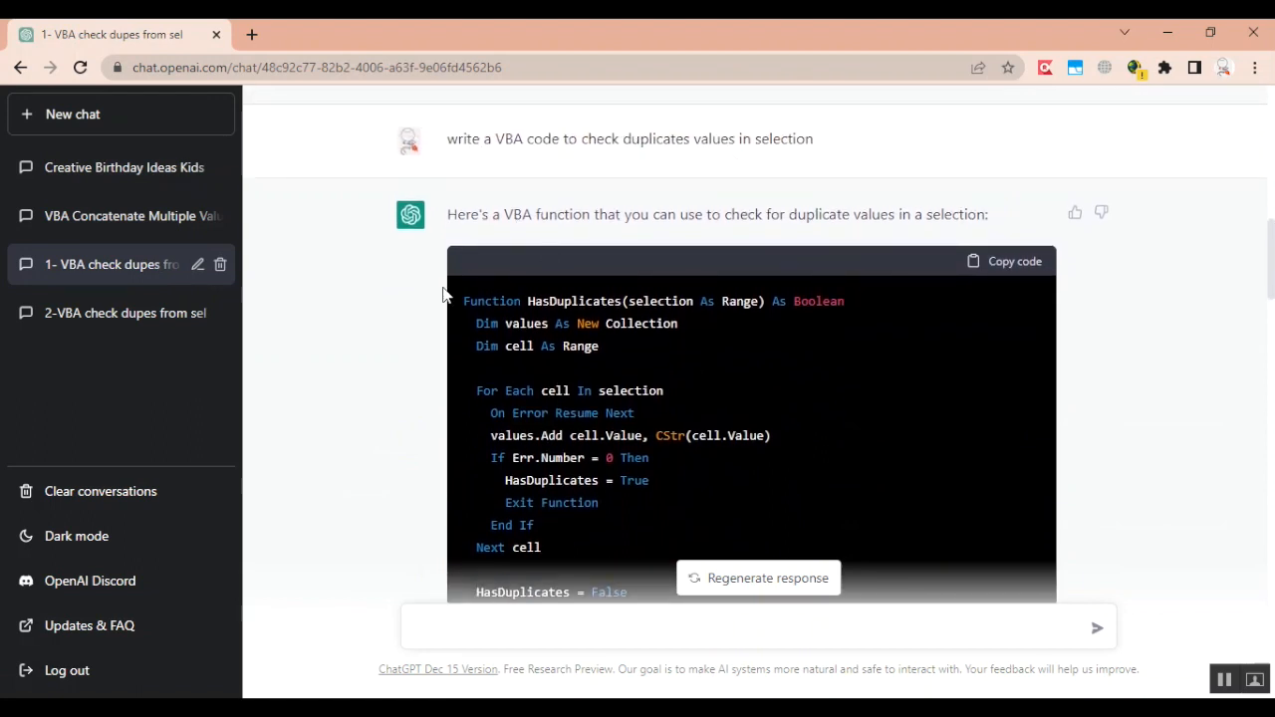
mouse_move(707, 397)
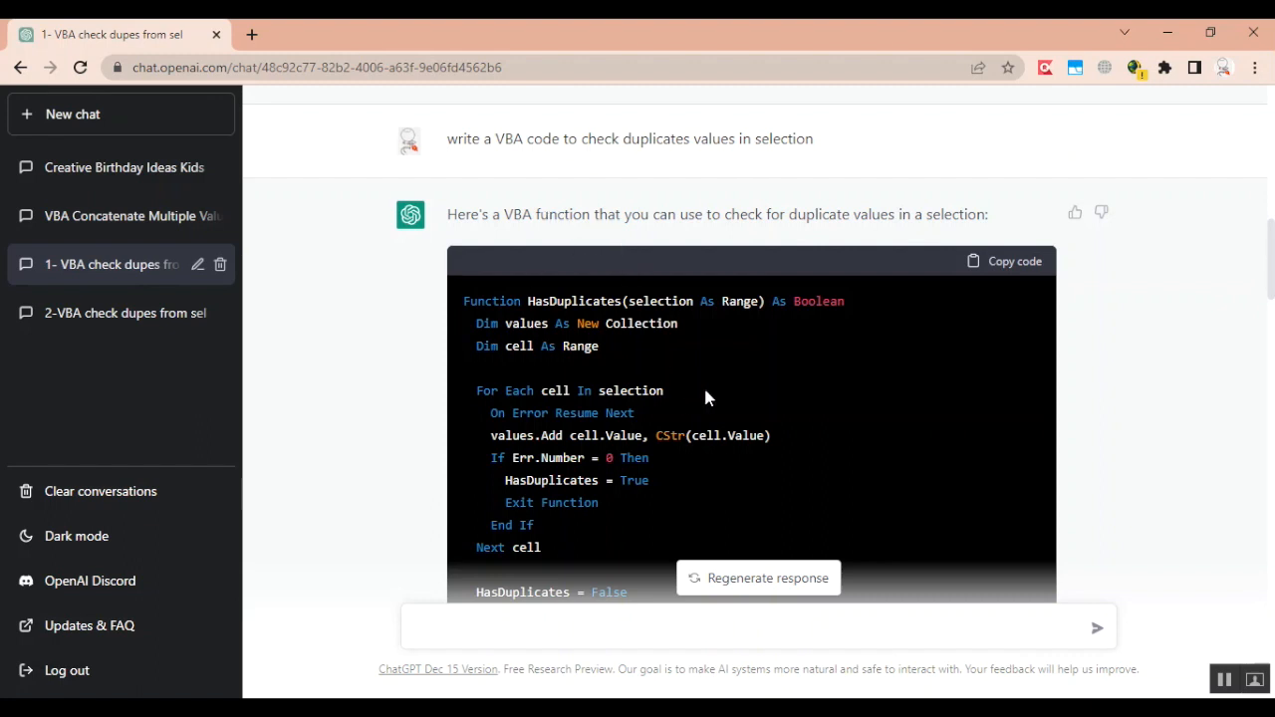
scroll("down", 3)
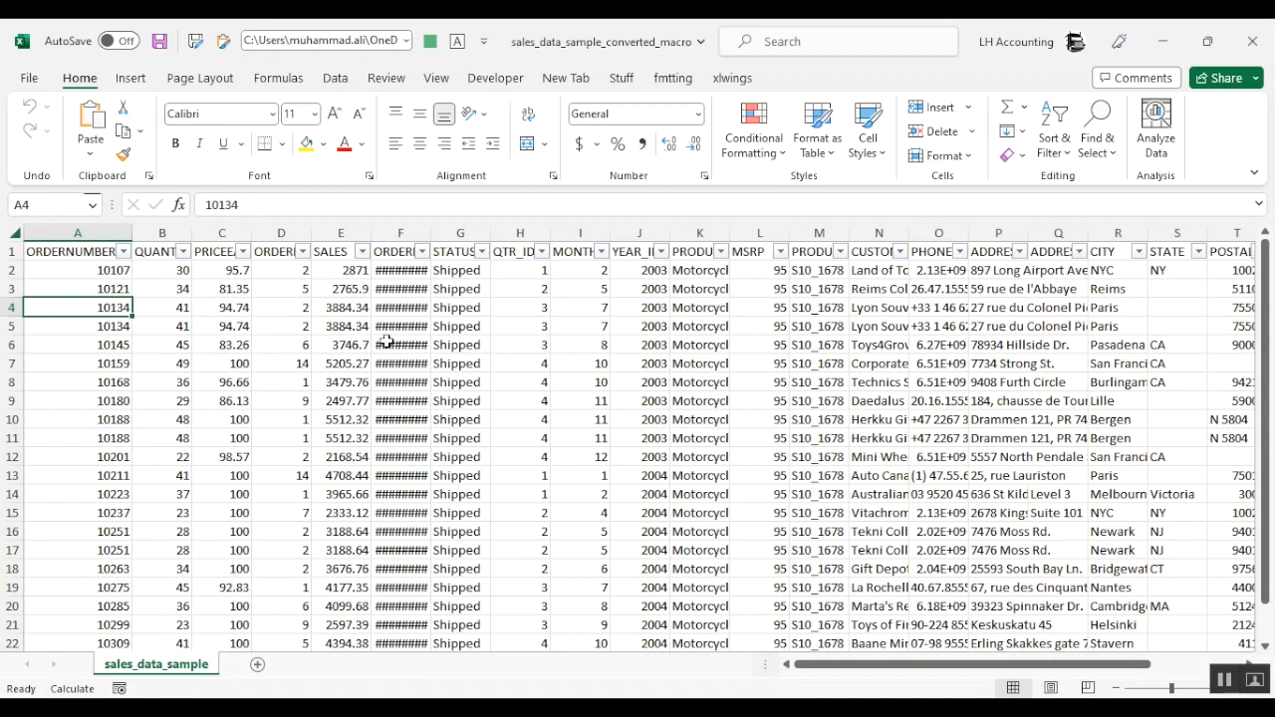
mouse_move(278, 365)
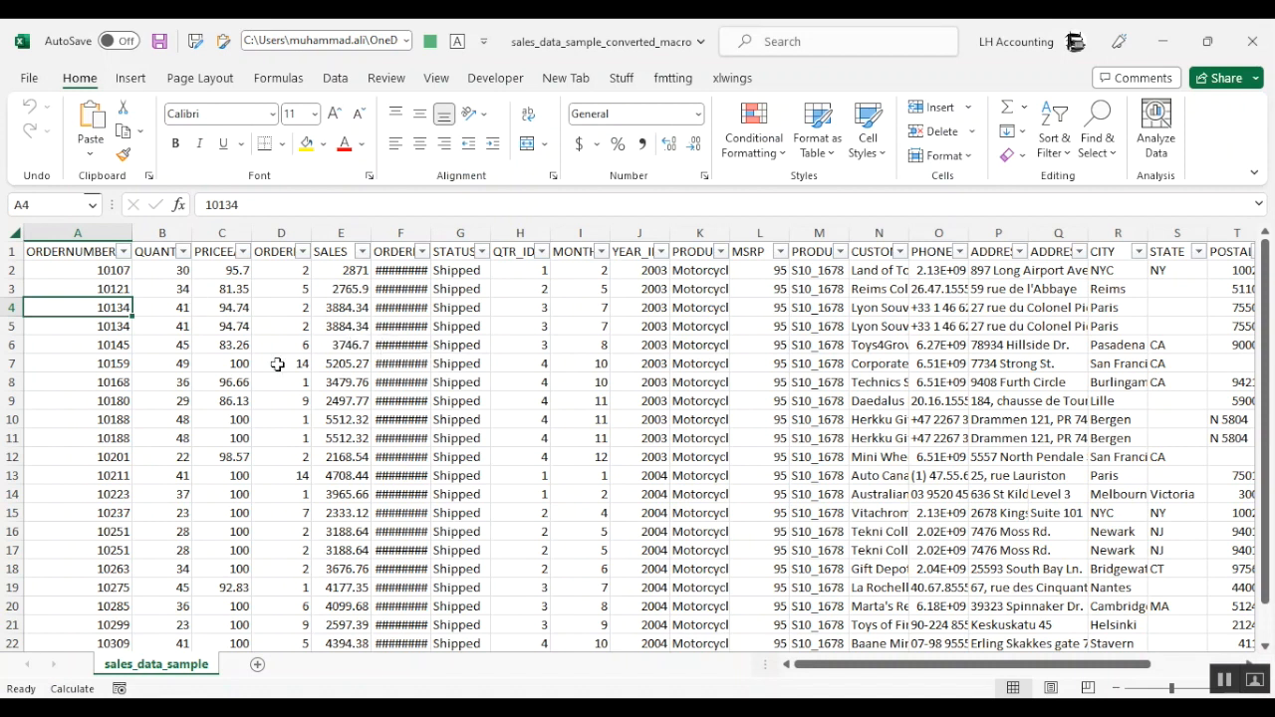
- Inspect the repeated order rows 10134 and 10188 in the sales_data_sample sheet
left_click(161, 307)
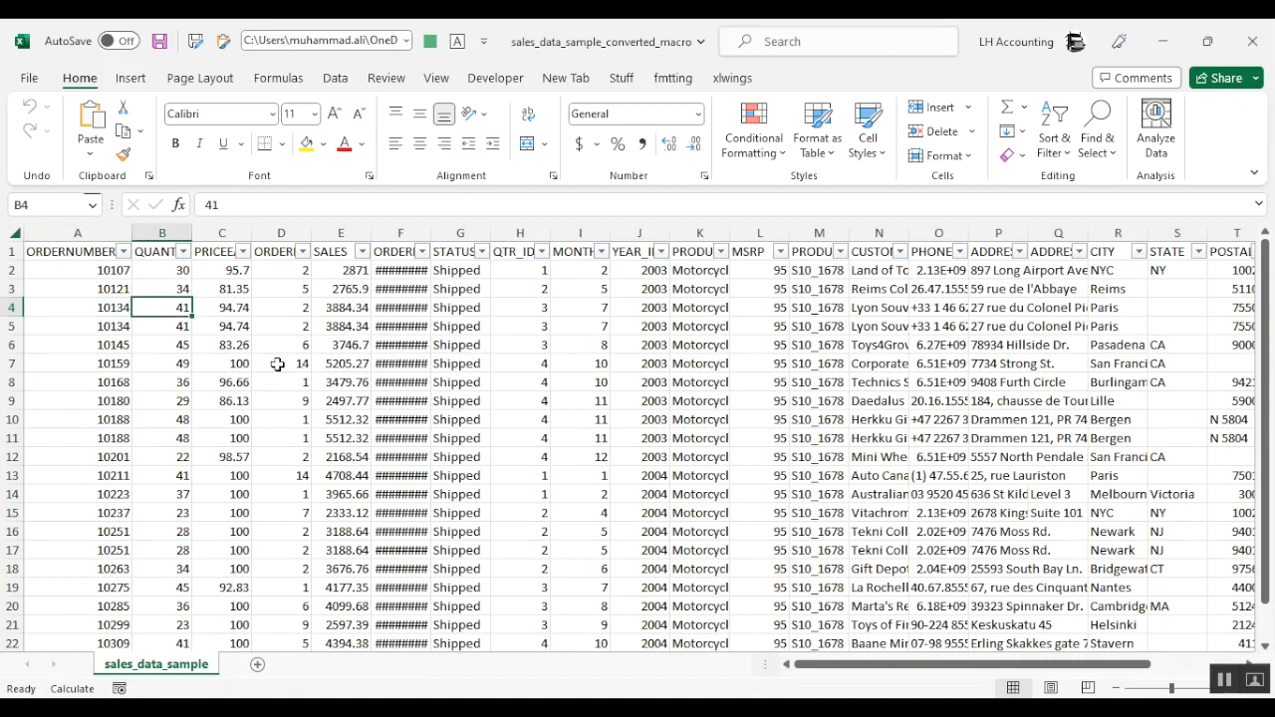
mouse_move(118, 336)
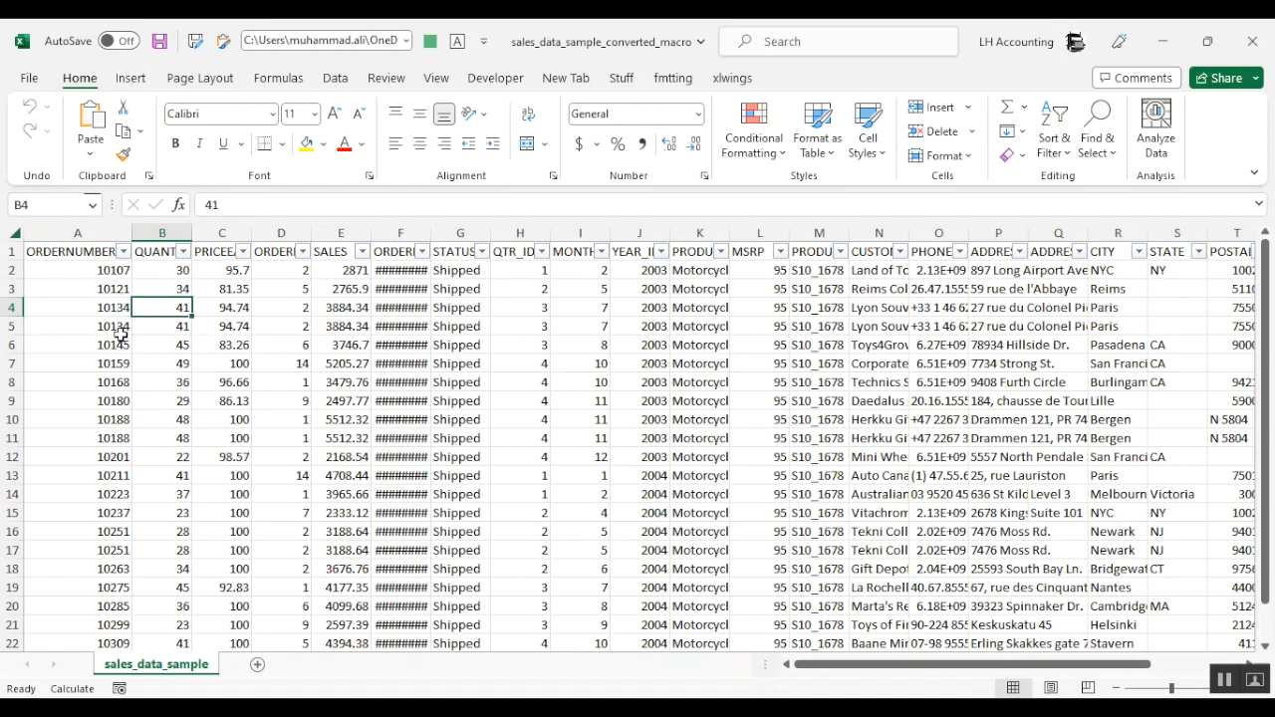
left_click(435, 77)
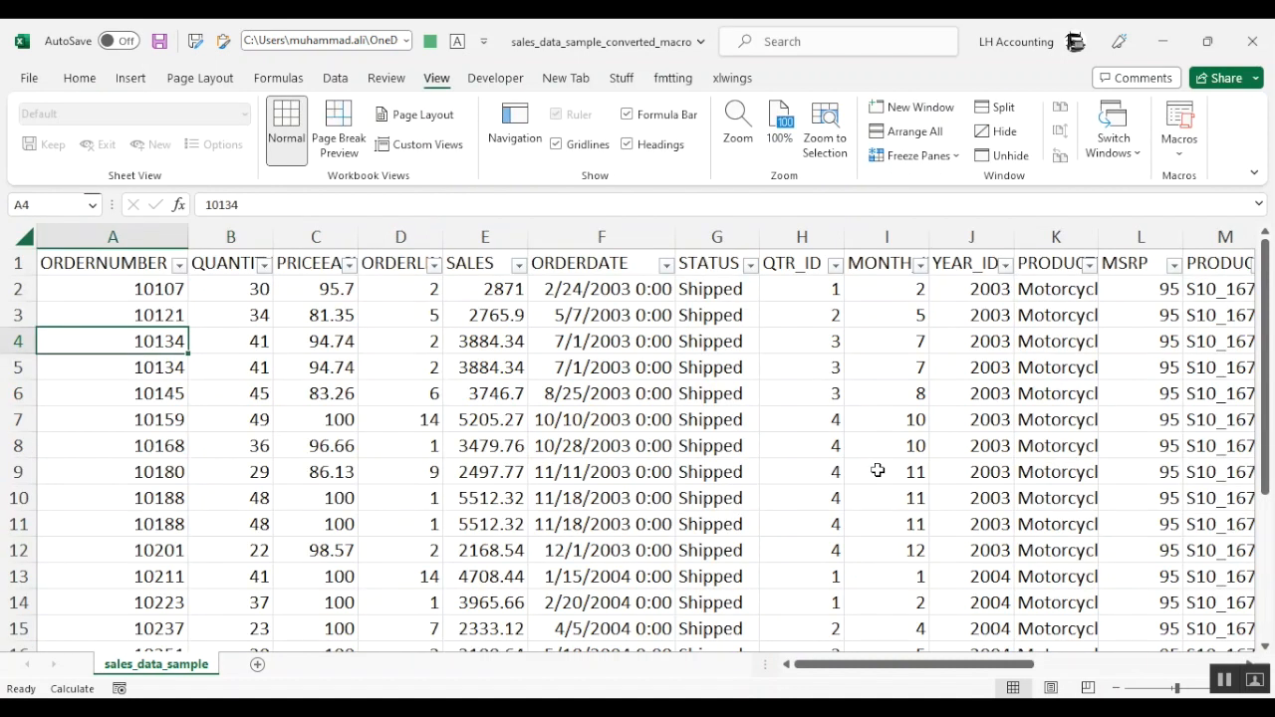
mouse_move(660, 399)
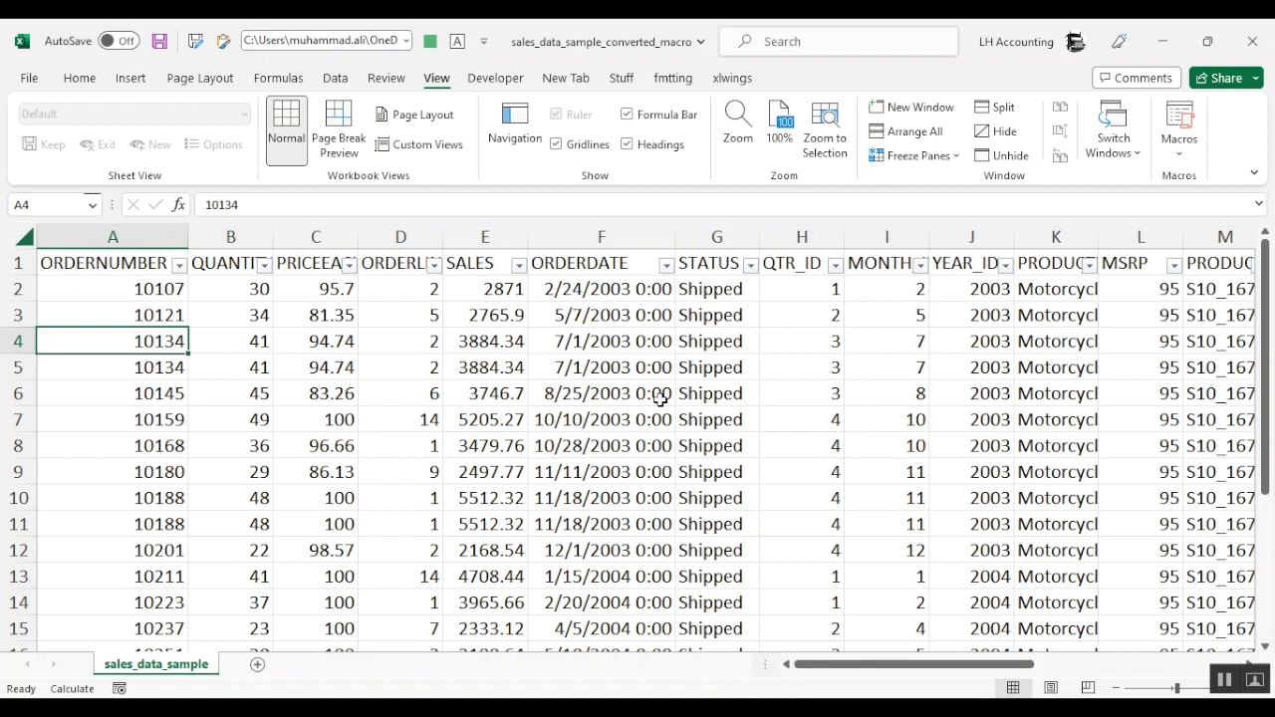
left_click(112, 497)
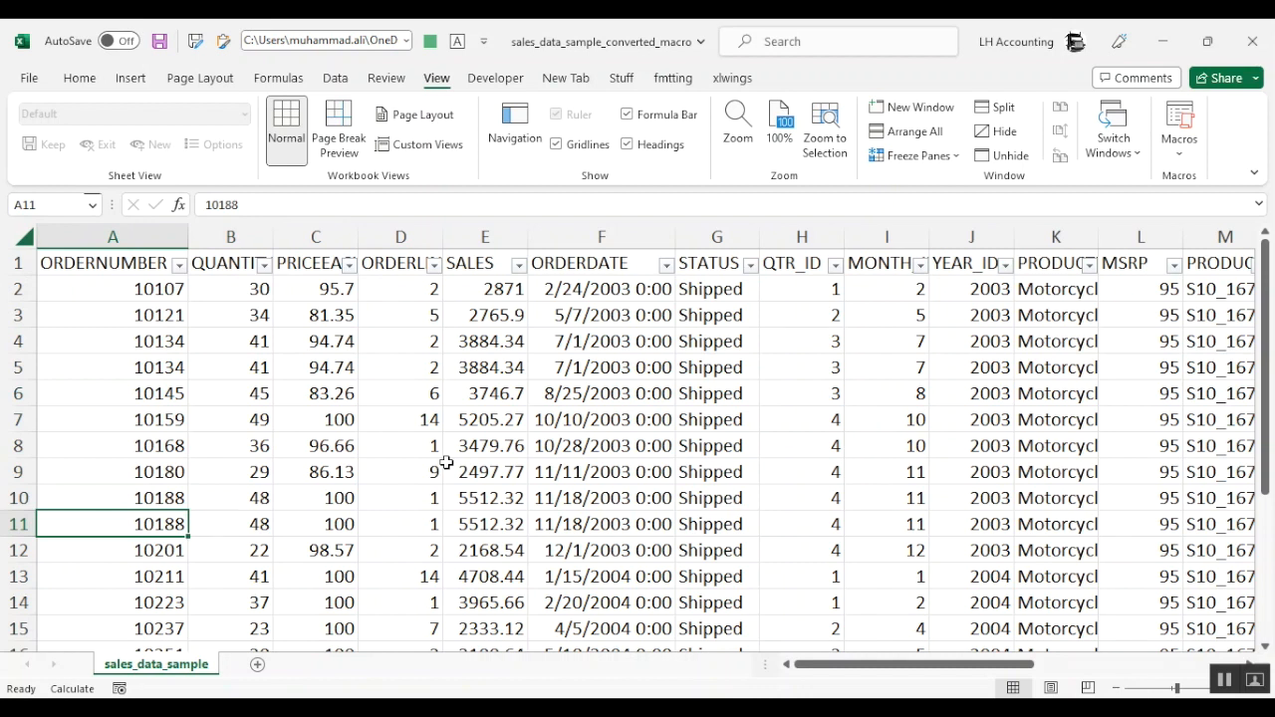
mouse_move(526, 477)
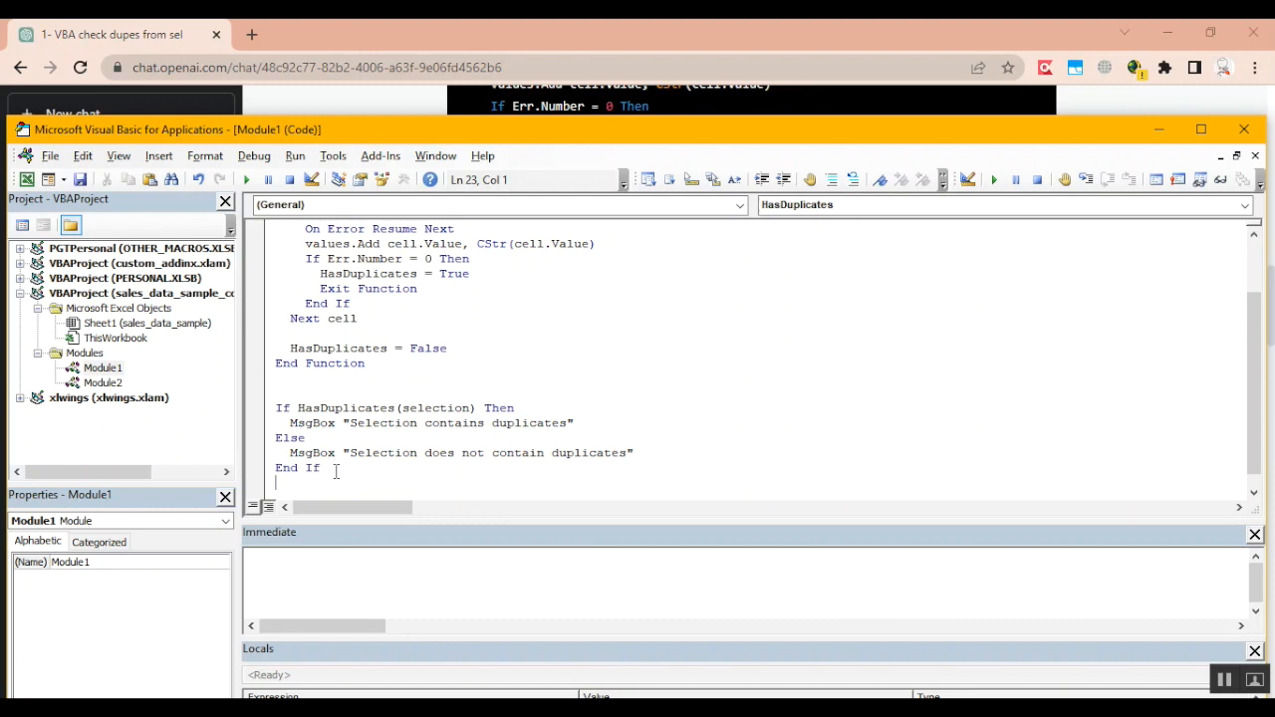
- Select the pasted code and add a 'Sub test_dupez()' line above the If HasDuplicates block
left_click_drag(275, 407, 319, 468)
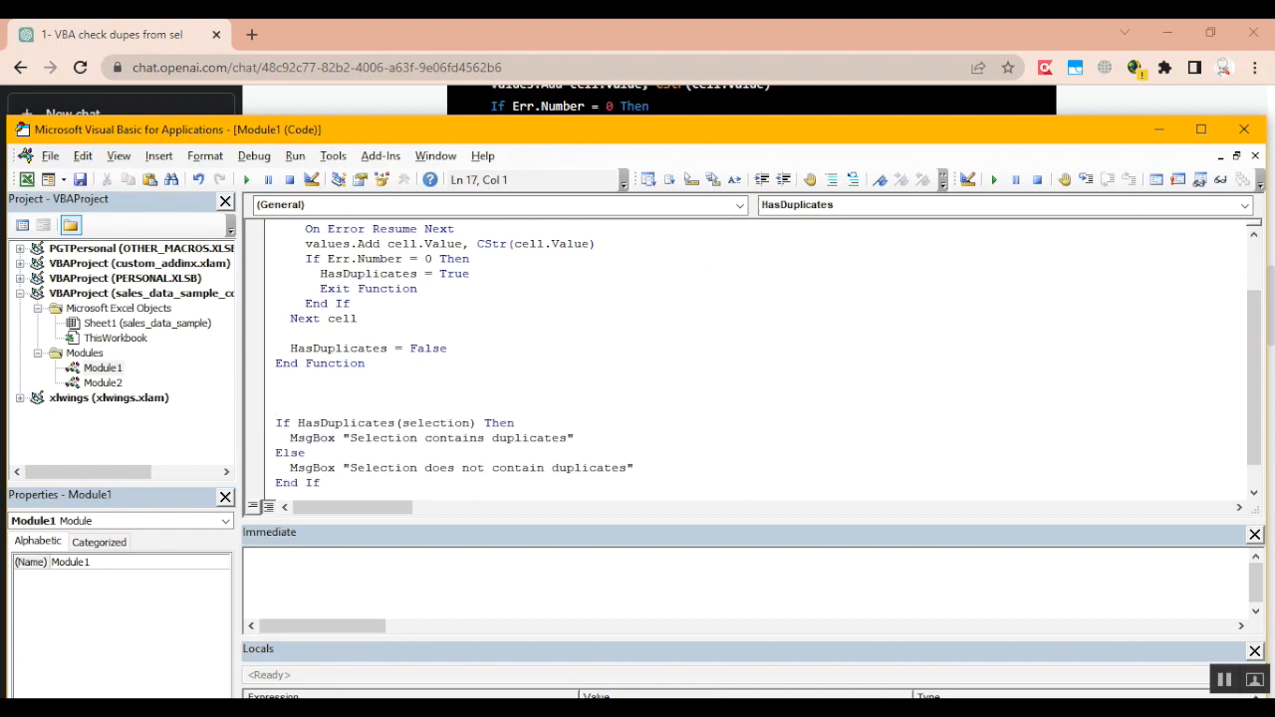
type("Sub test_dupez()")
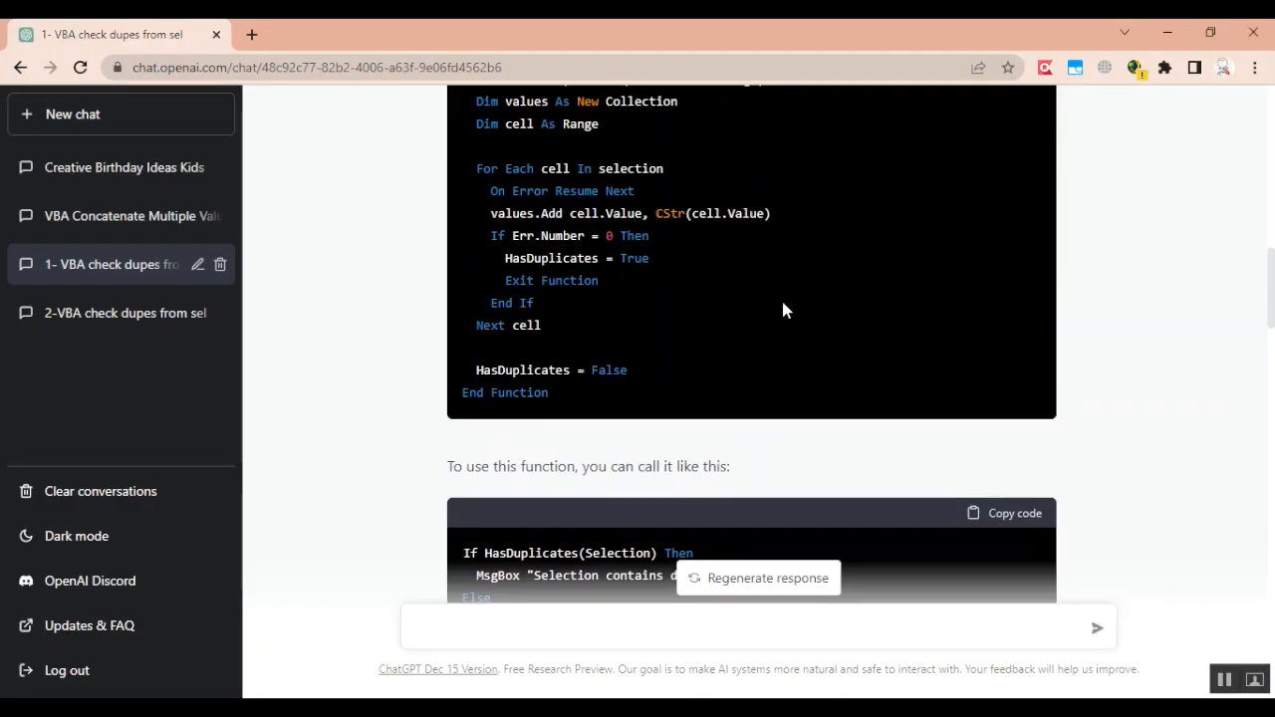
scroll("down", 3)
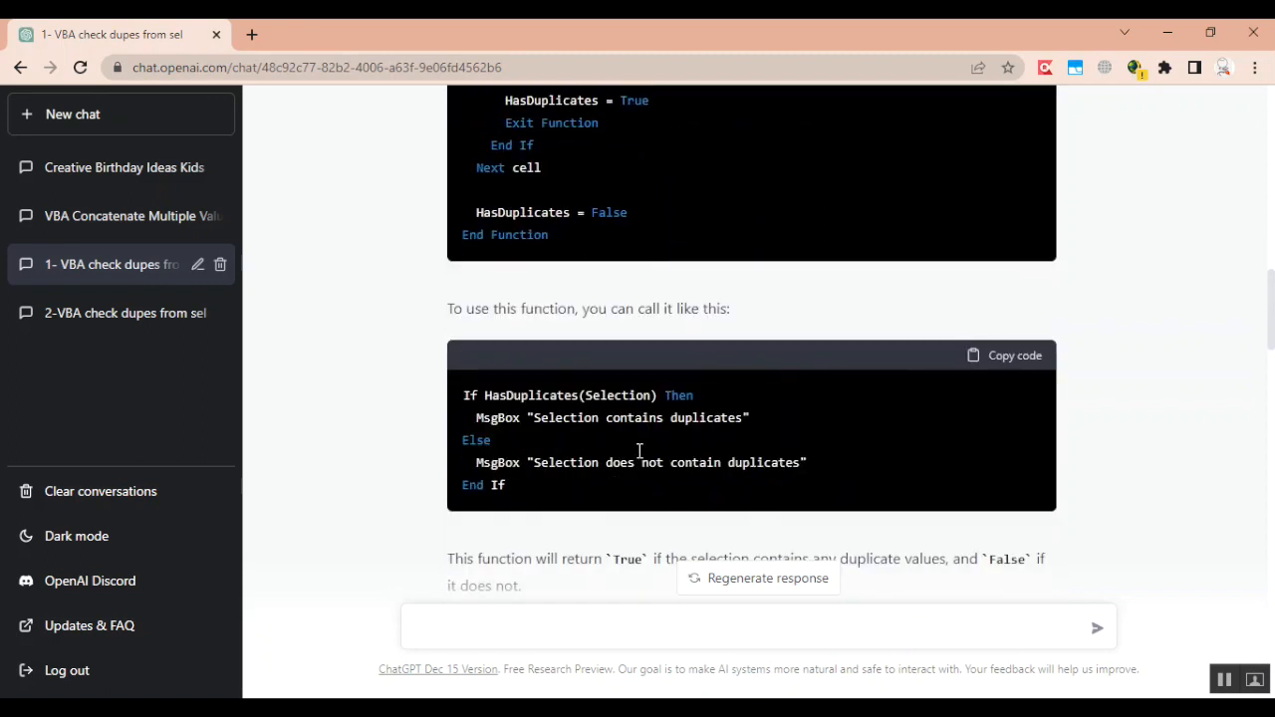
scroll("down", 3)
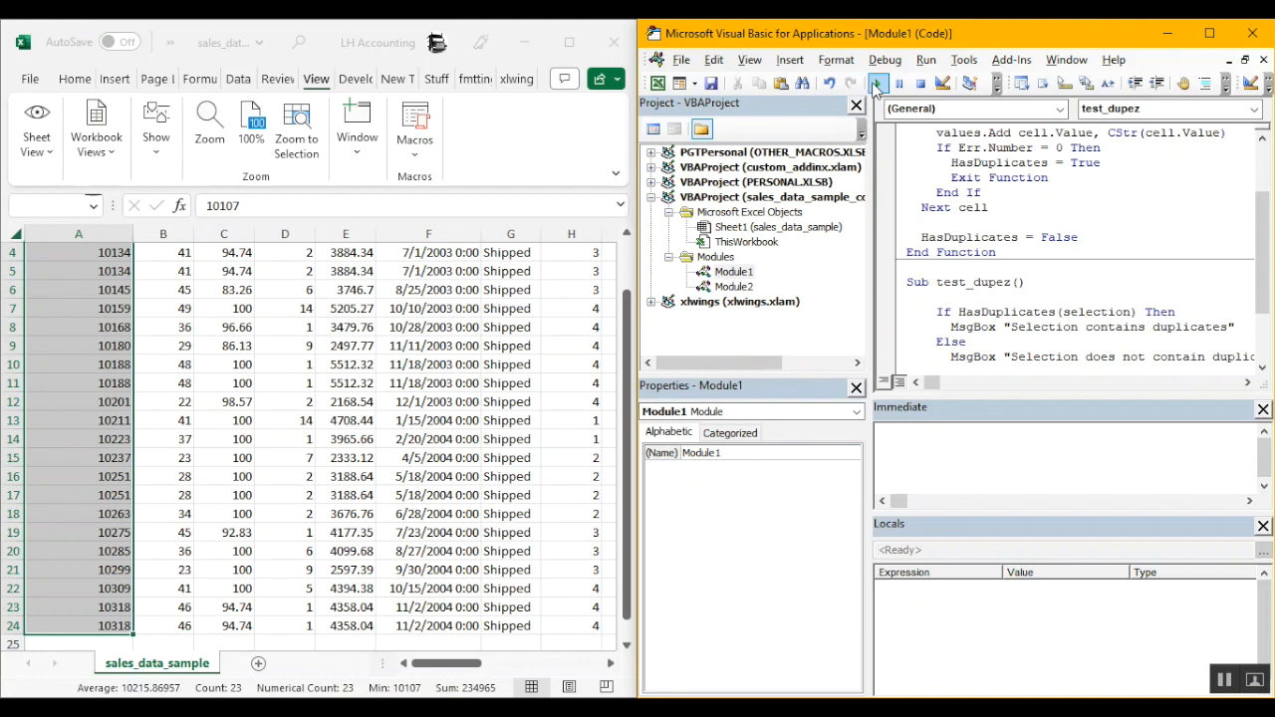
- Run test_dupez and dismiss the 'Selection contains duplicates' message
left_click(875, 83)
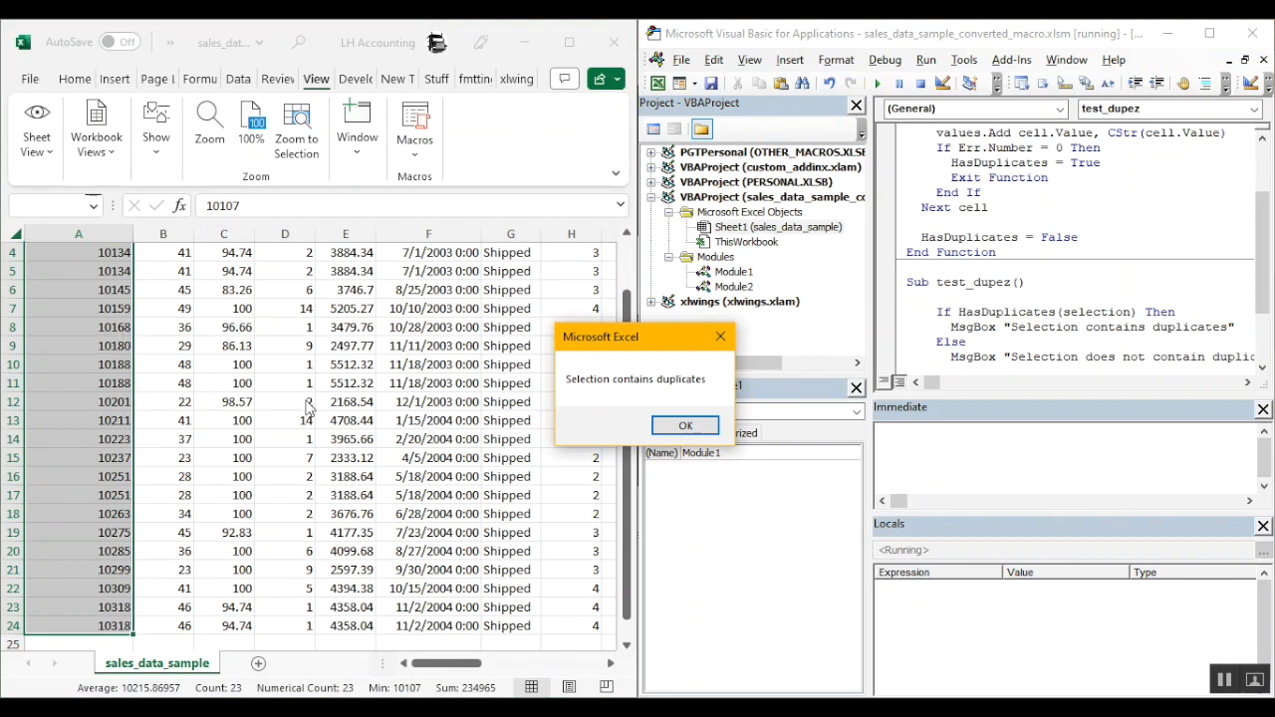
left_click(685, 424)
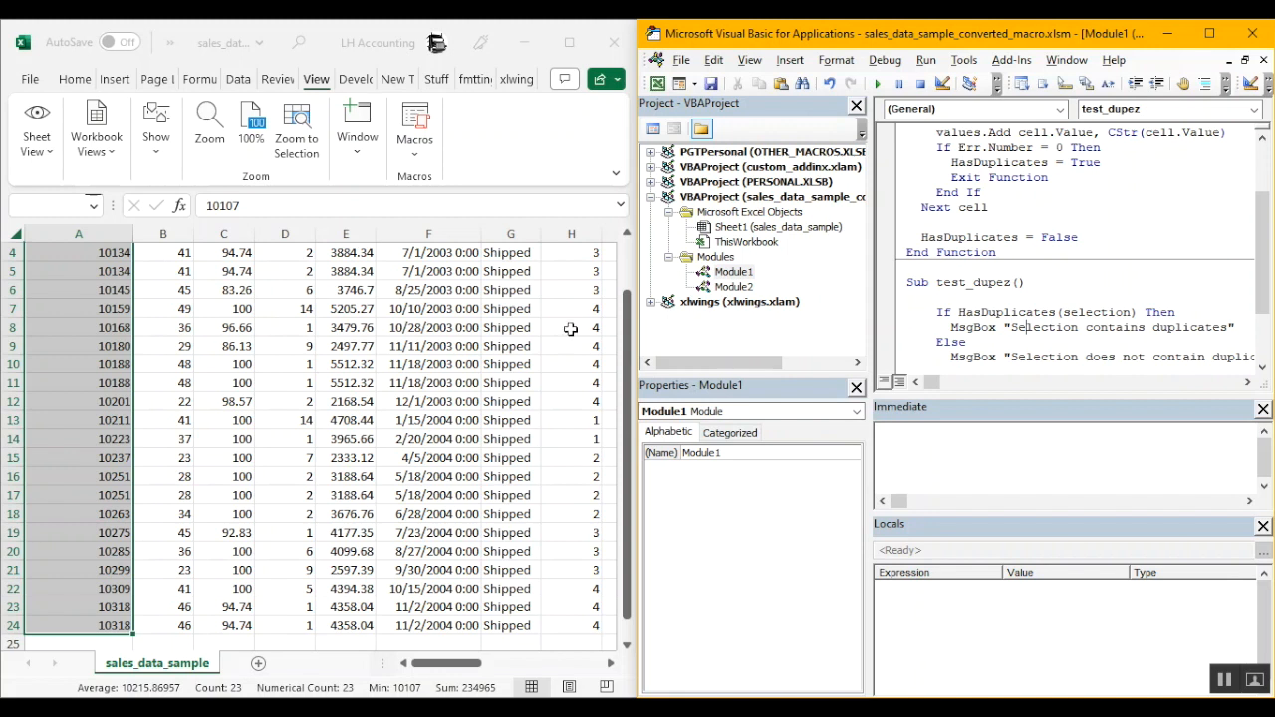
mouse_move(520, 344)
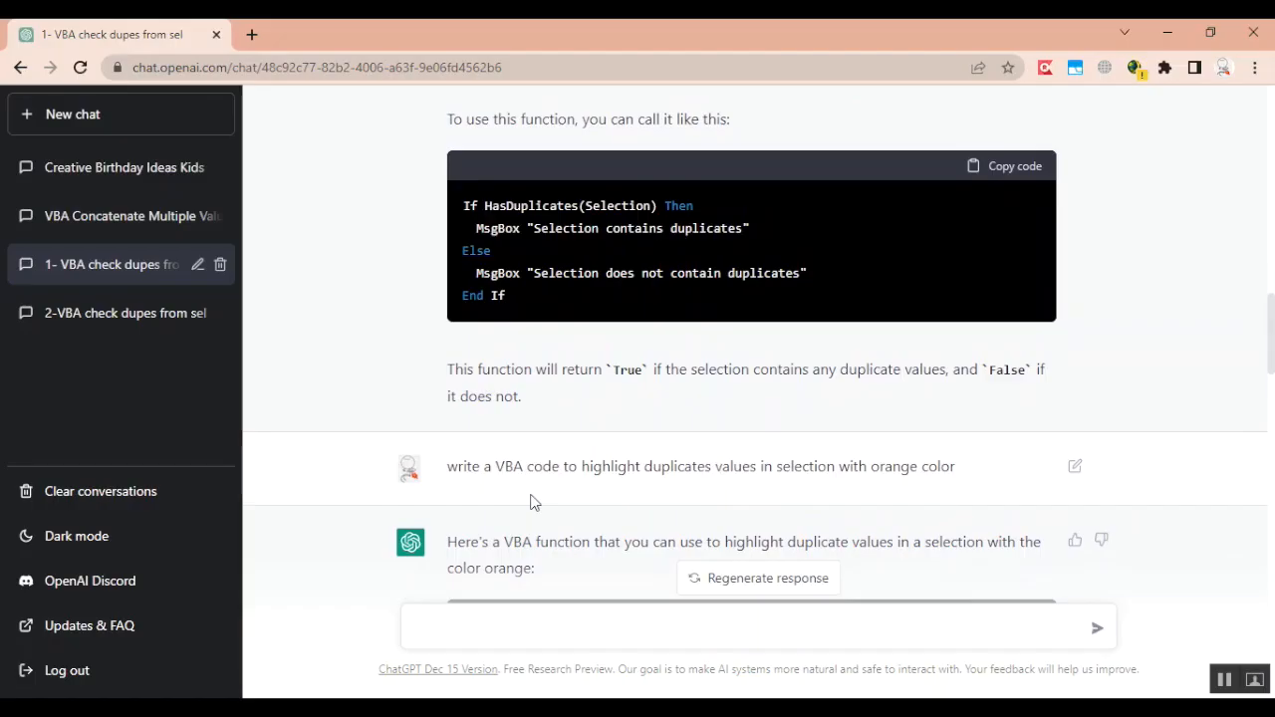
mouse_move(605, 493)
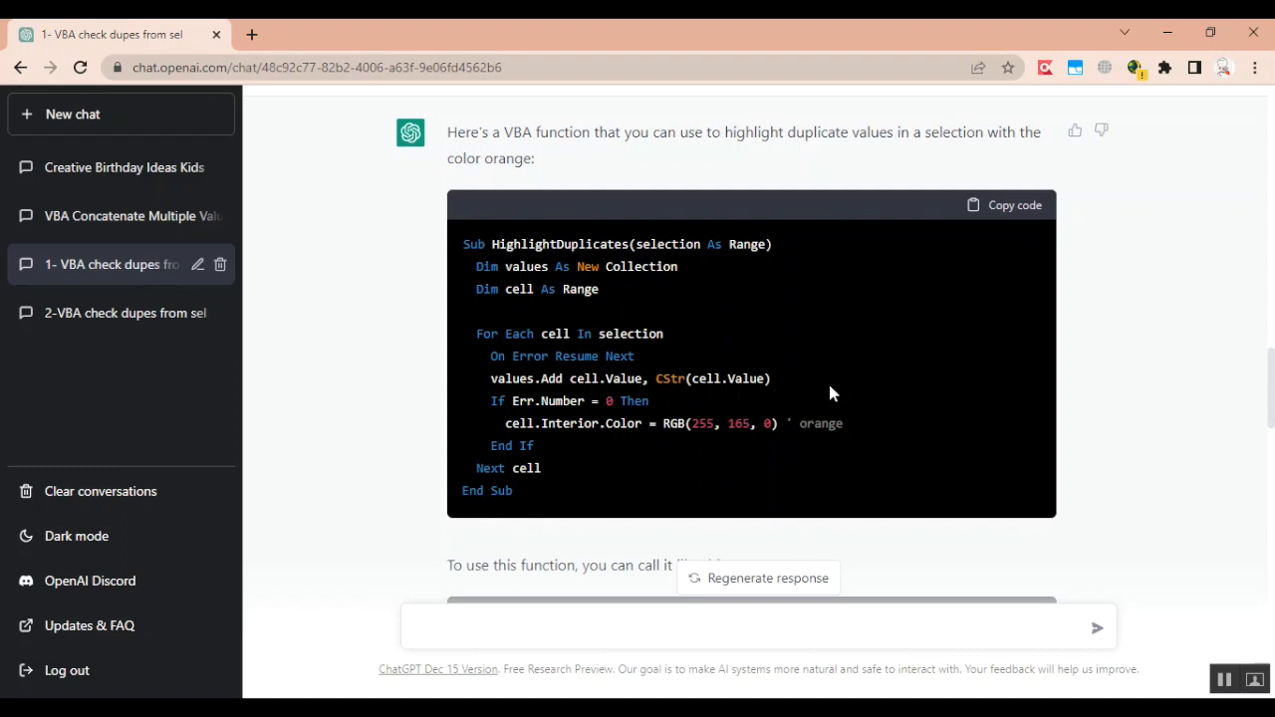
- Scroll to the HighlightDuplicates sub, its usage line and the ClearFormats note
scroll("down", 3)
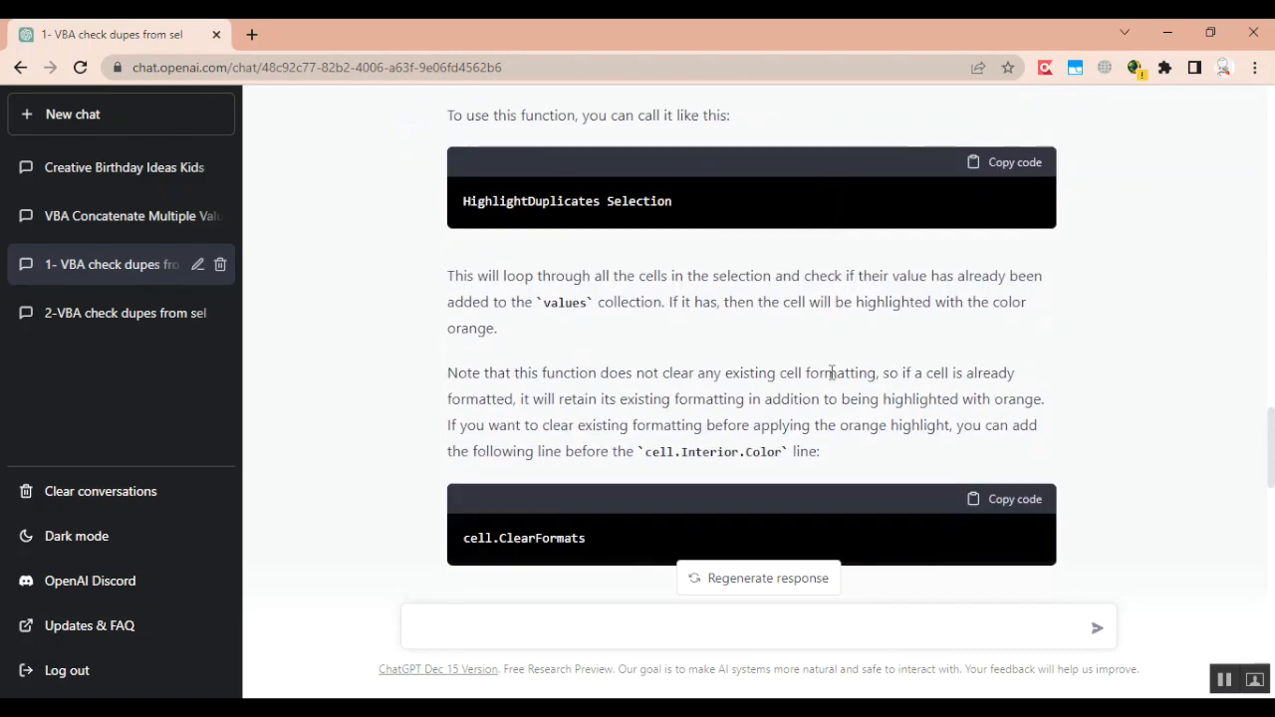
mouse_move(767, 379)
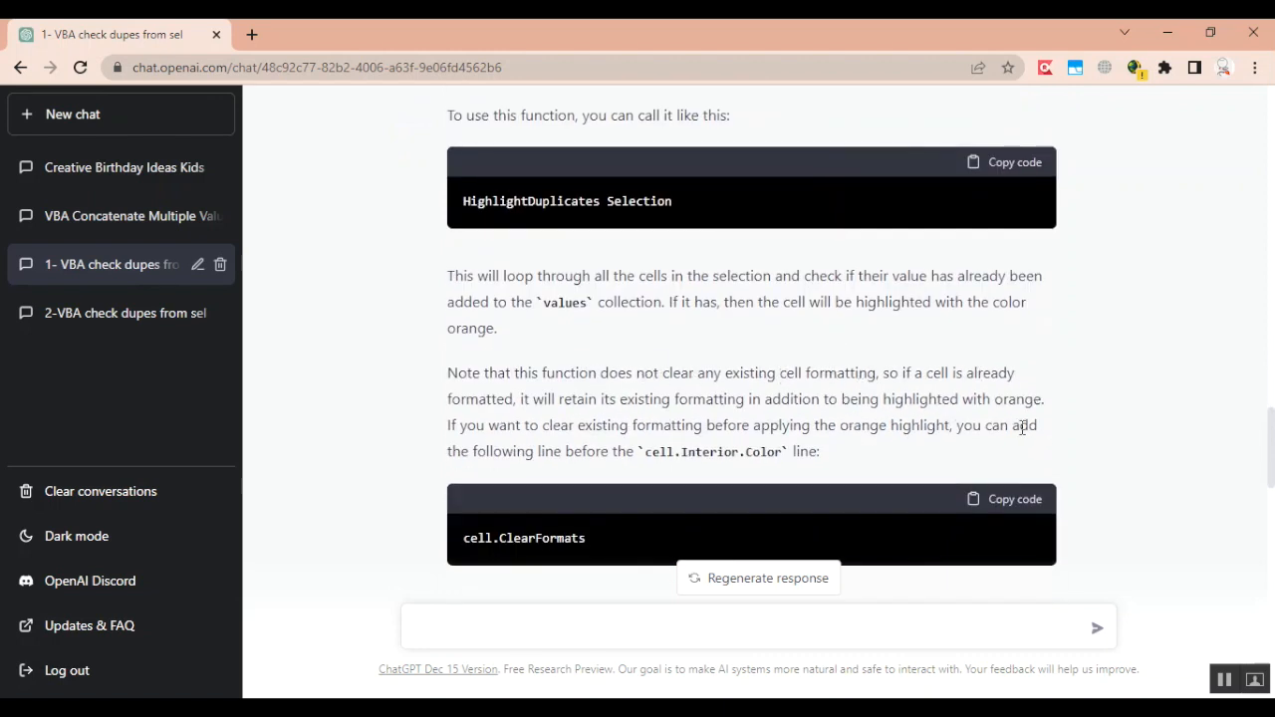
scroll("down", 3)
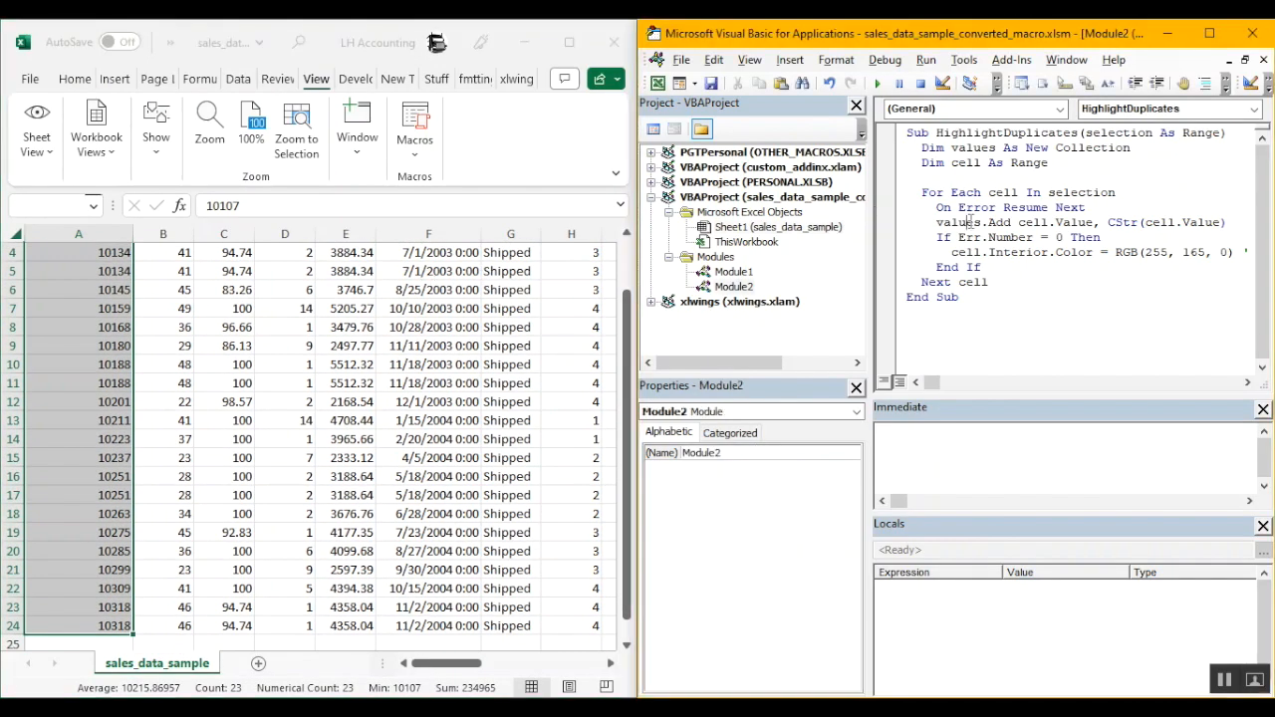
- Click into the pasted HighlightDuplicates code in Module2 to inspect it
left_click(415, 125)
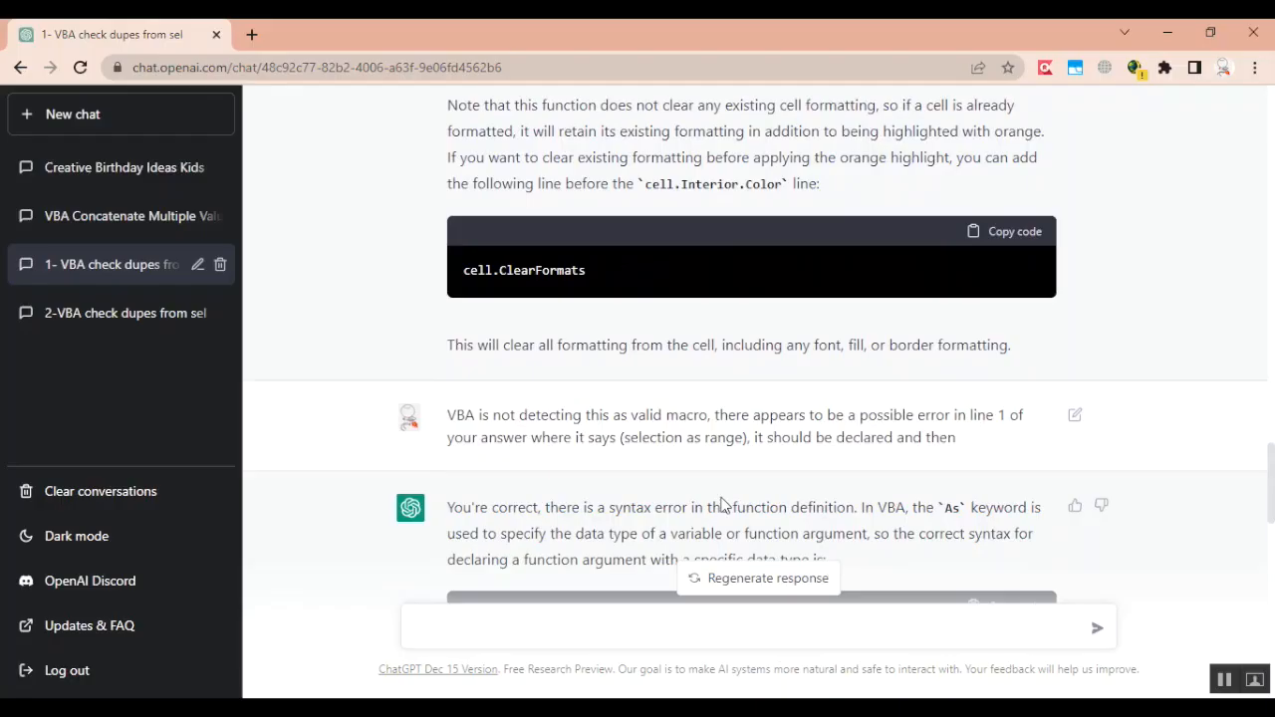
- Scroll past the As syntax explanation down to the corrected HighlightDuplicates code block
scroll("down", 3)
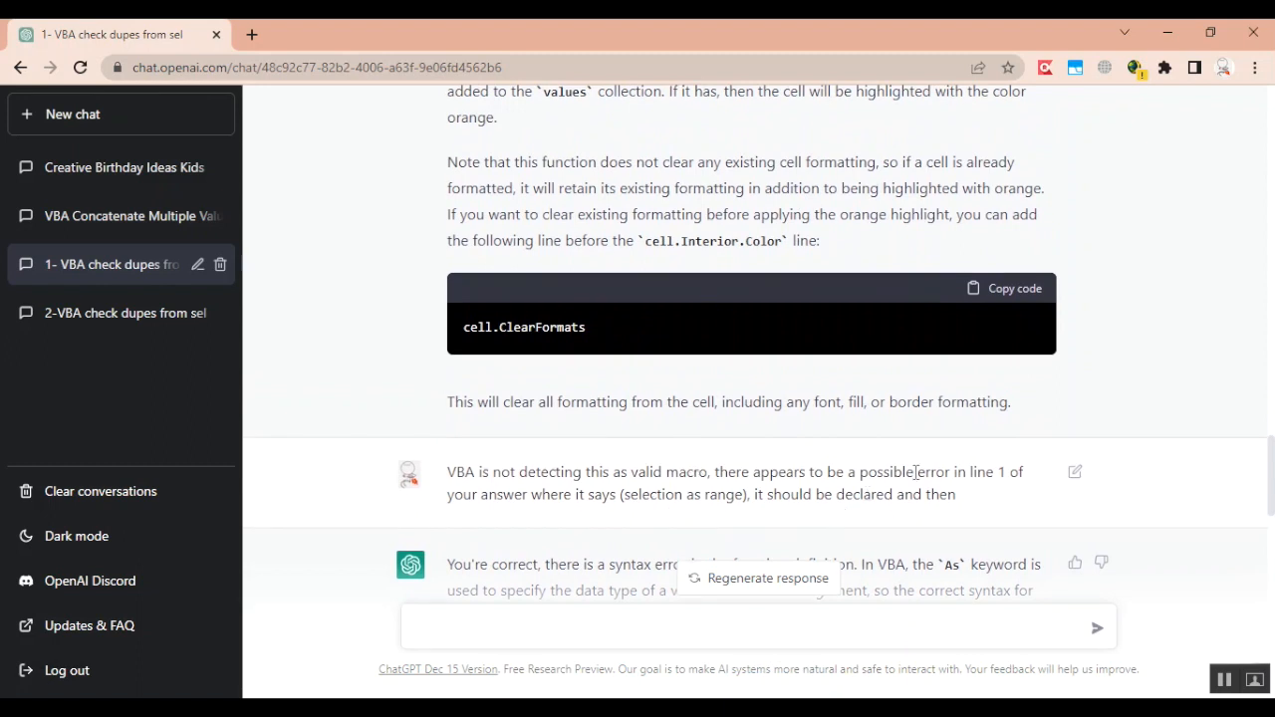
scroll("down", 3)
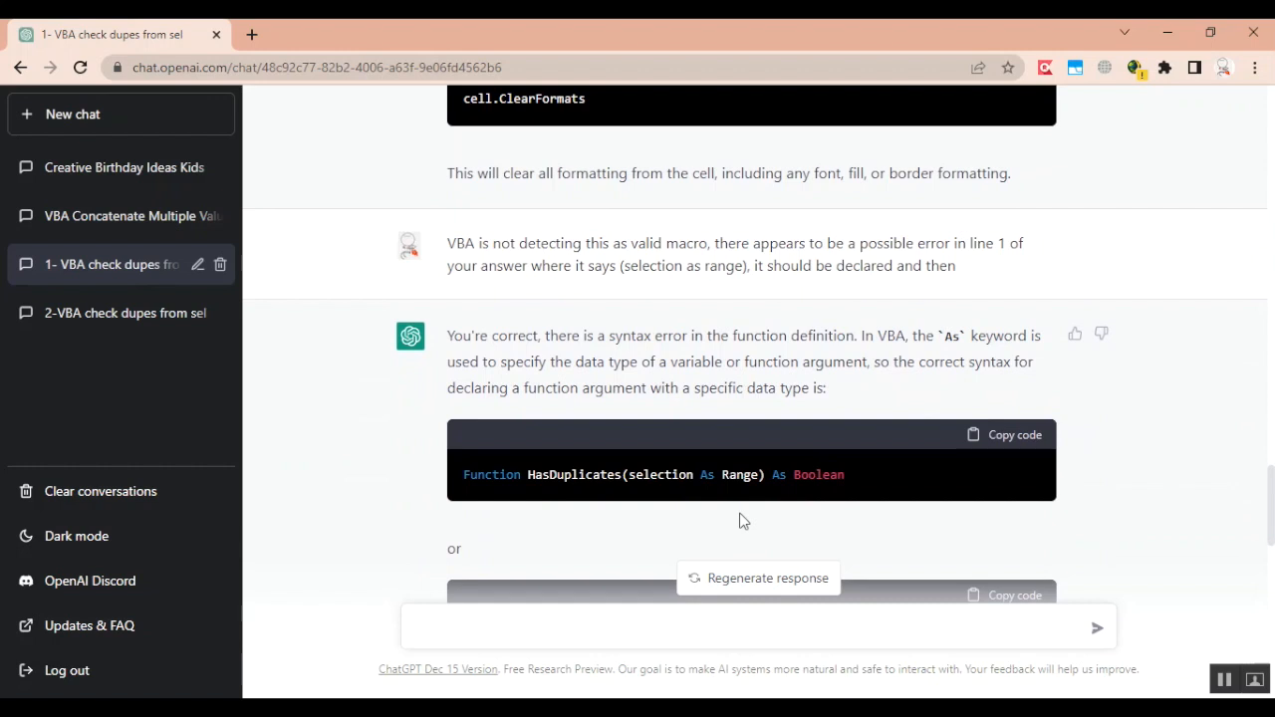
mouse_move(755, 501)
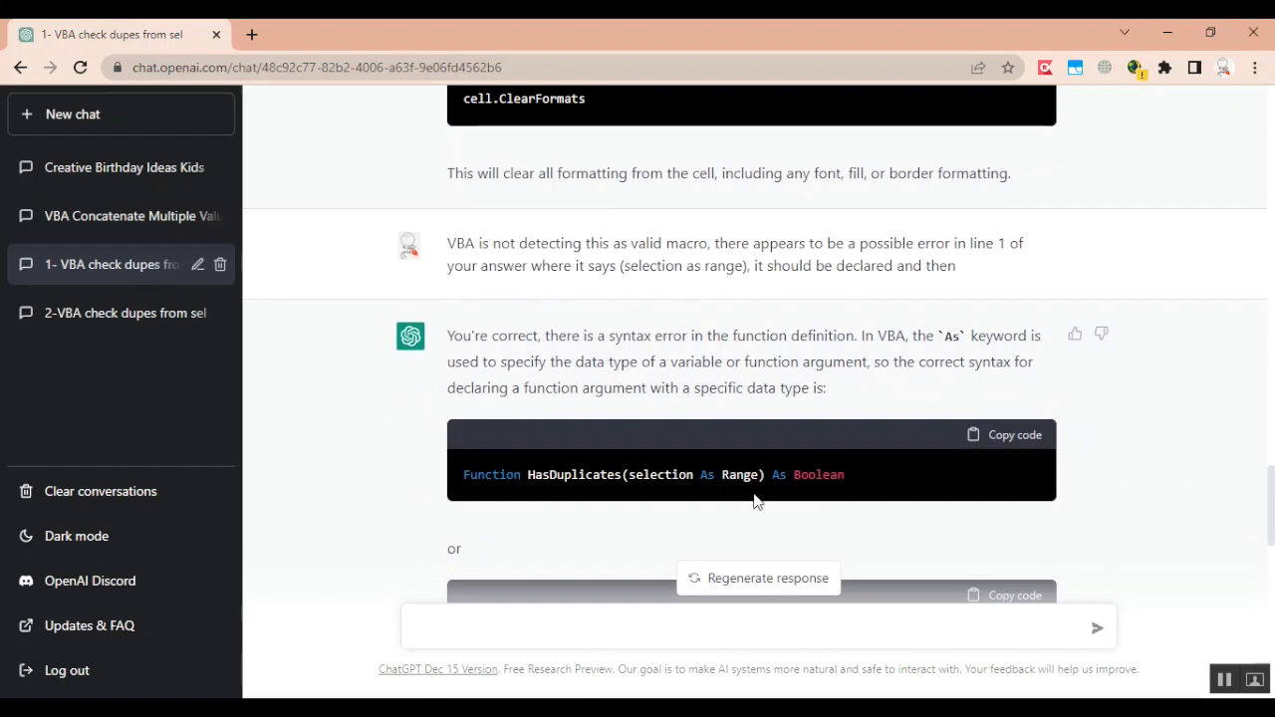
scroll("down", 3)
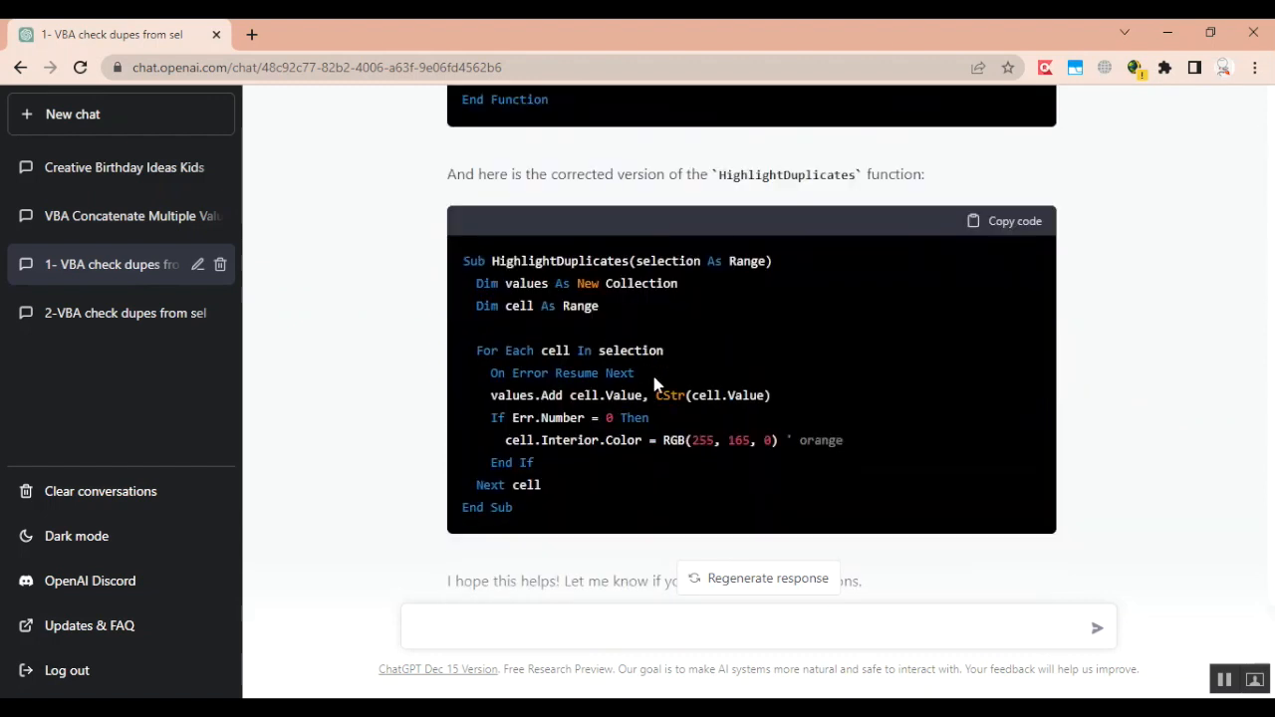
mouse_move(707, 401)
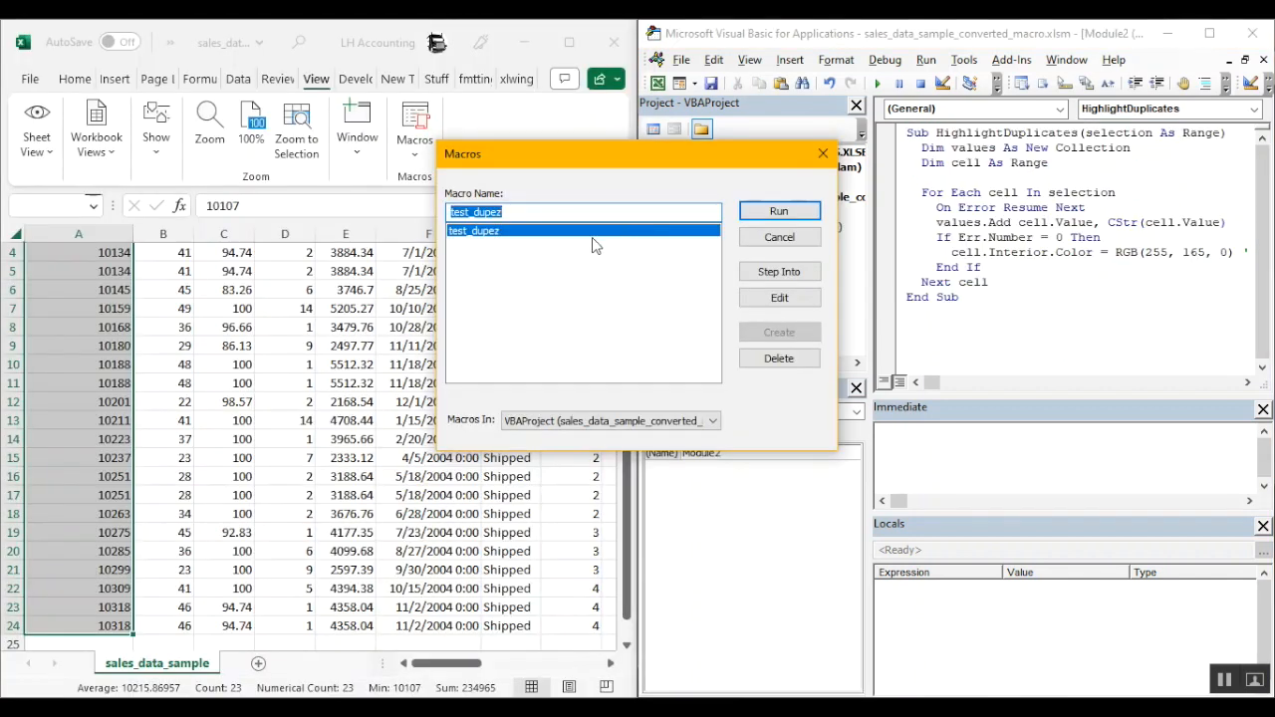
mouse_move(617, 177)
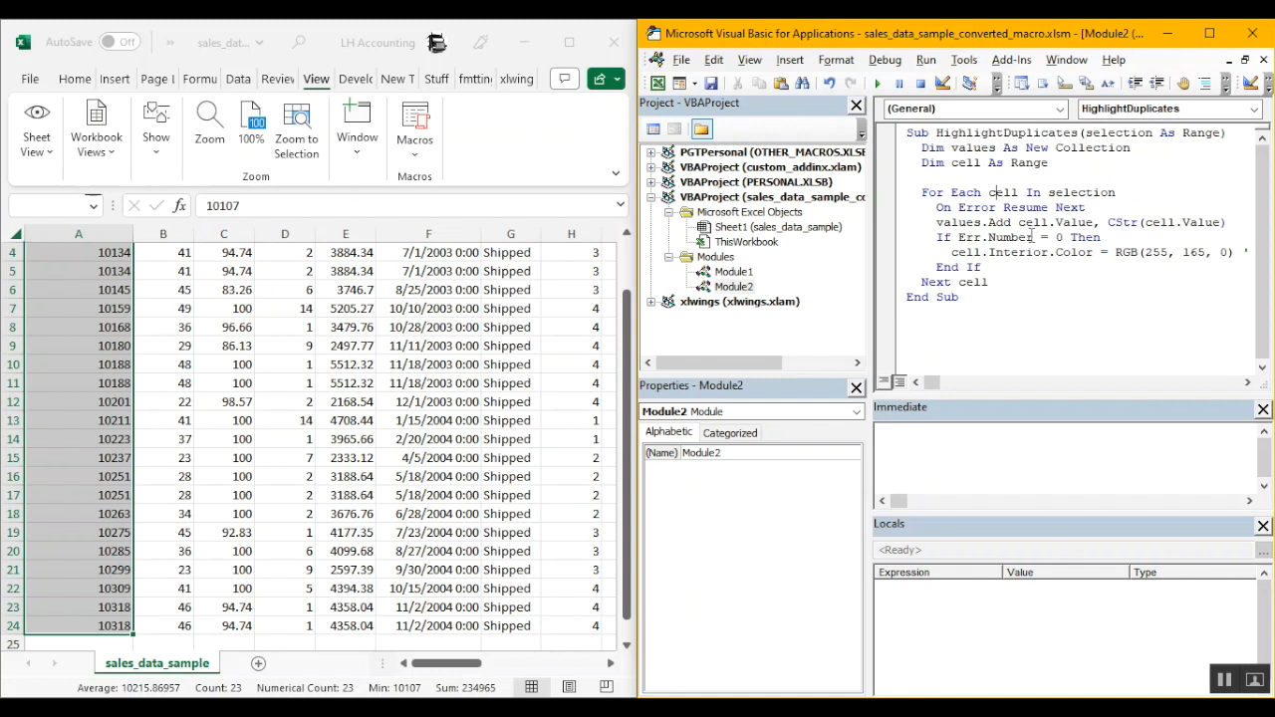
mouse_move(1079, 208)
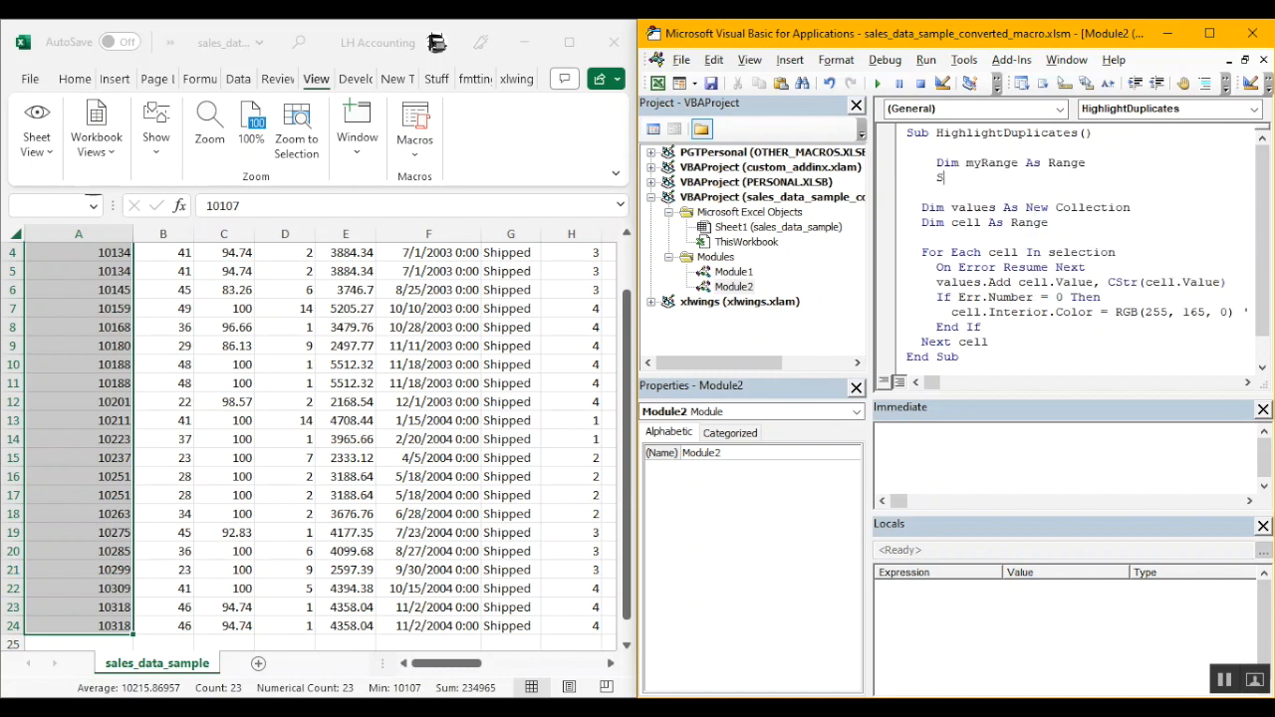
- Add 'Set myRange = selection' and select 'selection' in the For Each line
type("Set myRange = selection")
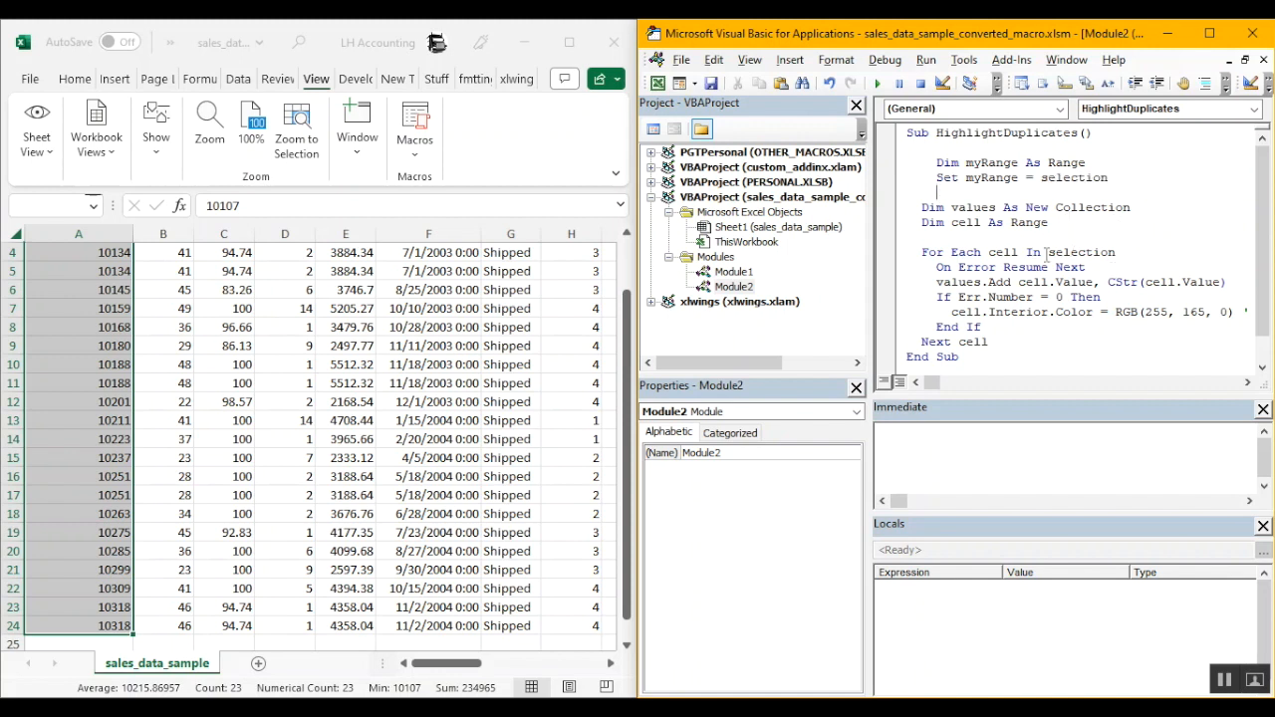
double_click(990, 177)
type("myRang")
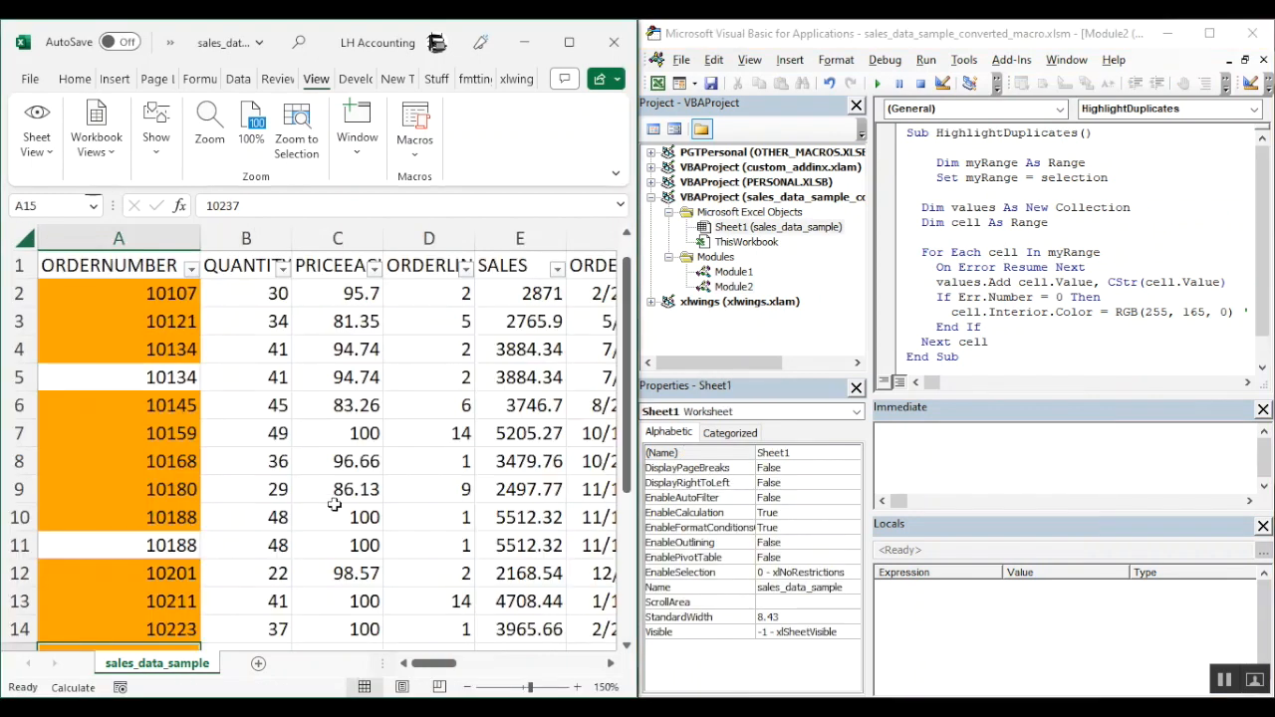
- Check the unhighlighted repeat of order 10134 in cell A5 and scroll the sheet
left_click(118, 376)
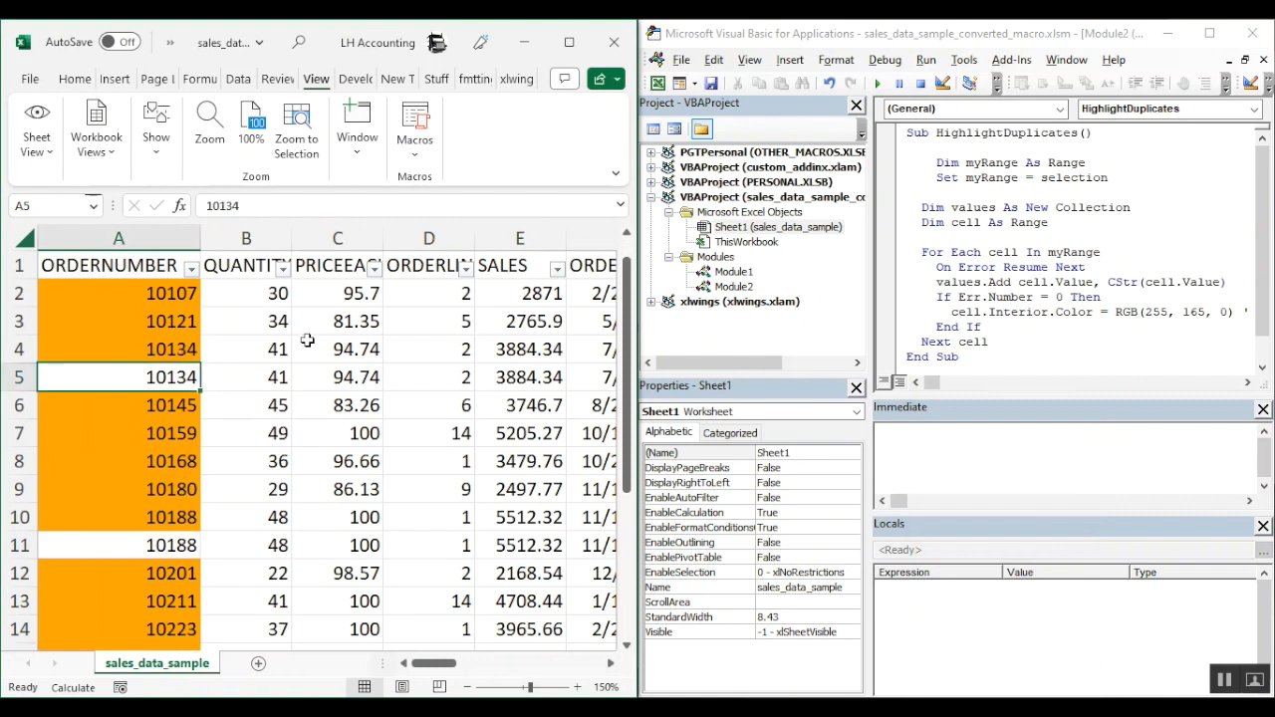
mouse_move(262, 488)
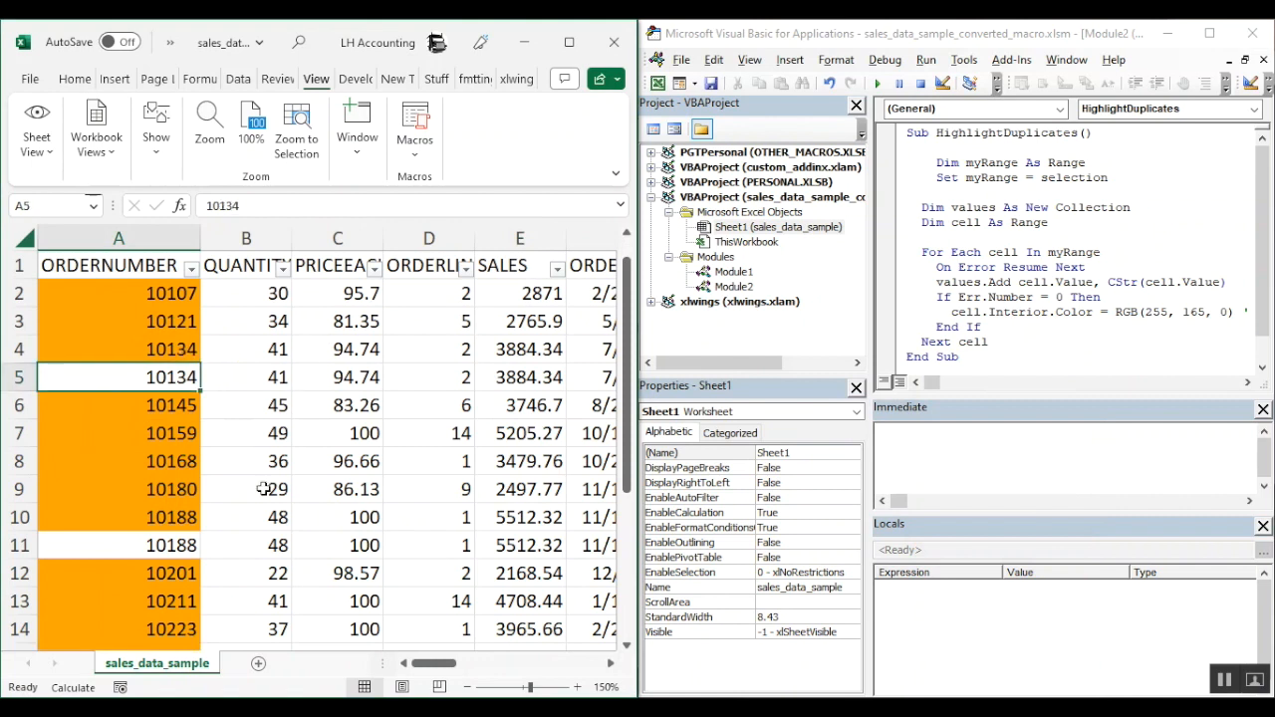
scroll("down", 3)
type("<>")
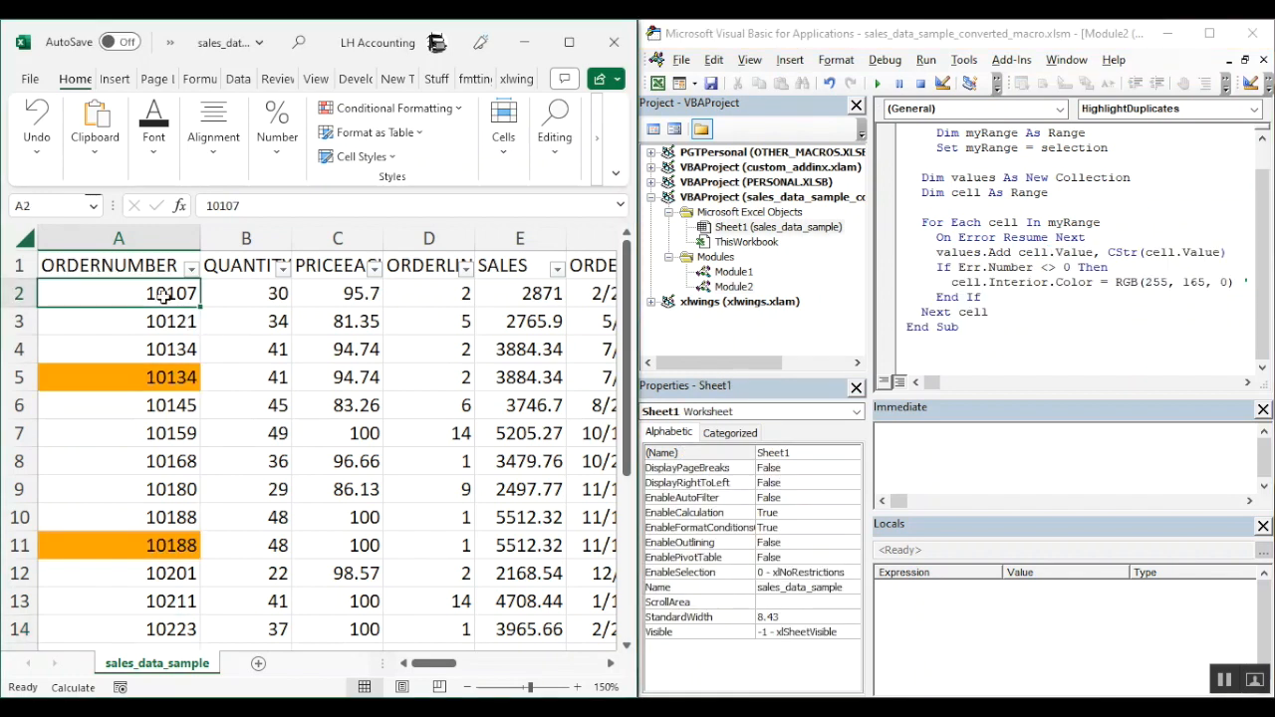
- Compare cells A4 and A5 to confirm the repeated 10134 is highlighted orange
left_click(119, 349)
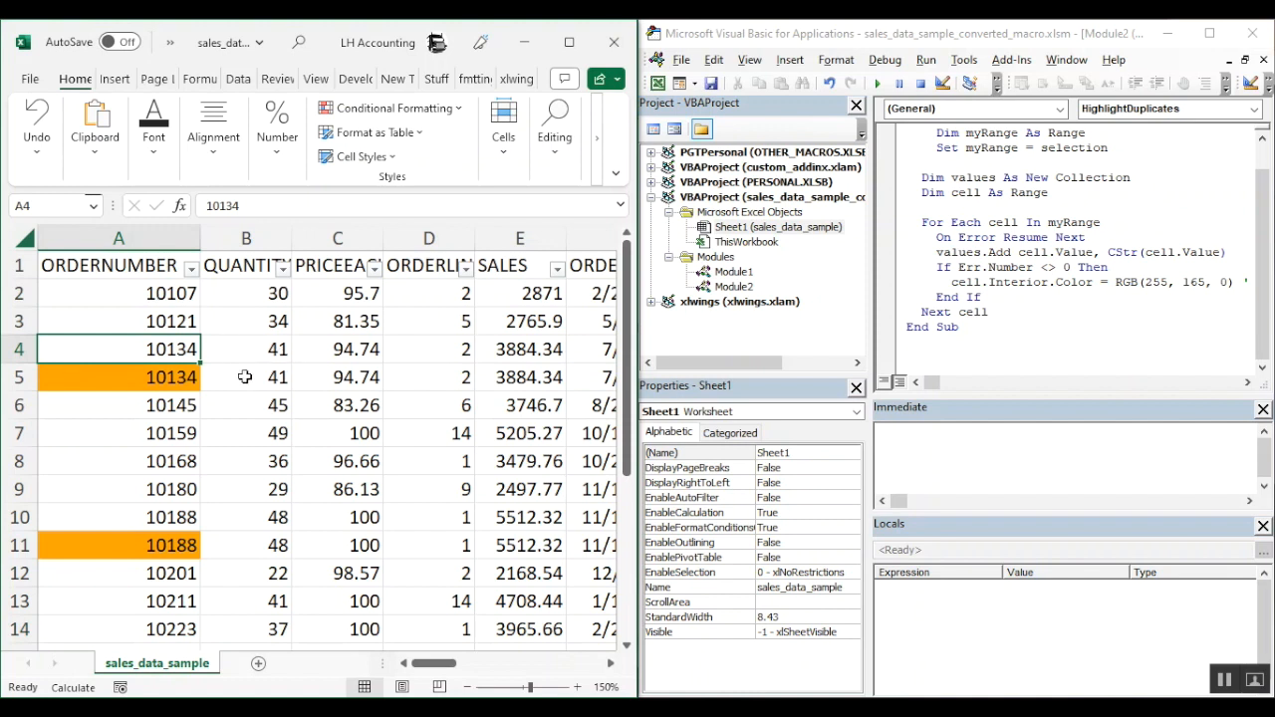
left_click(118, 376)
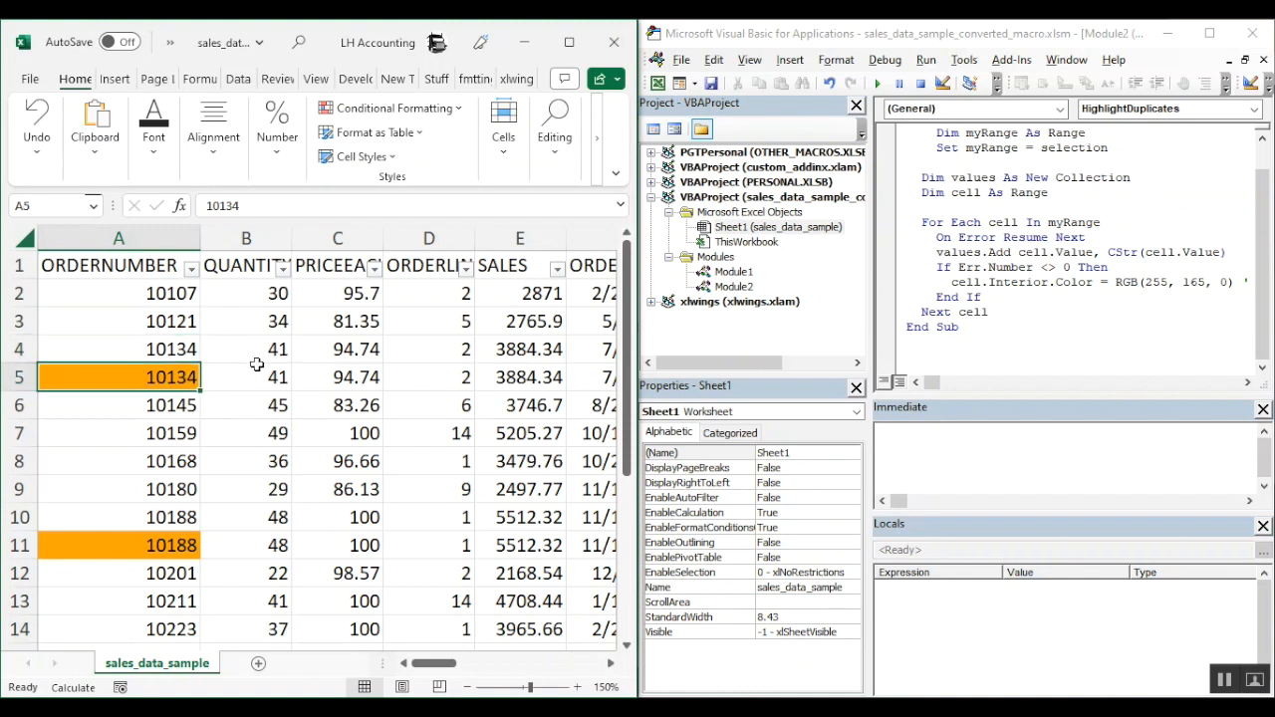
scroll("down", 3)
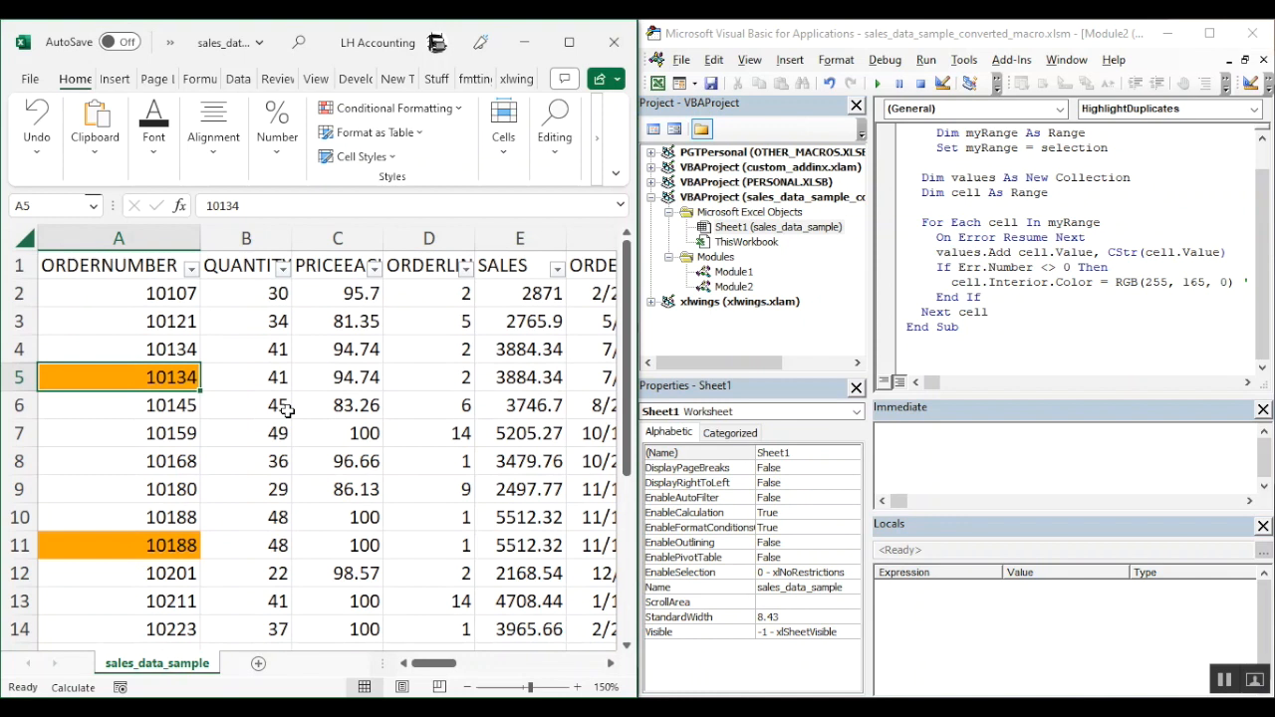
left_click(337, 404)
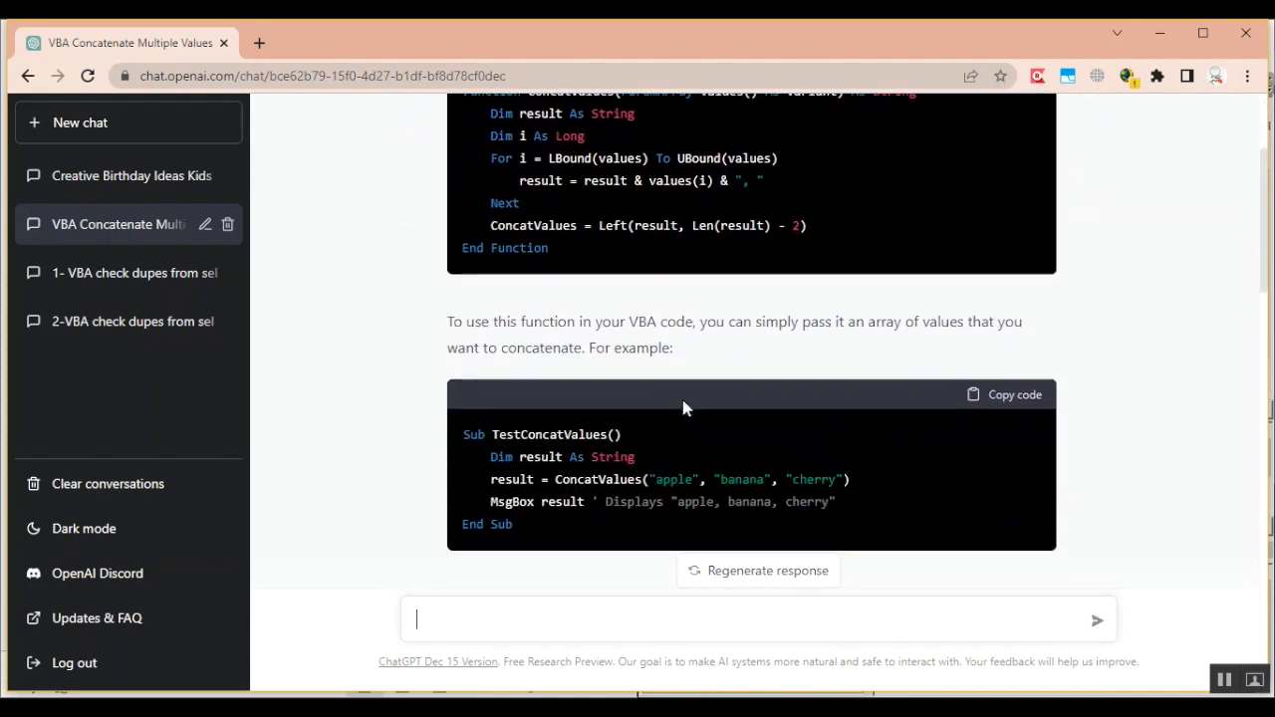
- Scroll to ChatGPT's ConcatValues reply that accepts Excel cell references instead of an array
scroll("up", 3)
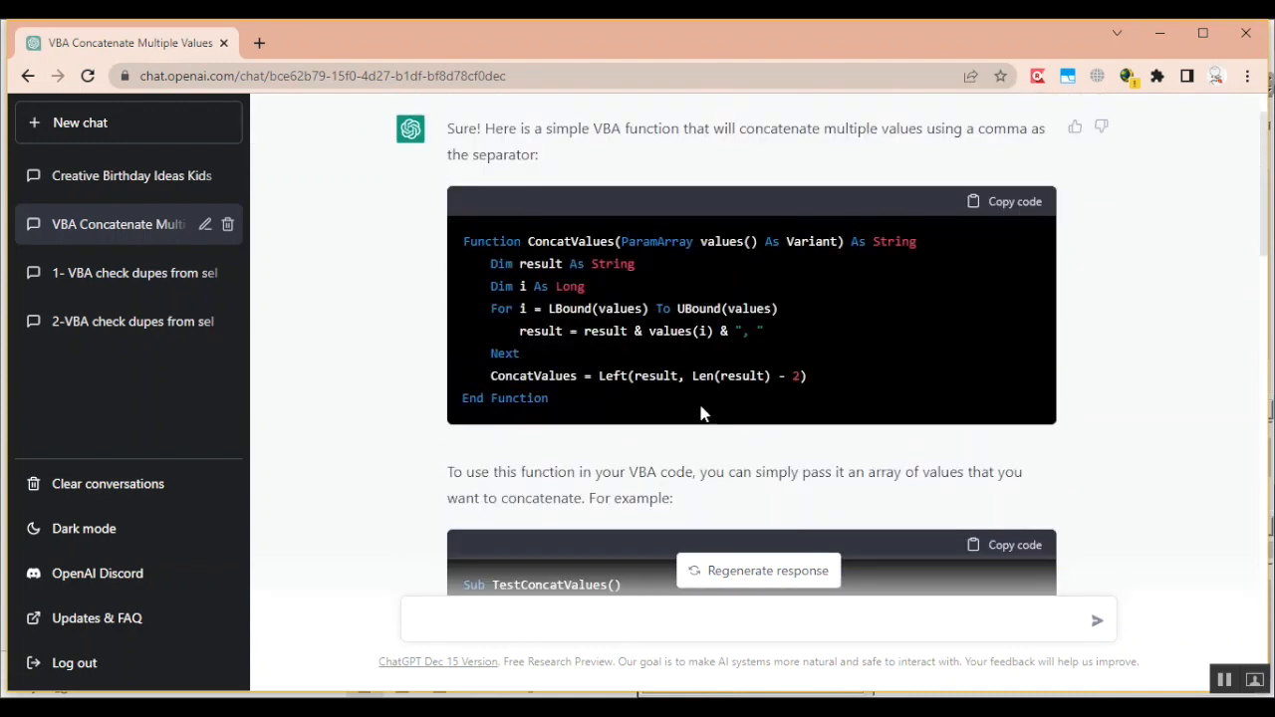
left_click(757, 619)
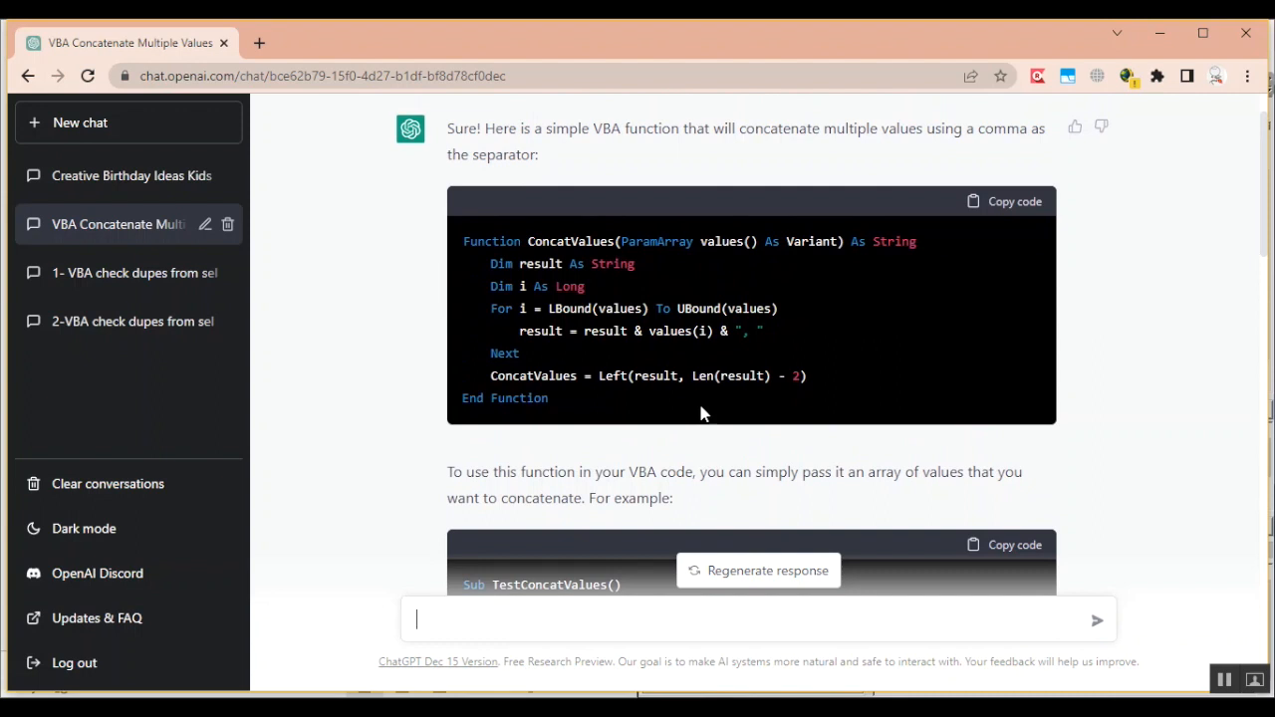
scroll("down", 3)
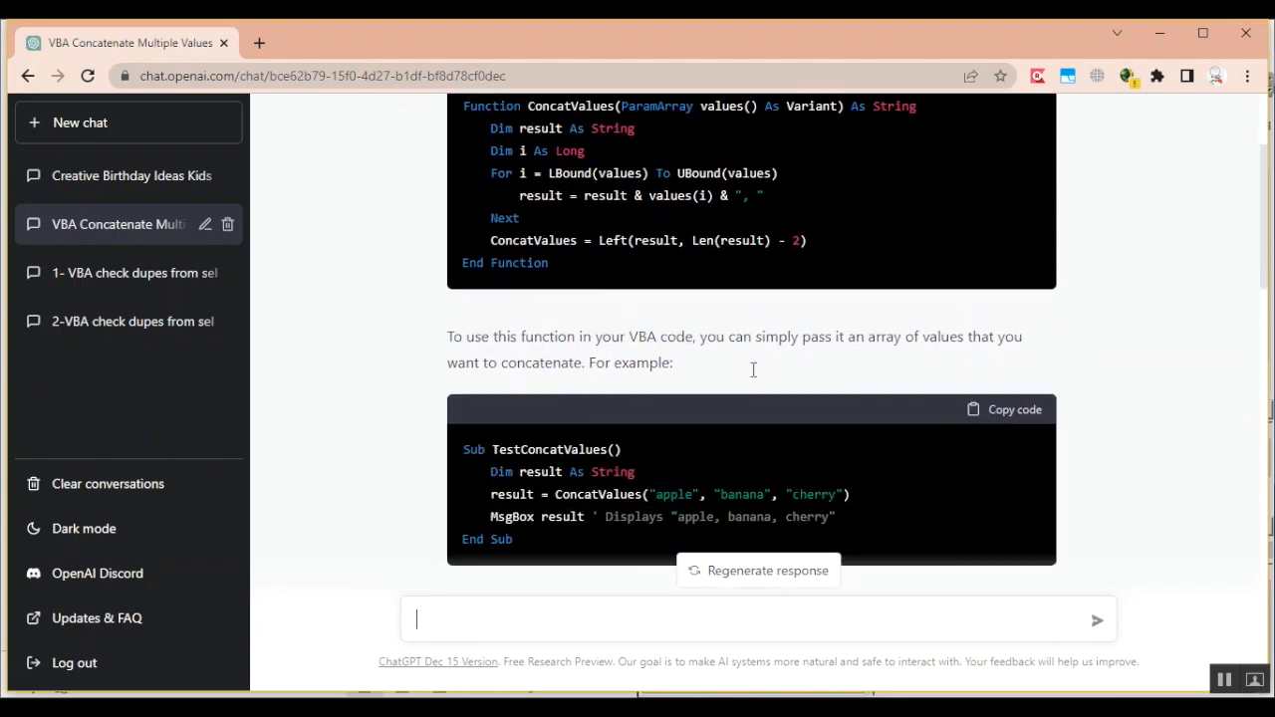
scroll("down", 3)
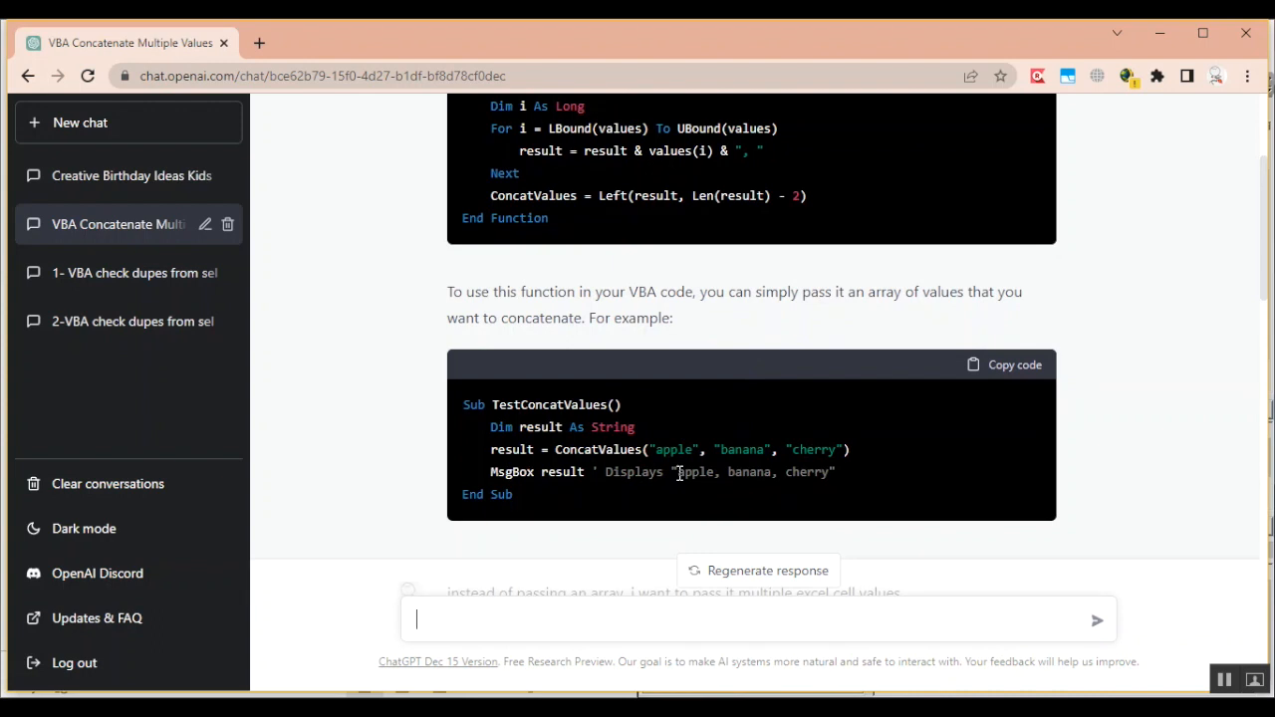
mouse_move(732, 470)
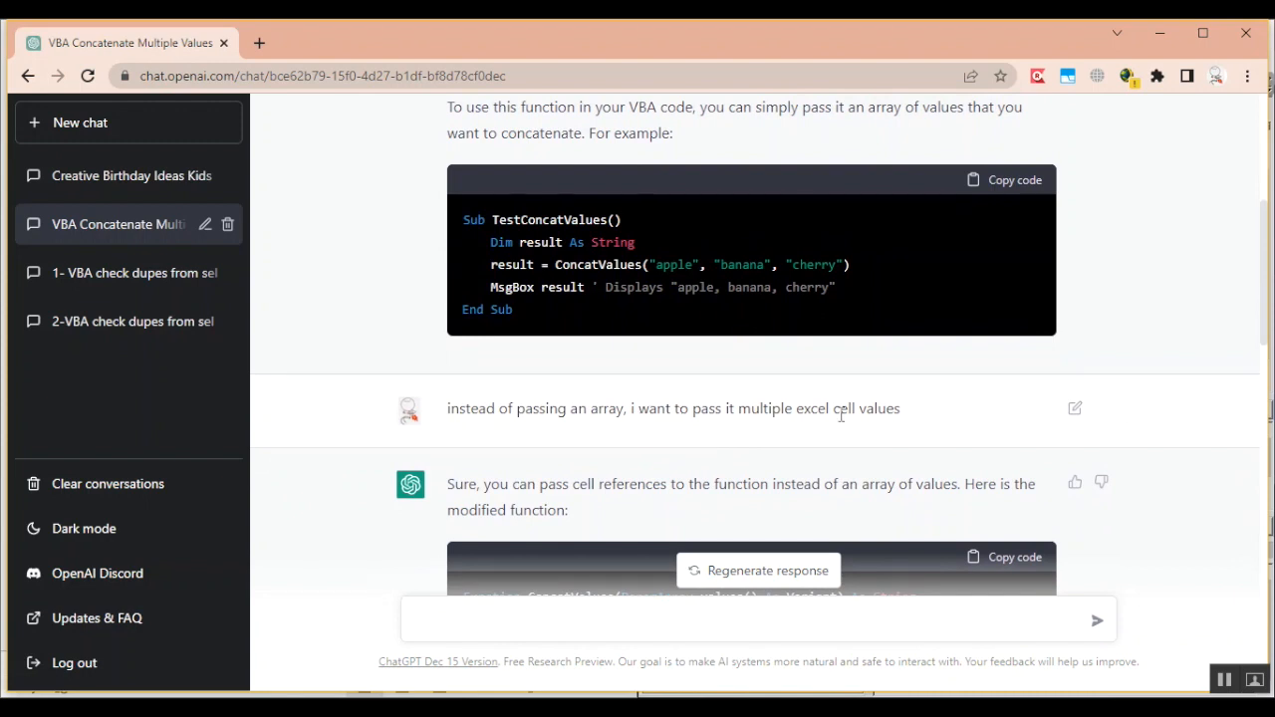
scroll("down", 3)
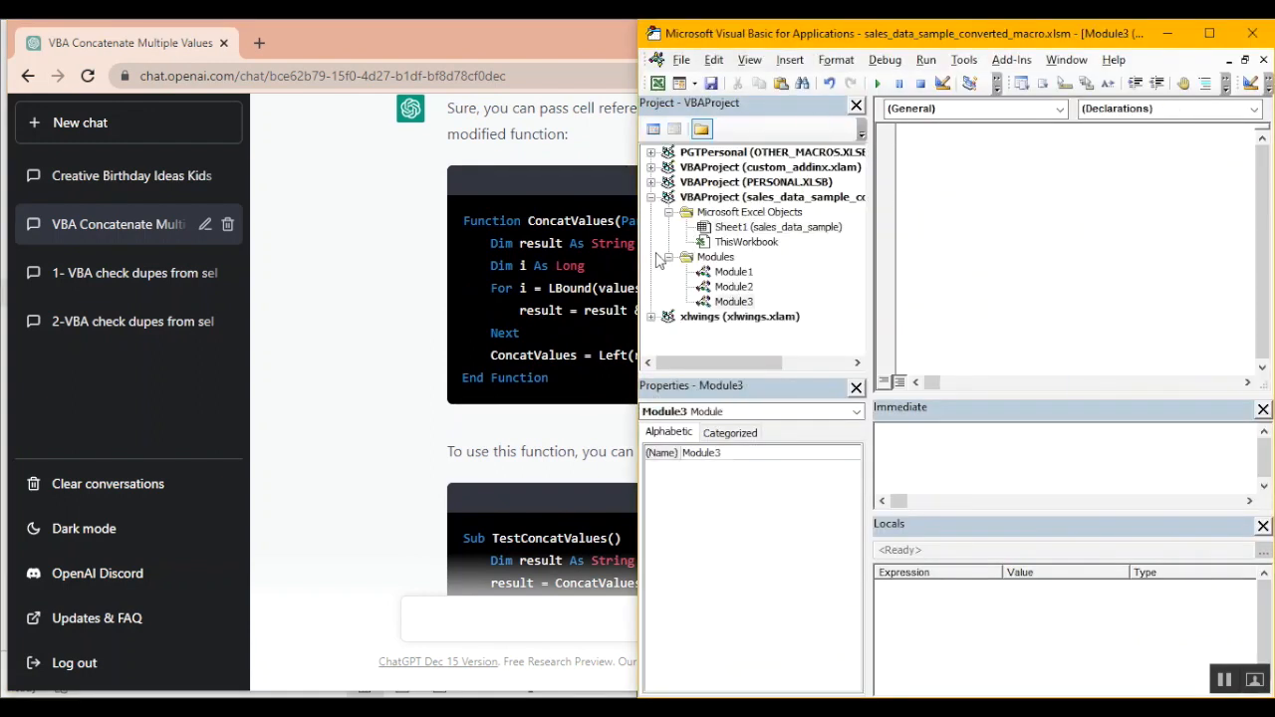
- Run TestConcatValues from Module3 and dismiss the message showing the A1, B1, C1 headers
double_click(733, 301)
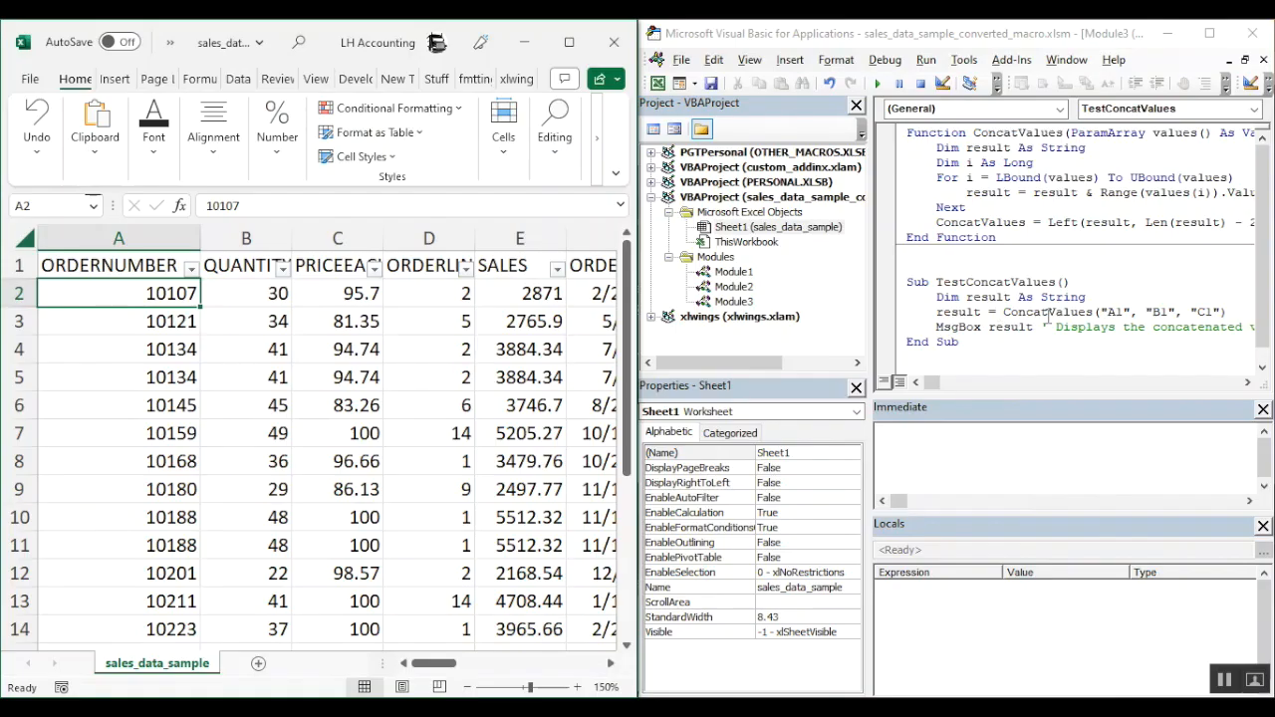
left_click(875, 83)
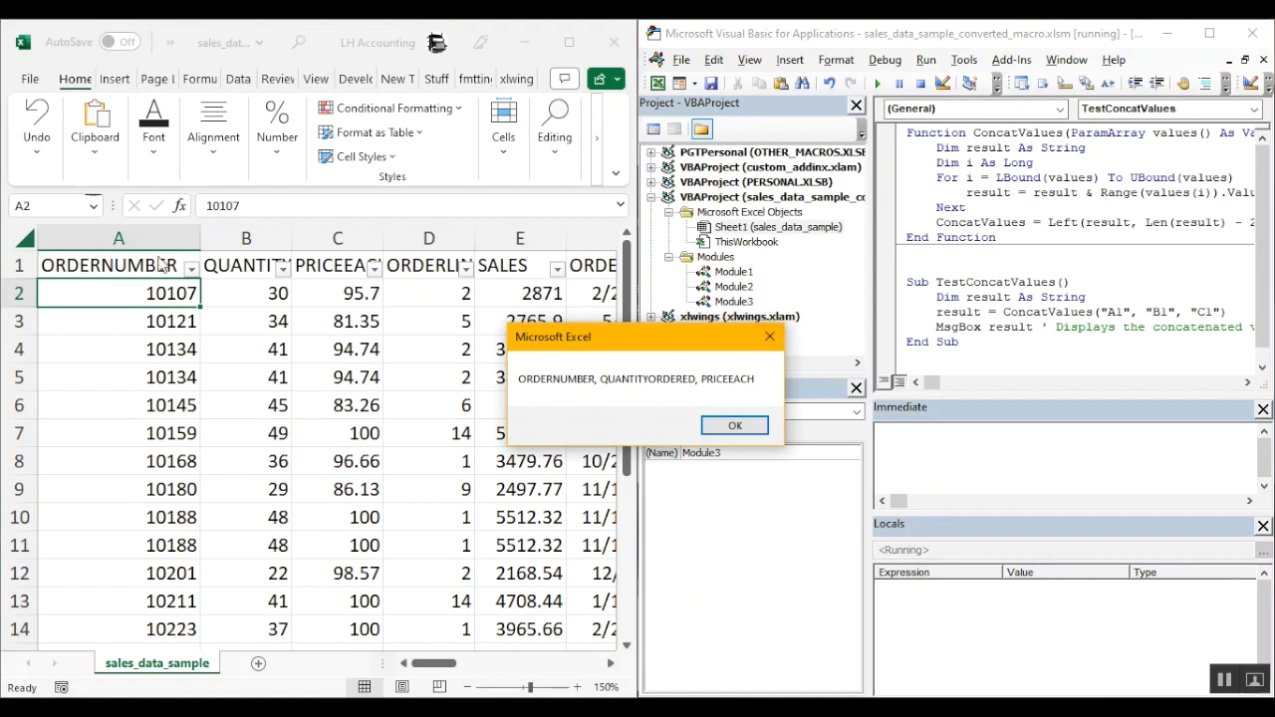
mouse_move(322, 282)
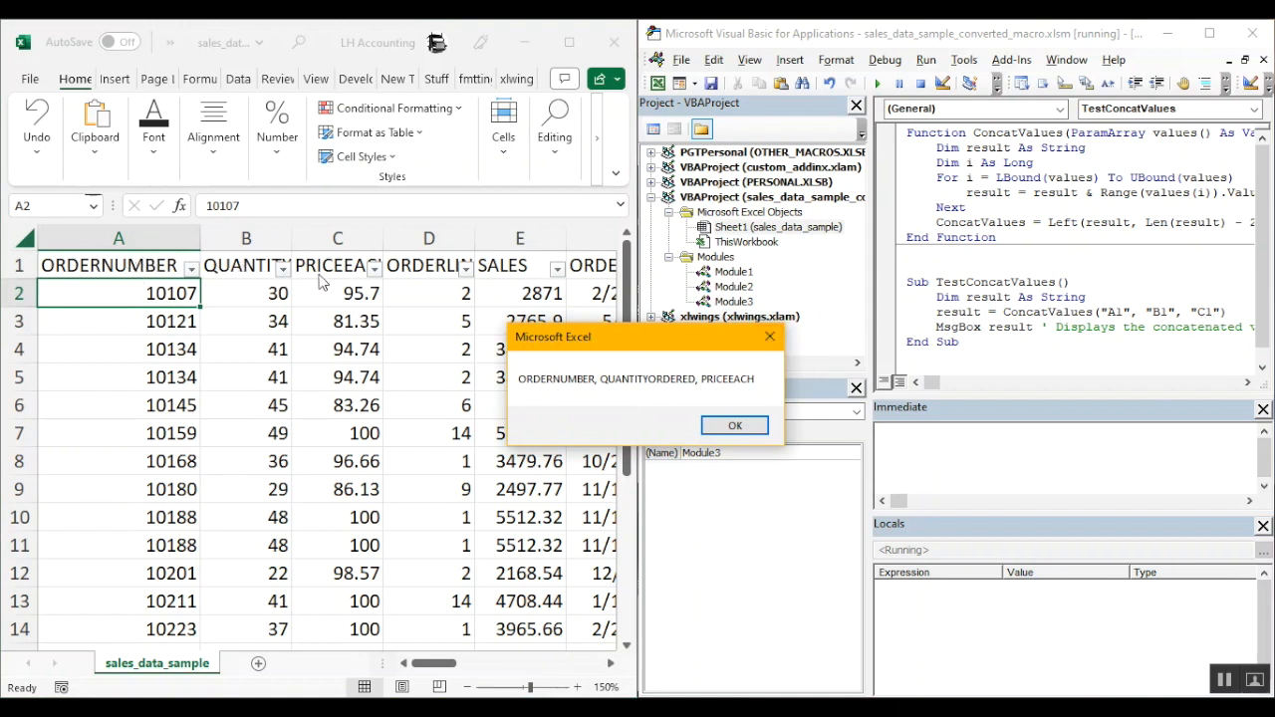
mouse_move(687, 391)
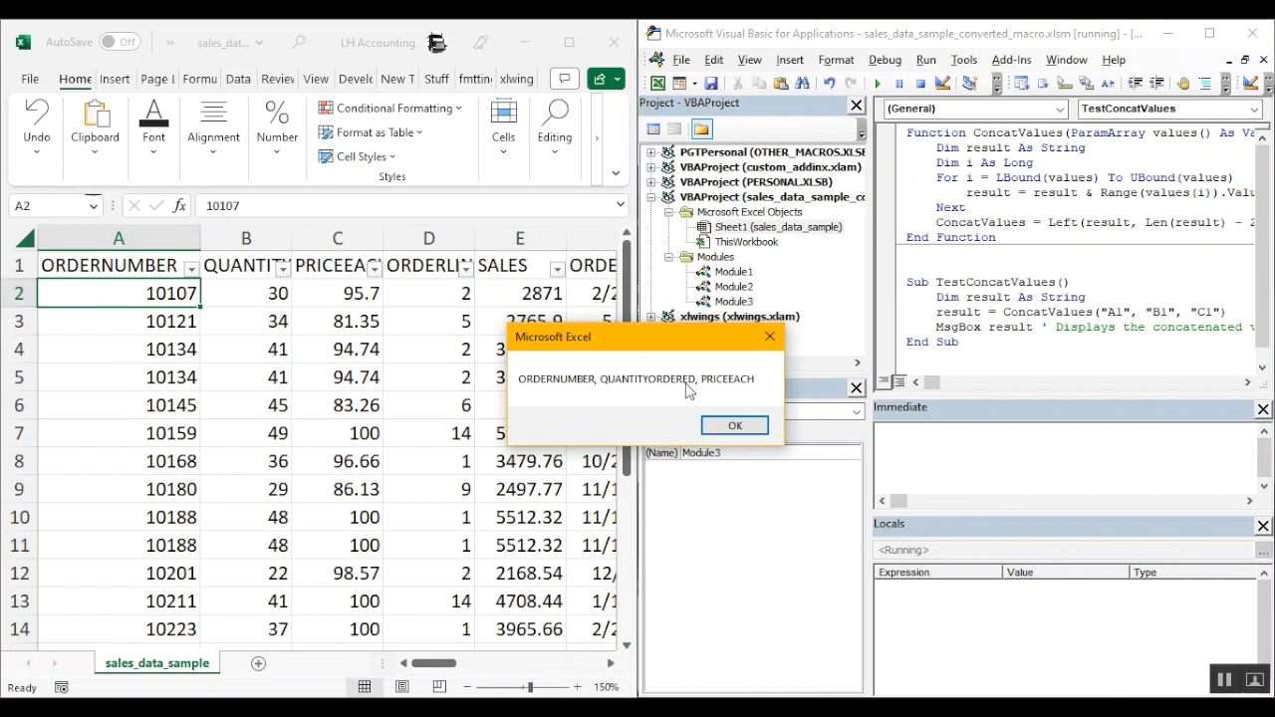
mouse_move(623, 406)
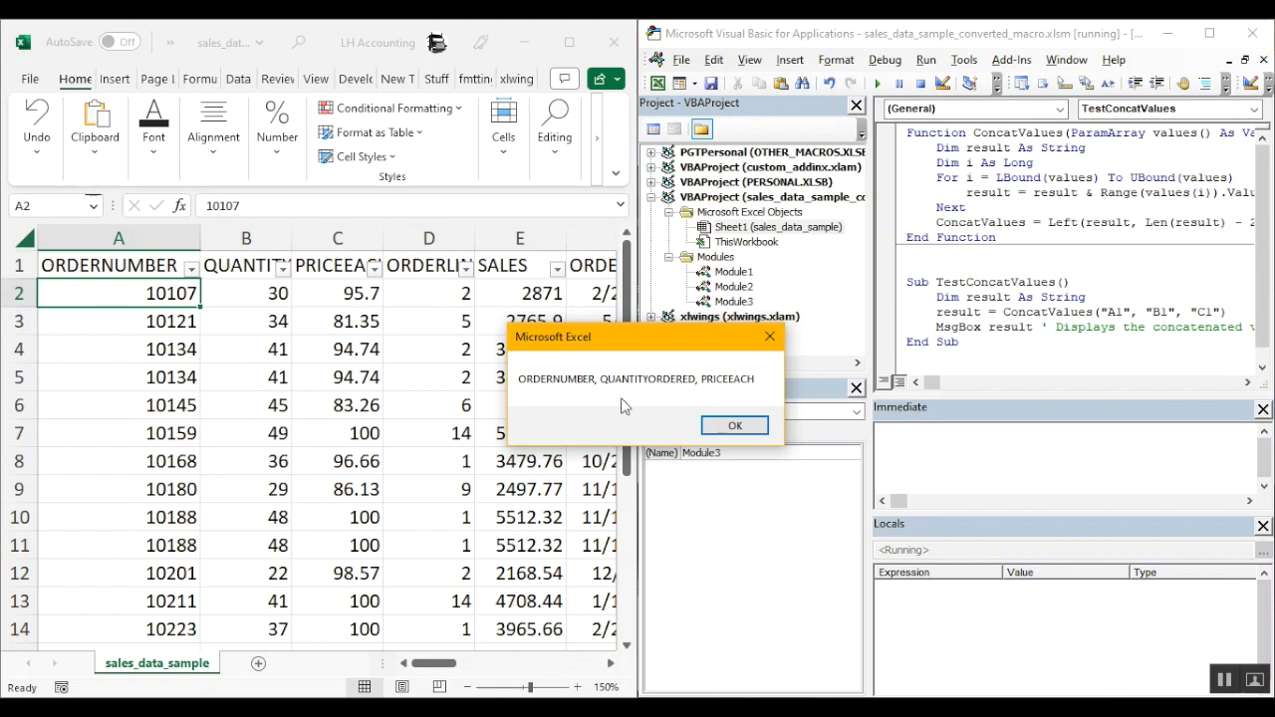
left_click(734, 425)
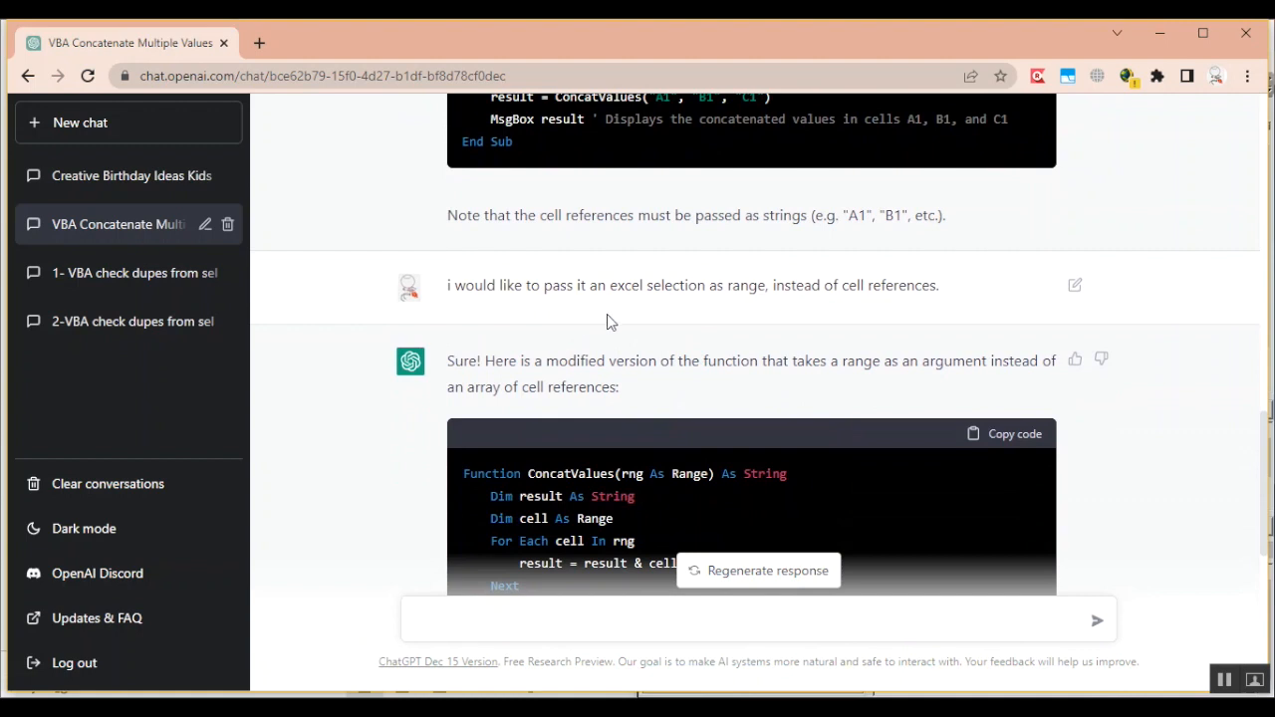
- Copy the Range-based ConcatValues code block from ChatGPT's reply
scroll("down", 3)
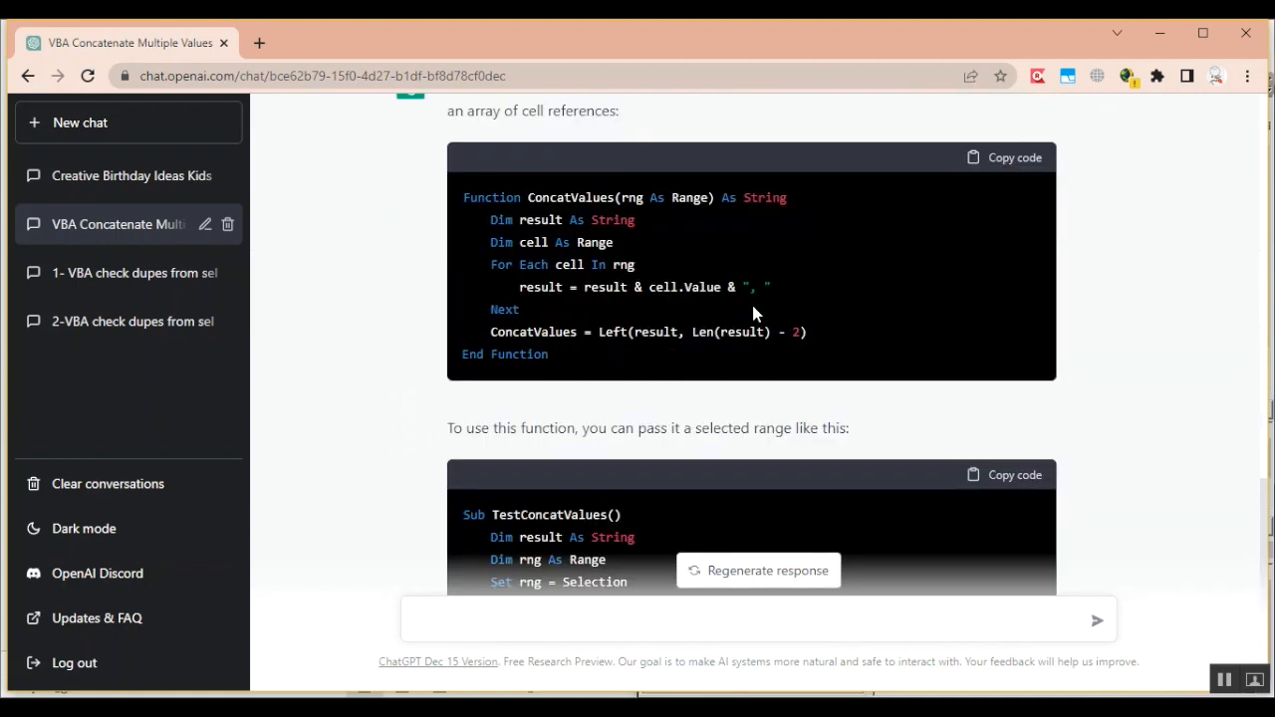
left_click(1005, 158)
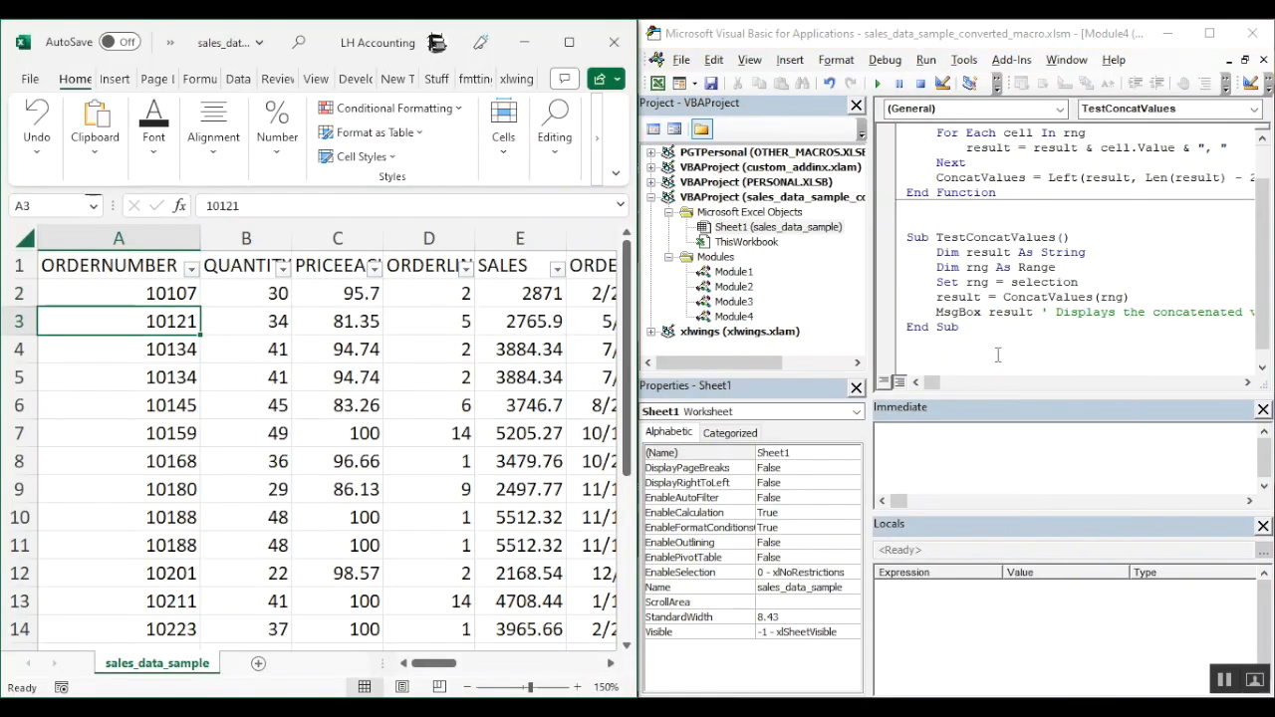
- Select order numbers A3:A7 and run TestConcatValues to join them with commas
left_click_drag(119, 321, 118, 432)
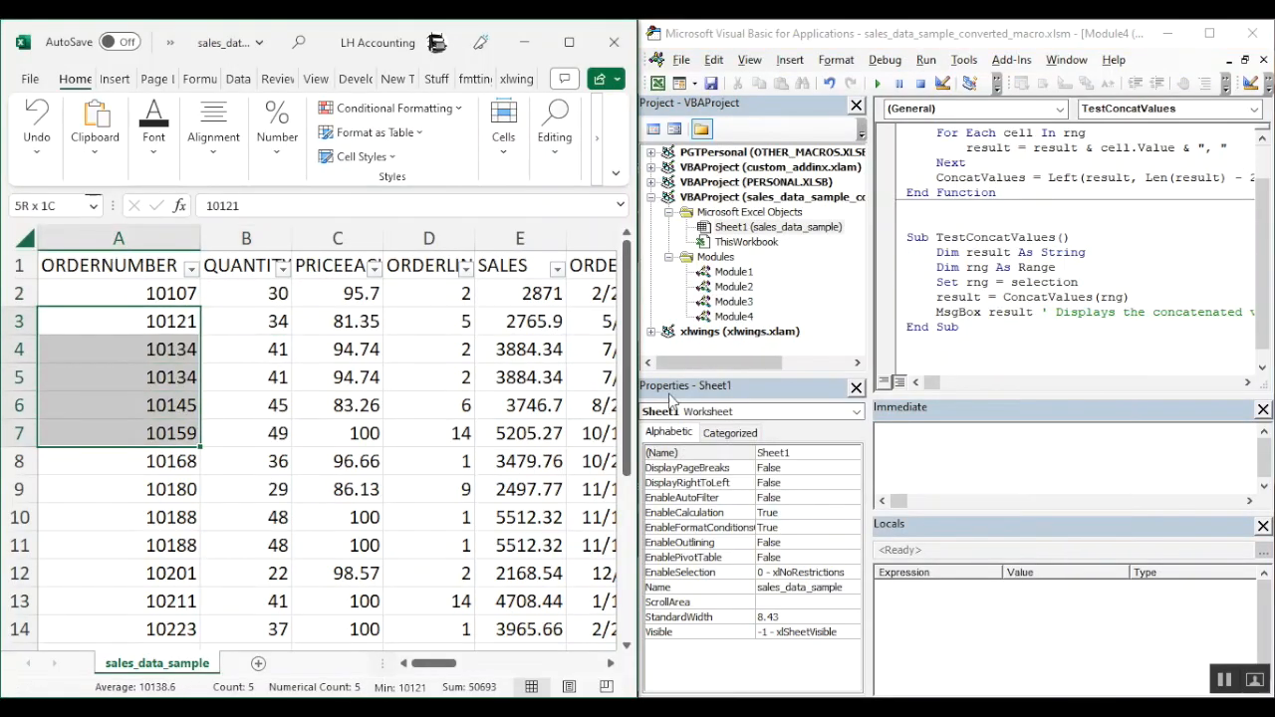
left_click(875, 84)
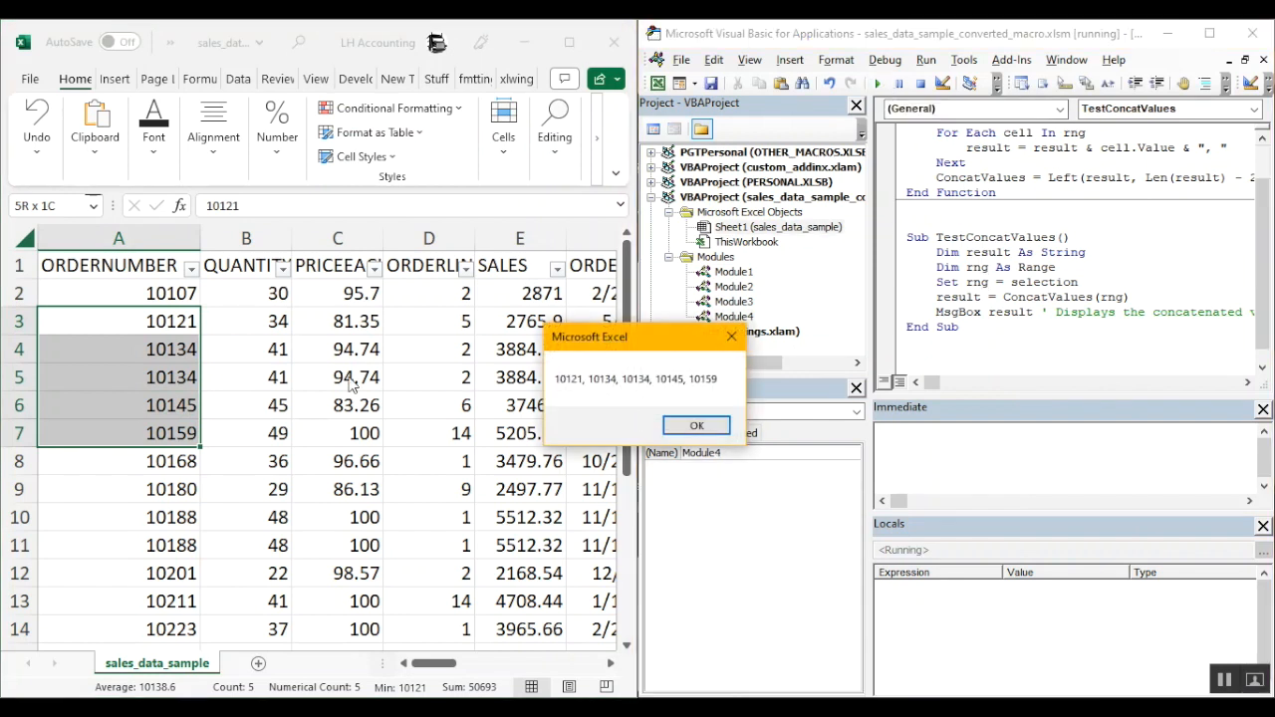
mouse_move(589, 390)
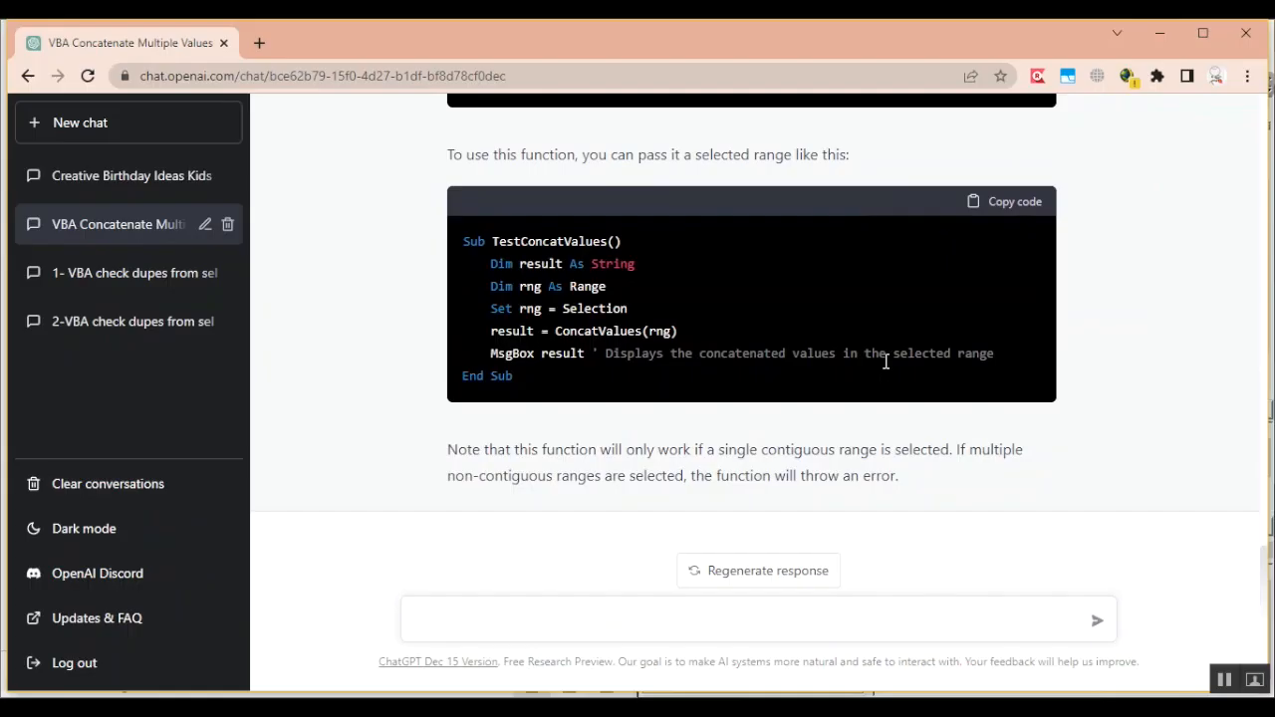
mouse_move(621, 426)
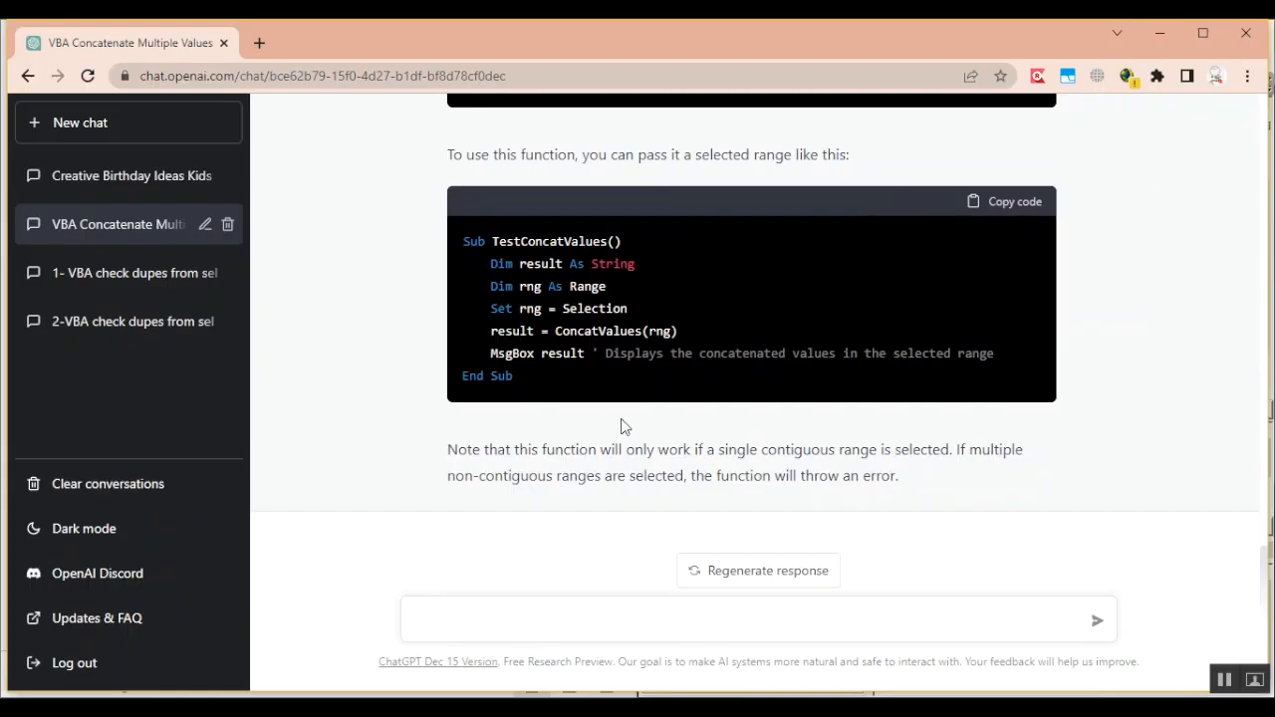
mouse_move(840, 469)
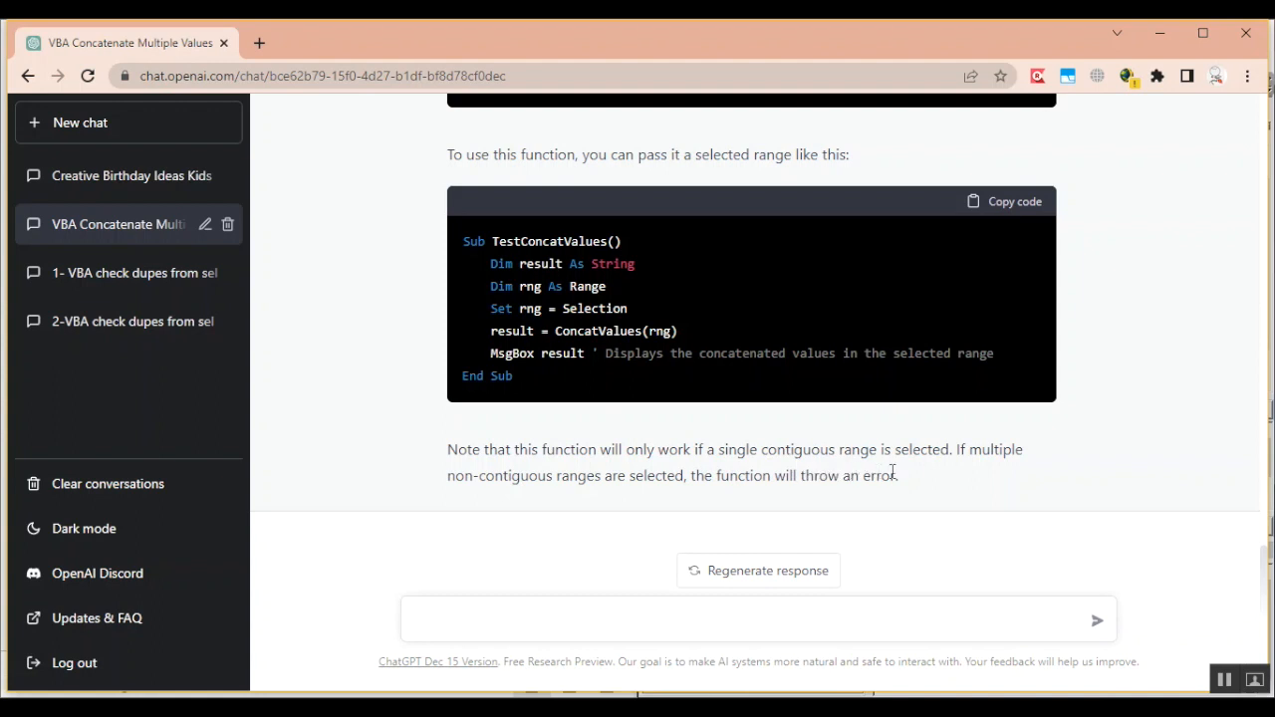
mouse_move(564, 479)
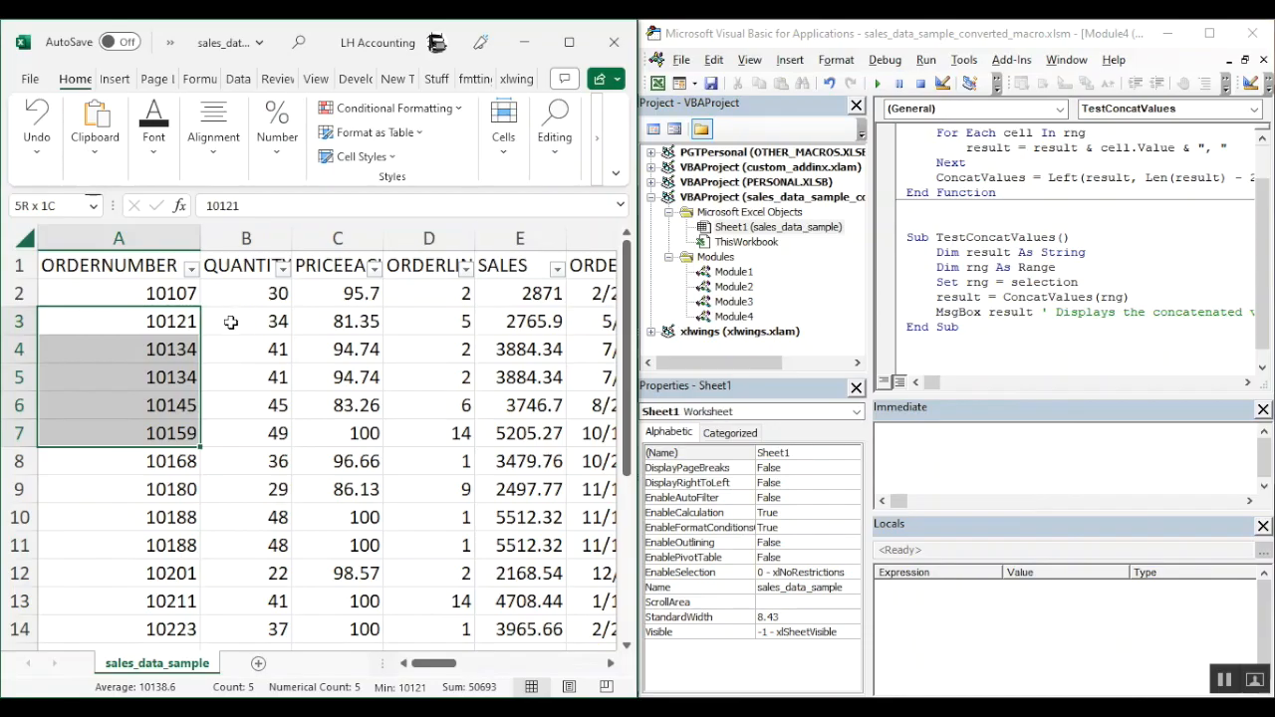
- Run the macro on cells A3, B4, D4, E6 and dismiss the 10121, 41, 2, 3746.7 result
left_click(337, 321)
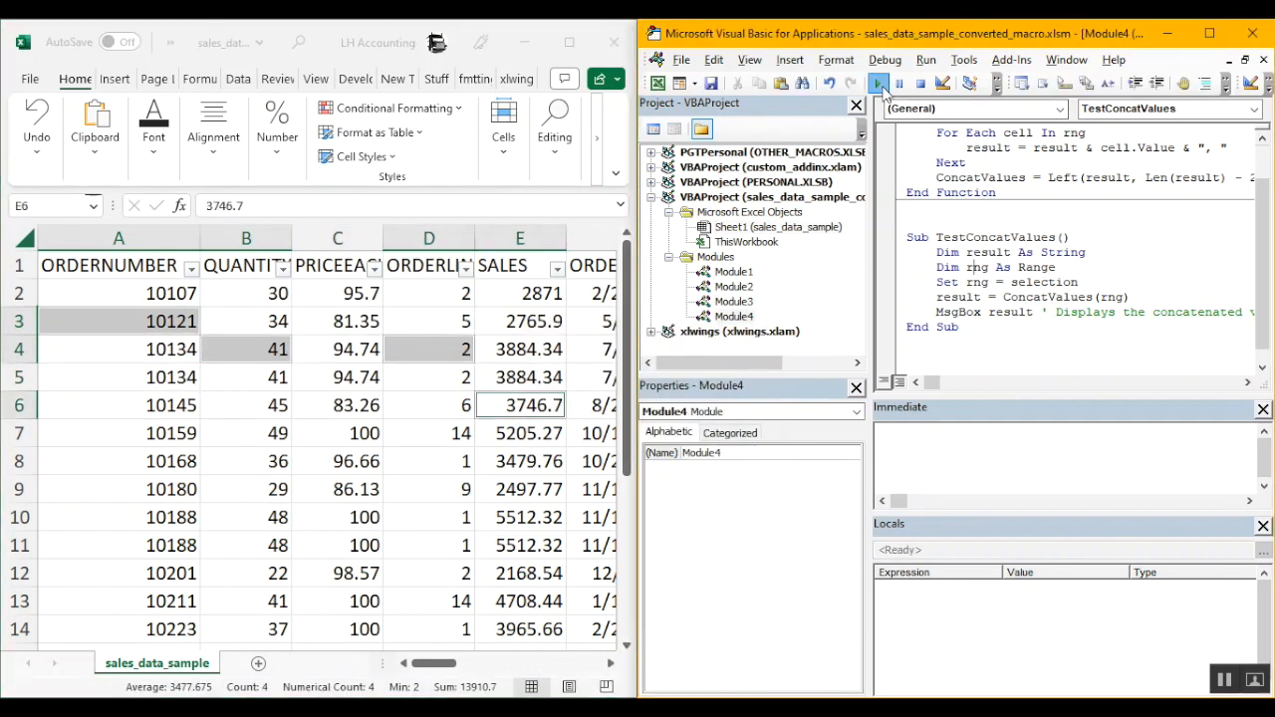
left_click(878, 83)
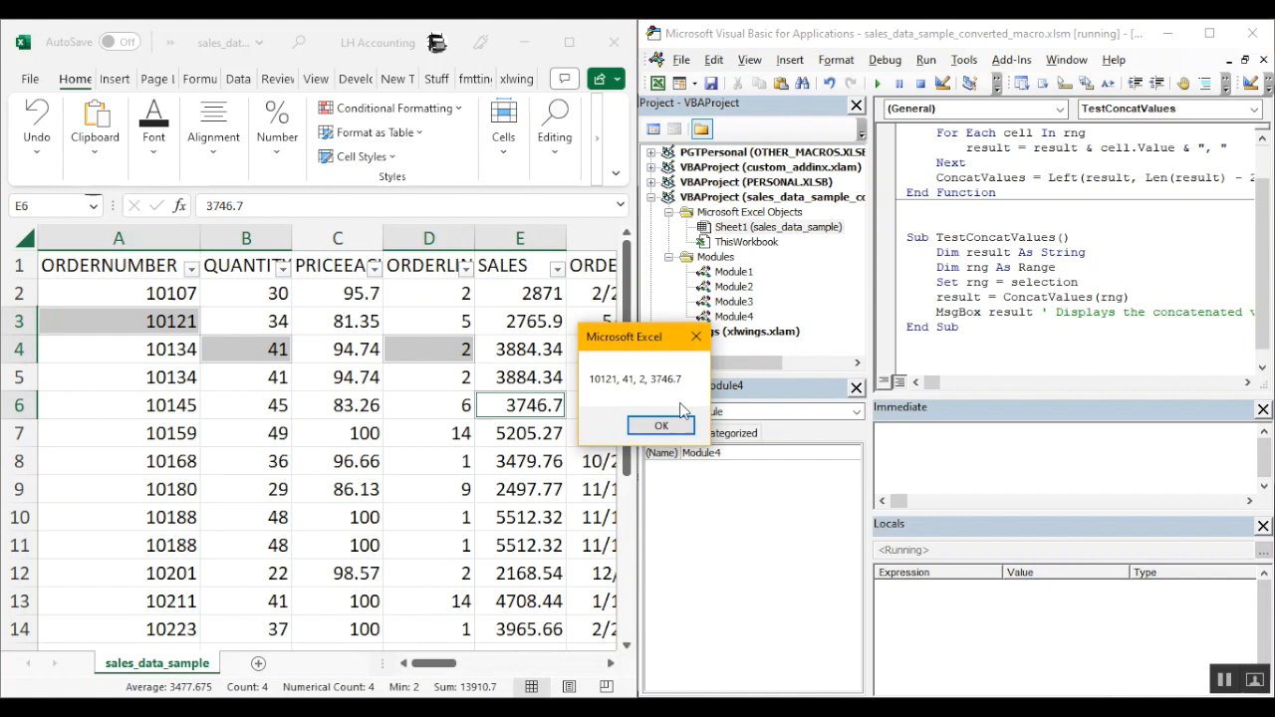
left_click(660, 425)
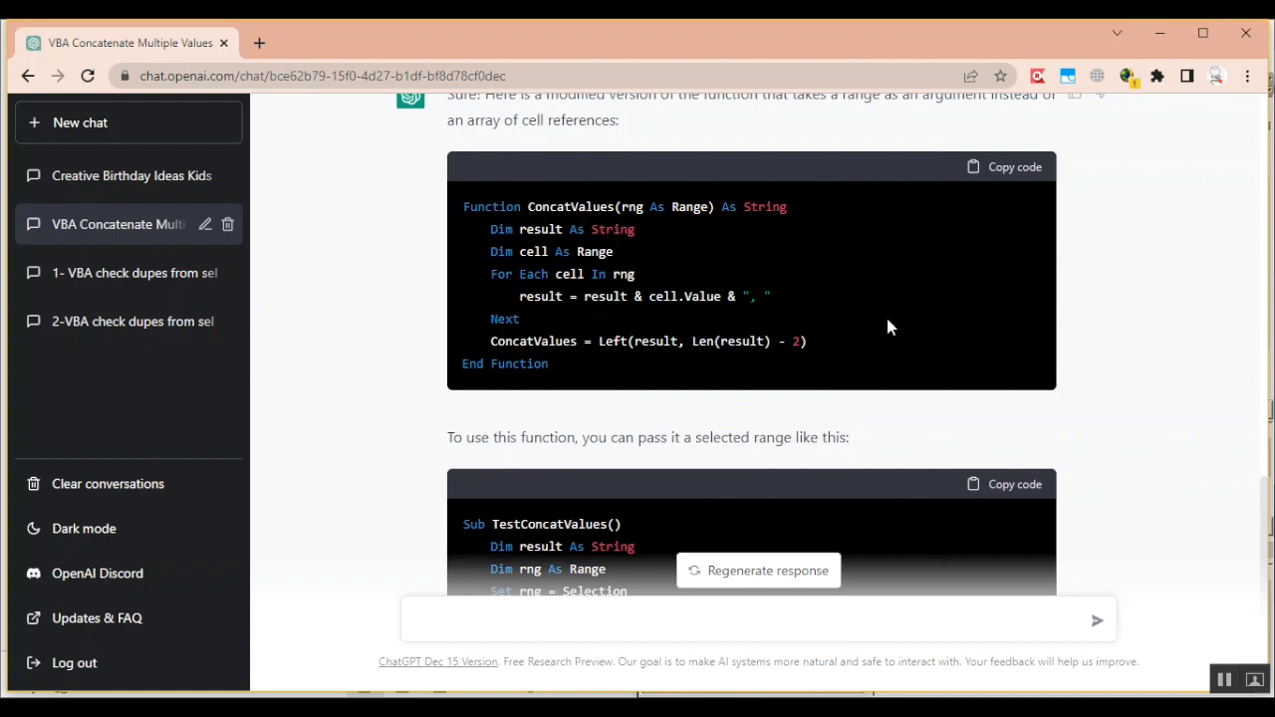
- Ask ChatGPT to join the values with a chosen separator instead of a comma
scroll("down", 3)
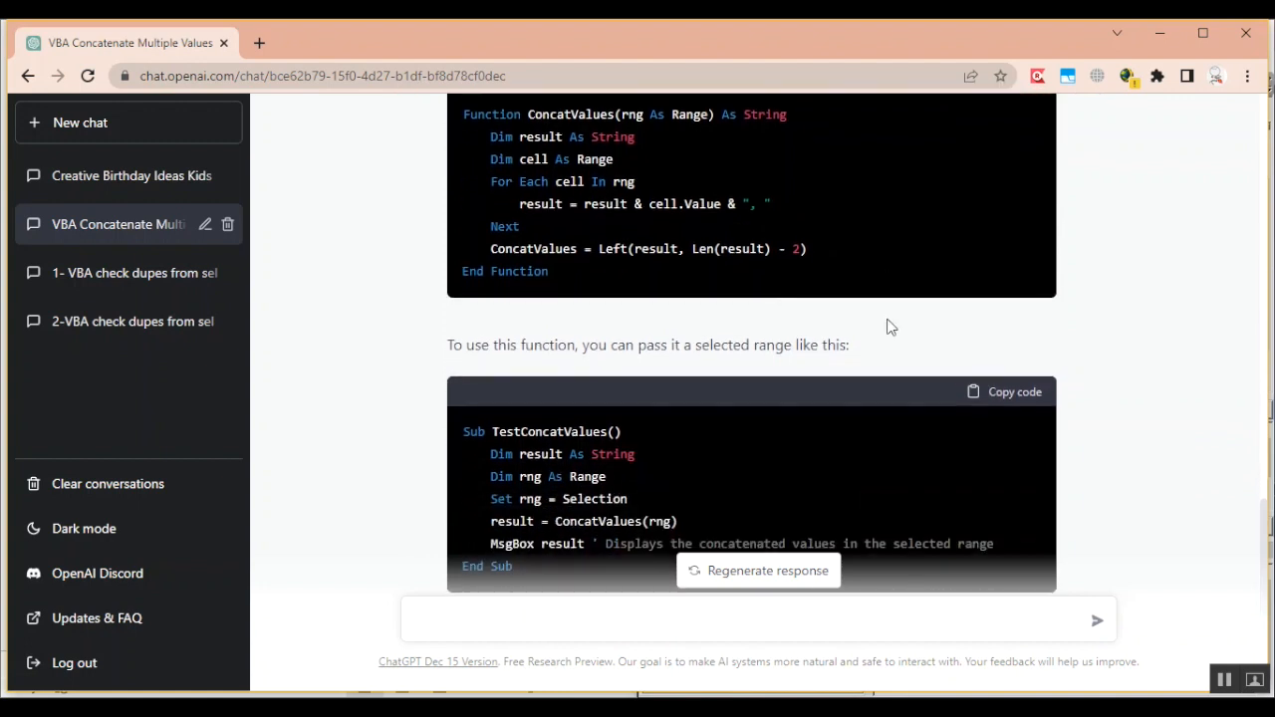
scroll("down", 3)
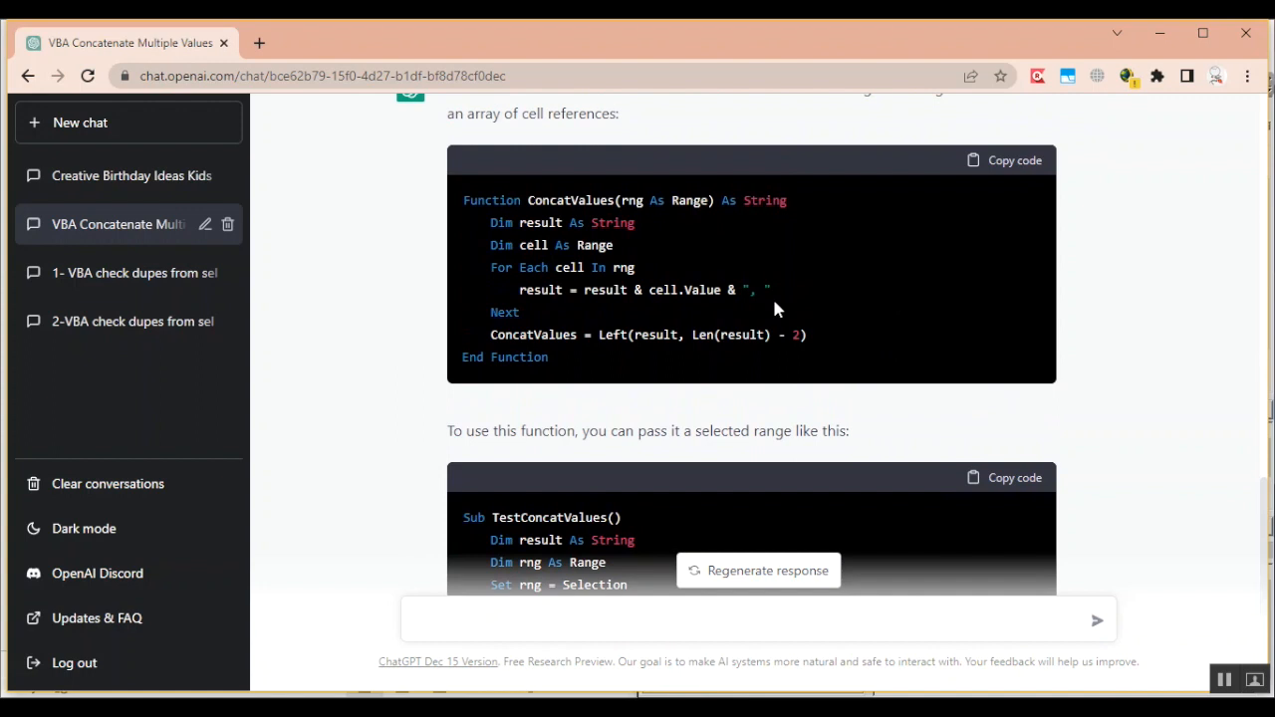
mouse_move(862, 249)
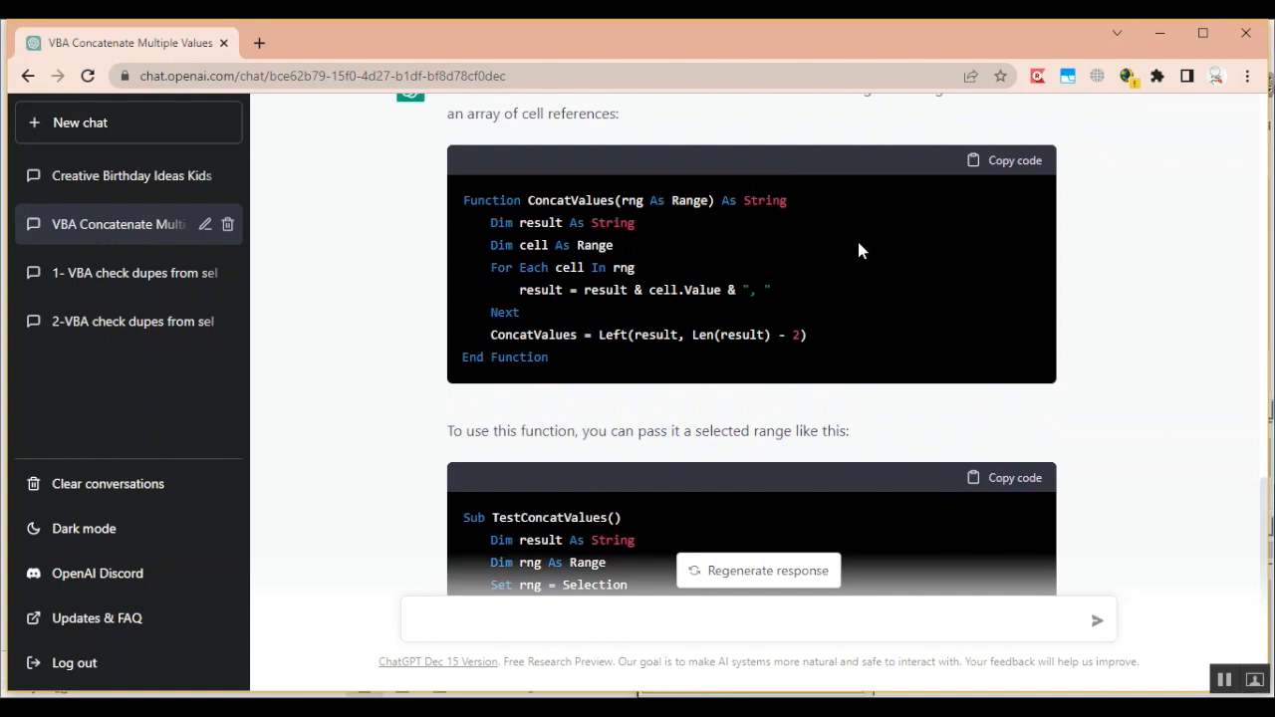
mouse_move(814, 296)
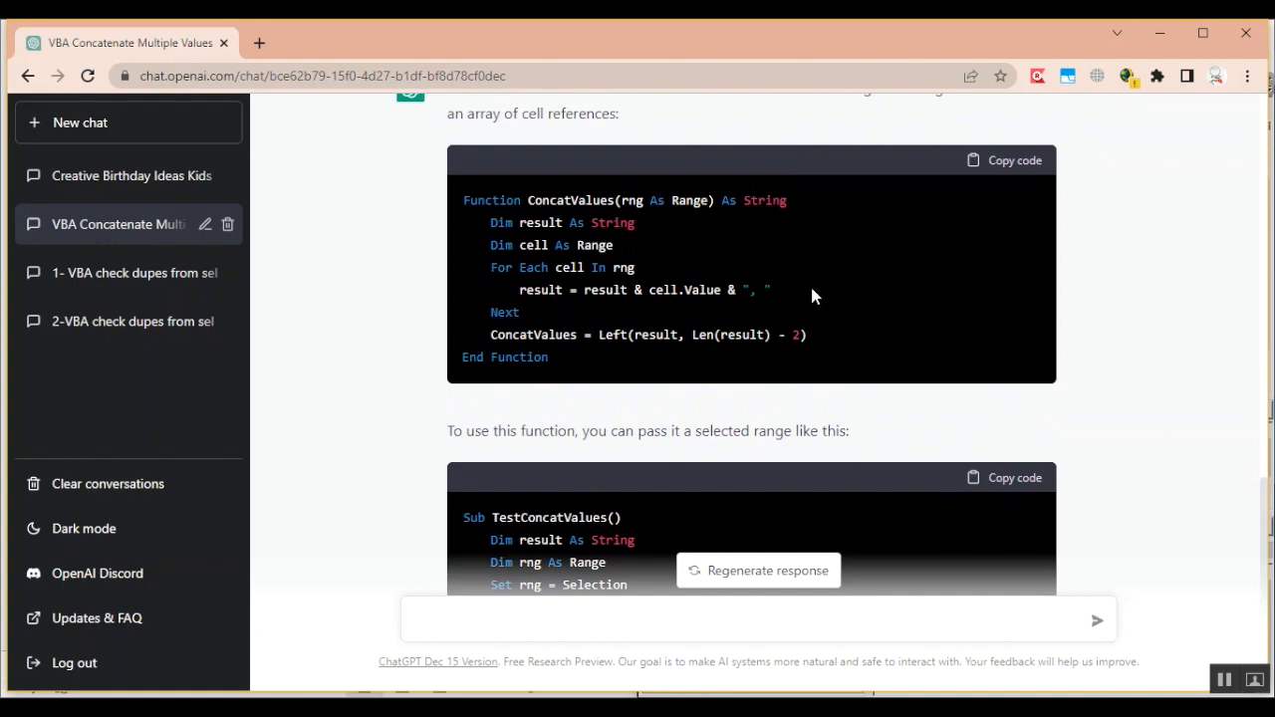
type("Instead of concatenating with a comm")
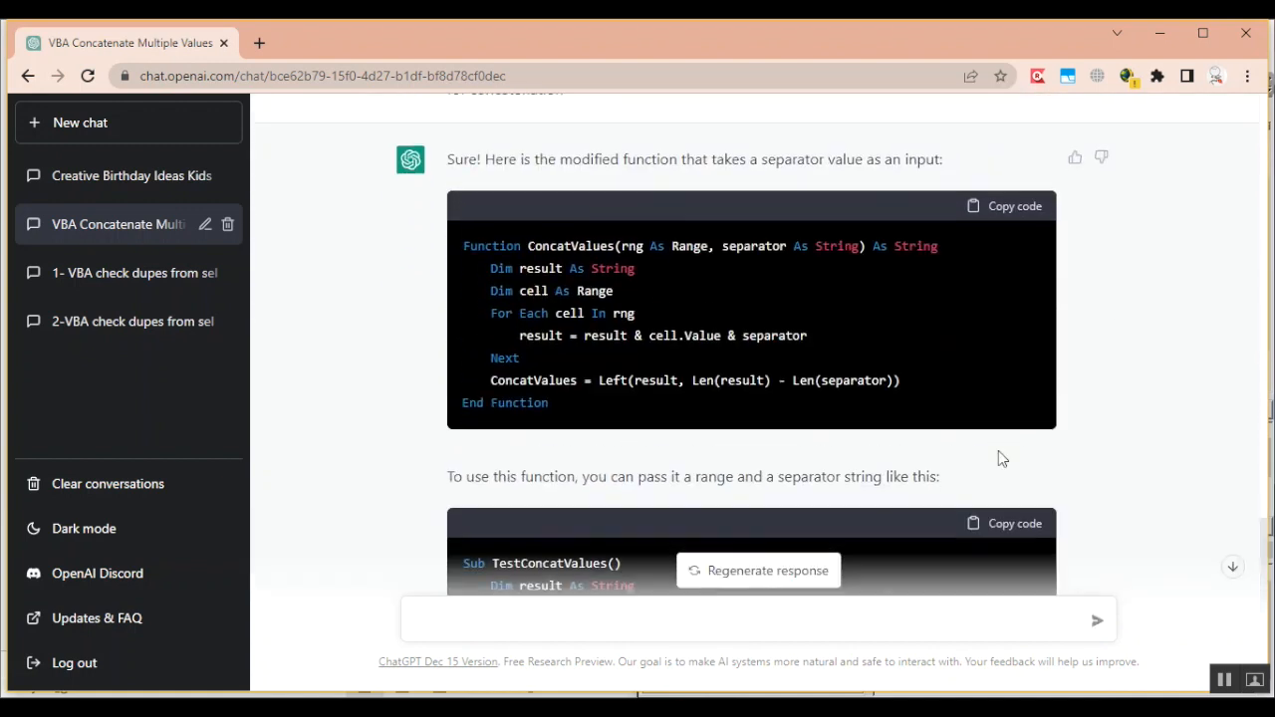
- Request that the VBA code ask for the separator through an input box
scroll("down", 3)
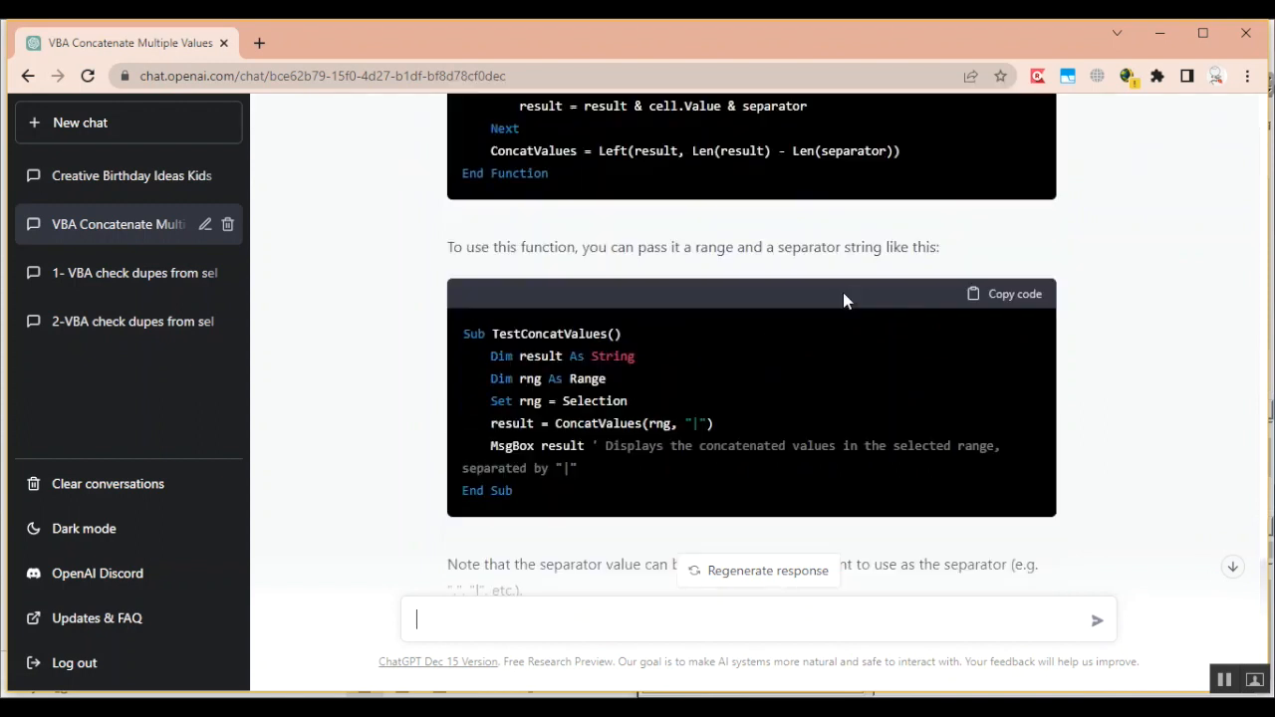
scroll("down", 3)
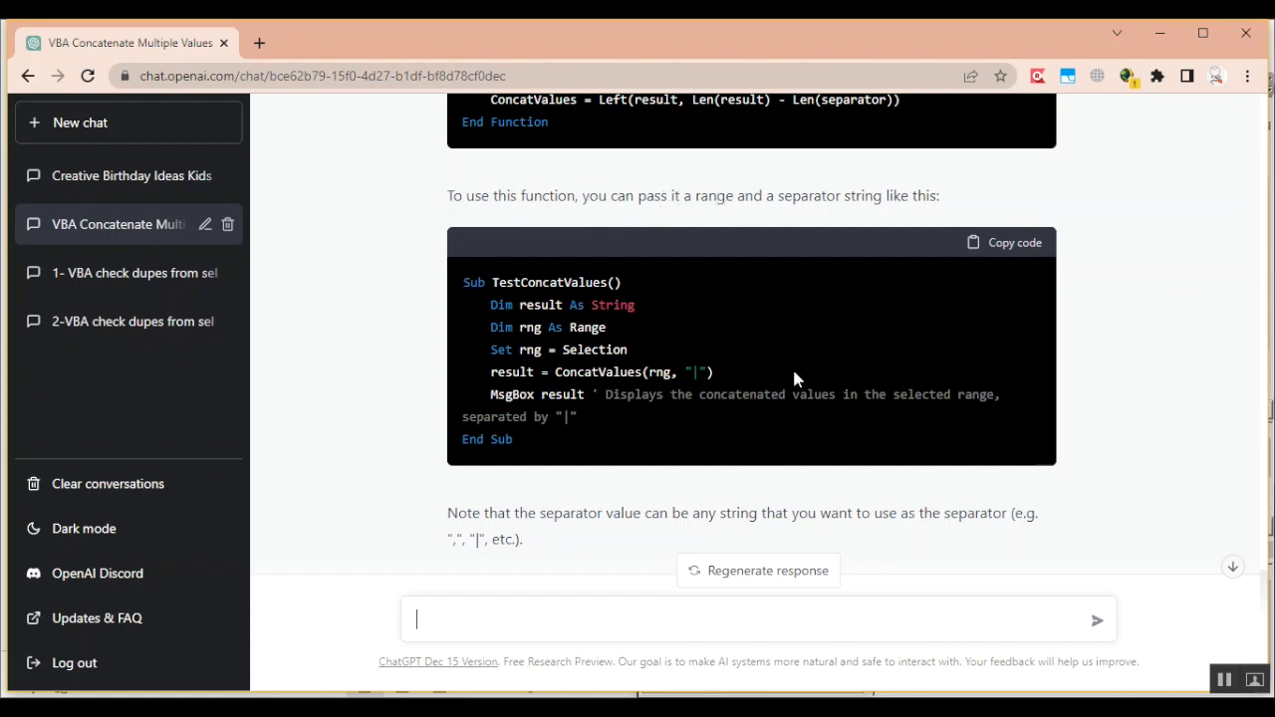
mouse_move(722, 346)
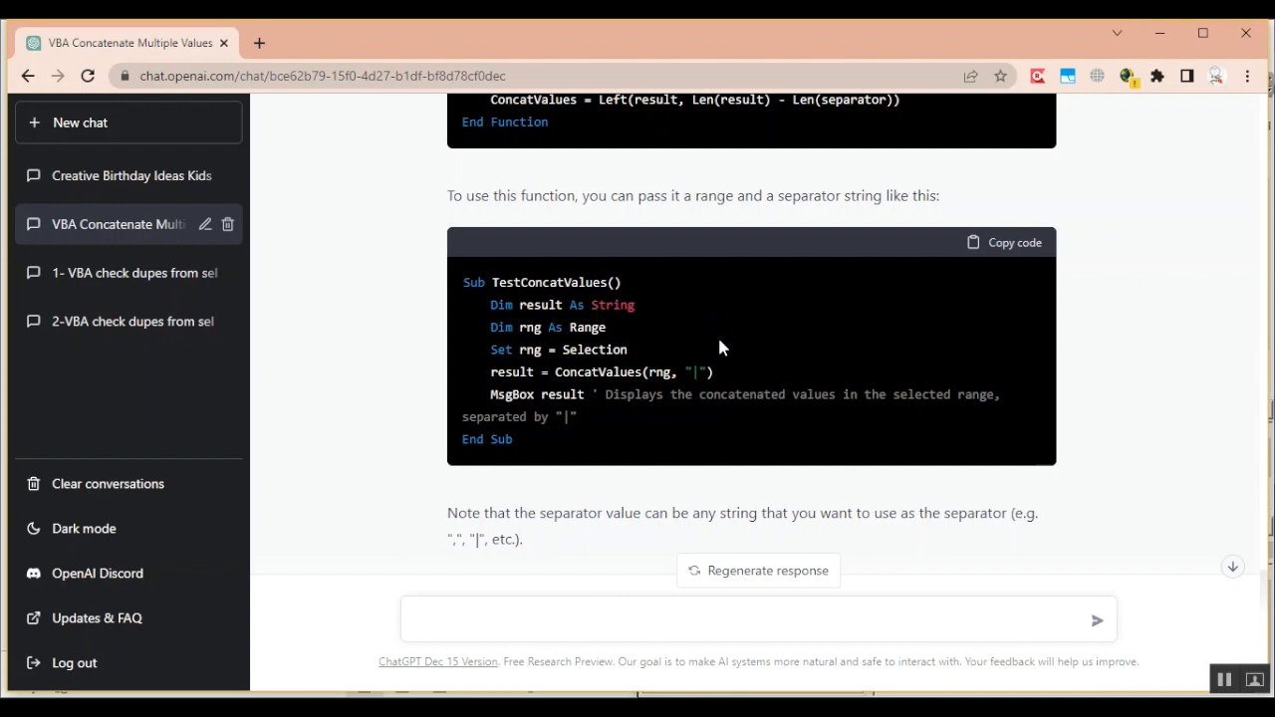
mouse_move(737, 357)
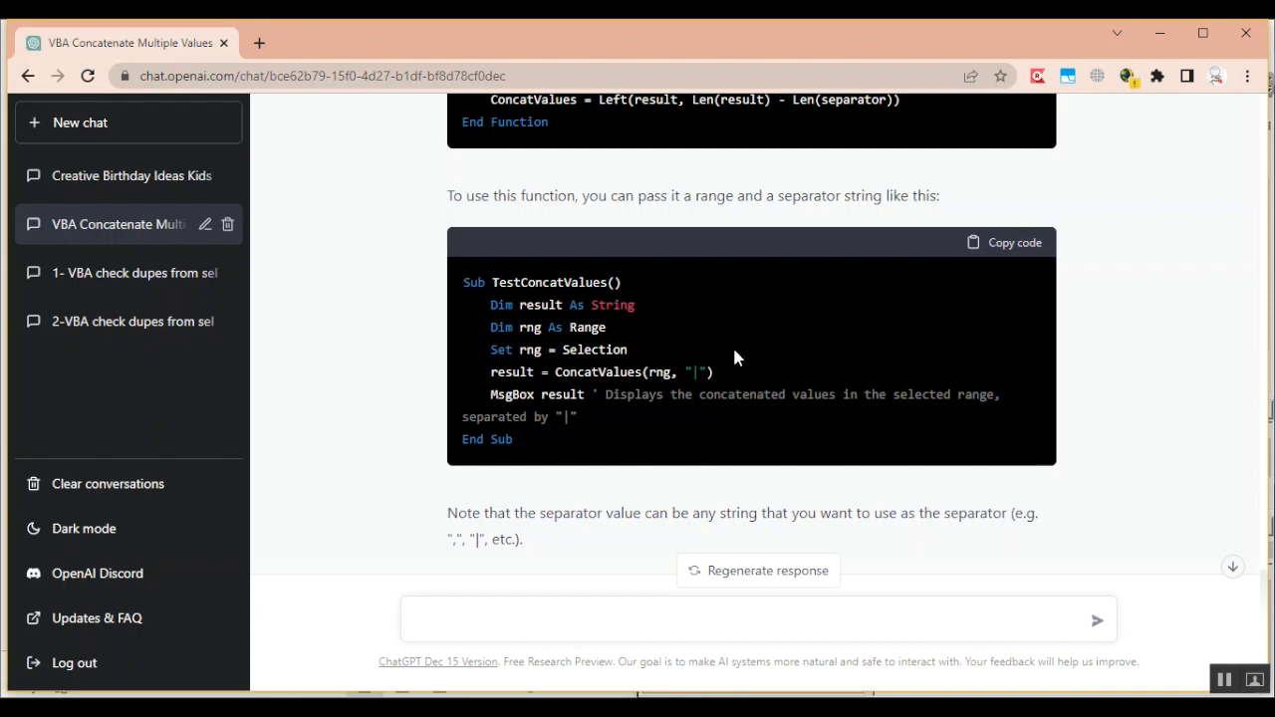
mouse_move(737, 384)
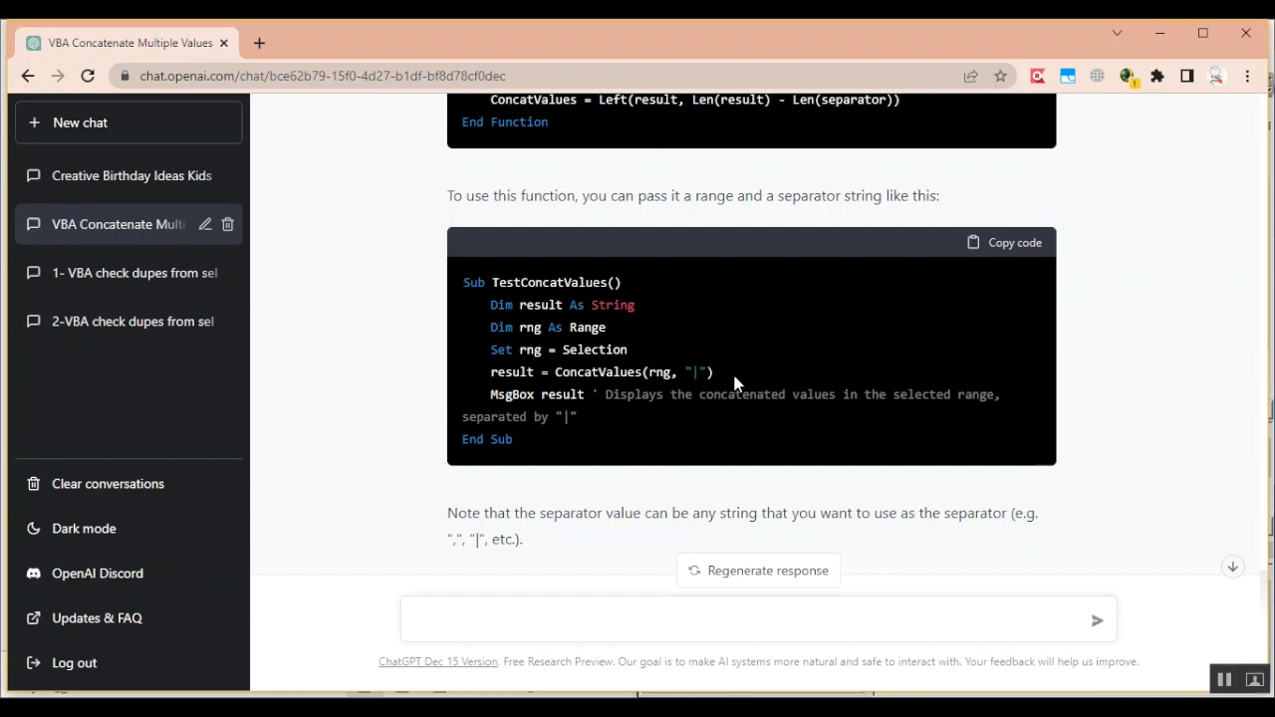
type("we want VBA code to ask us what separator to use as an input box")
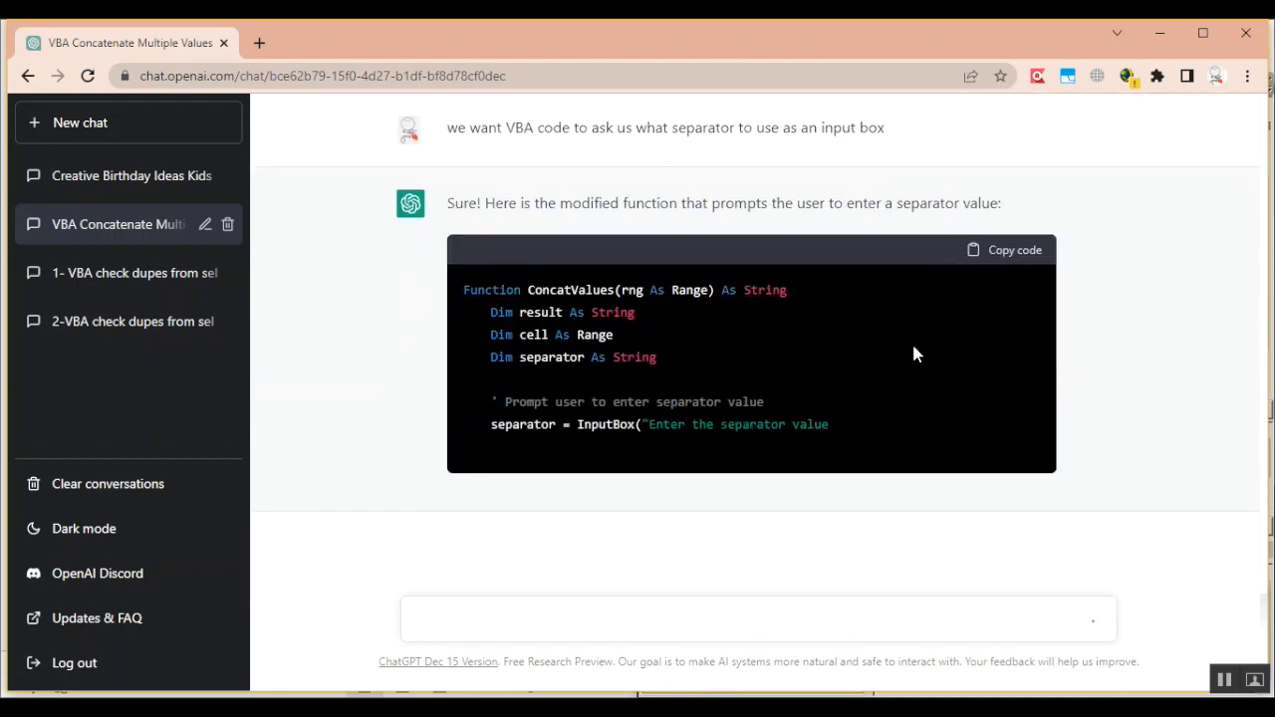
- Scroll through the new reply to read the InputBox line in ConcatValues
scroll("down", 3)
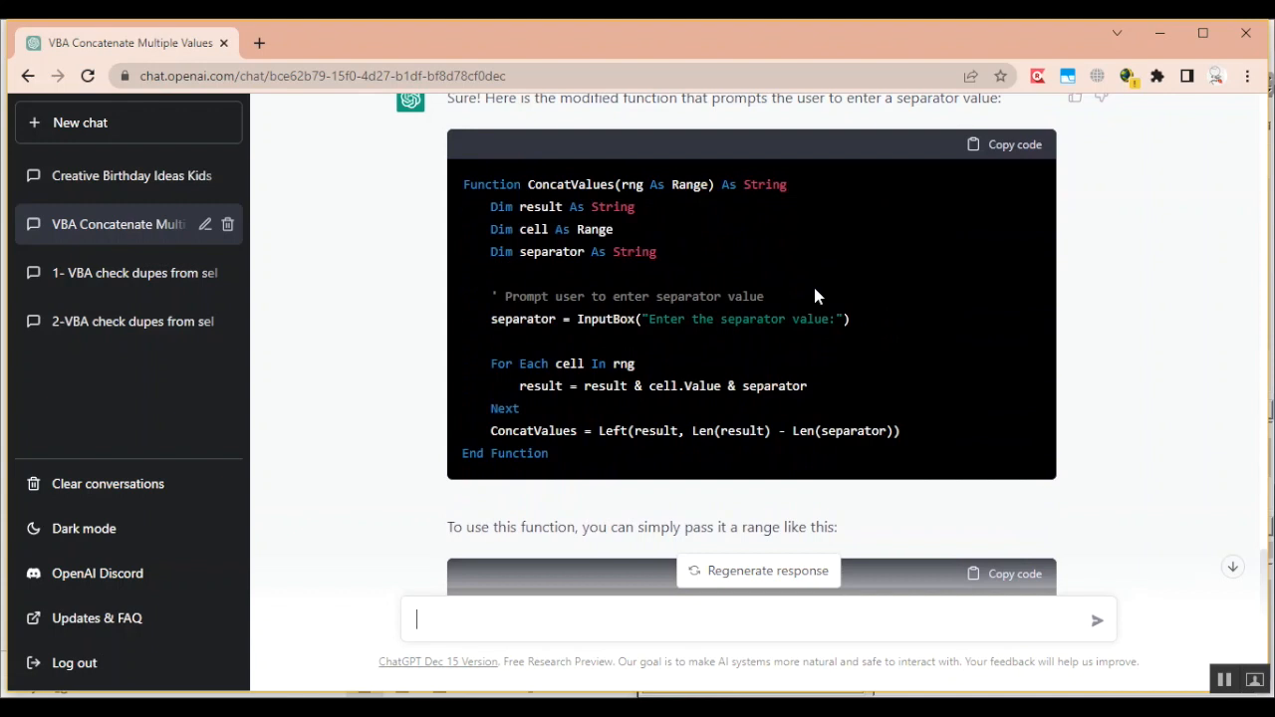
mouse_move(1102, 357)
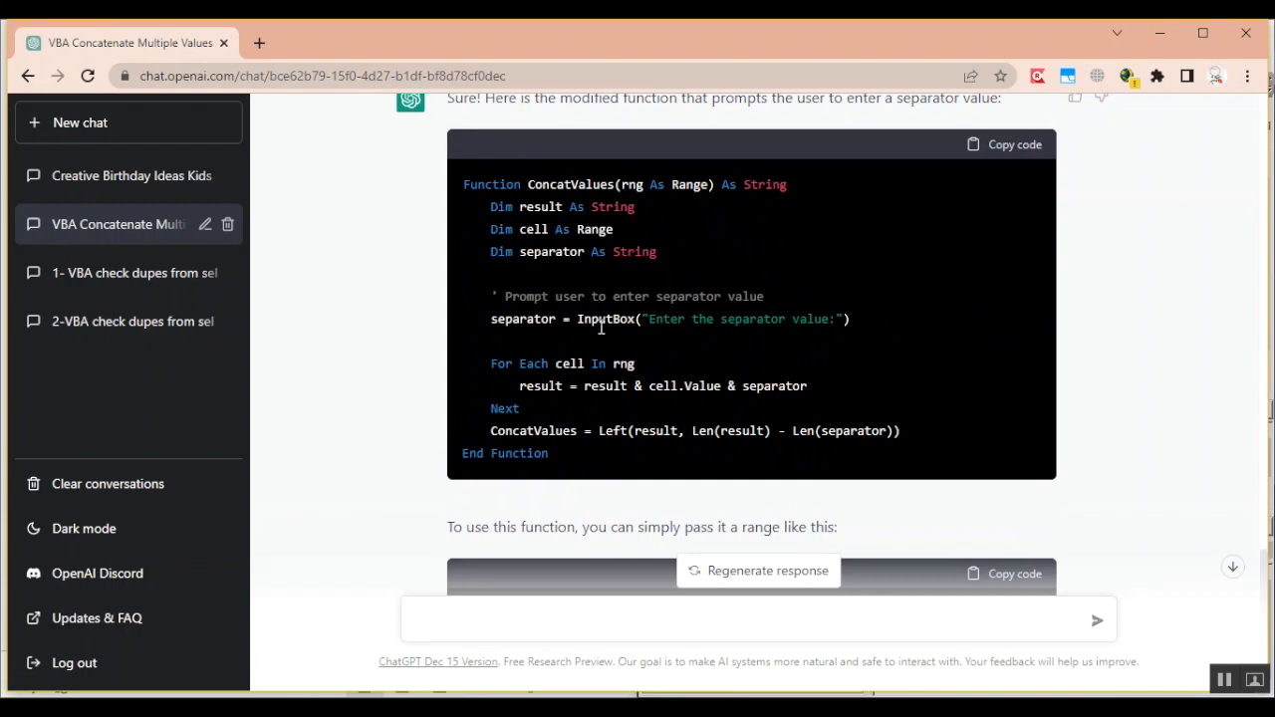
left_click(757, 620)
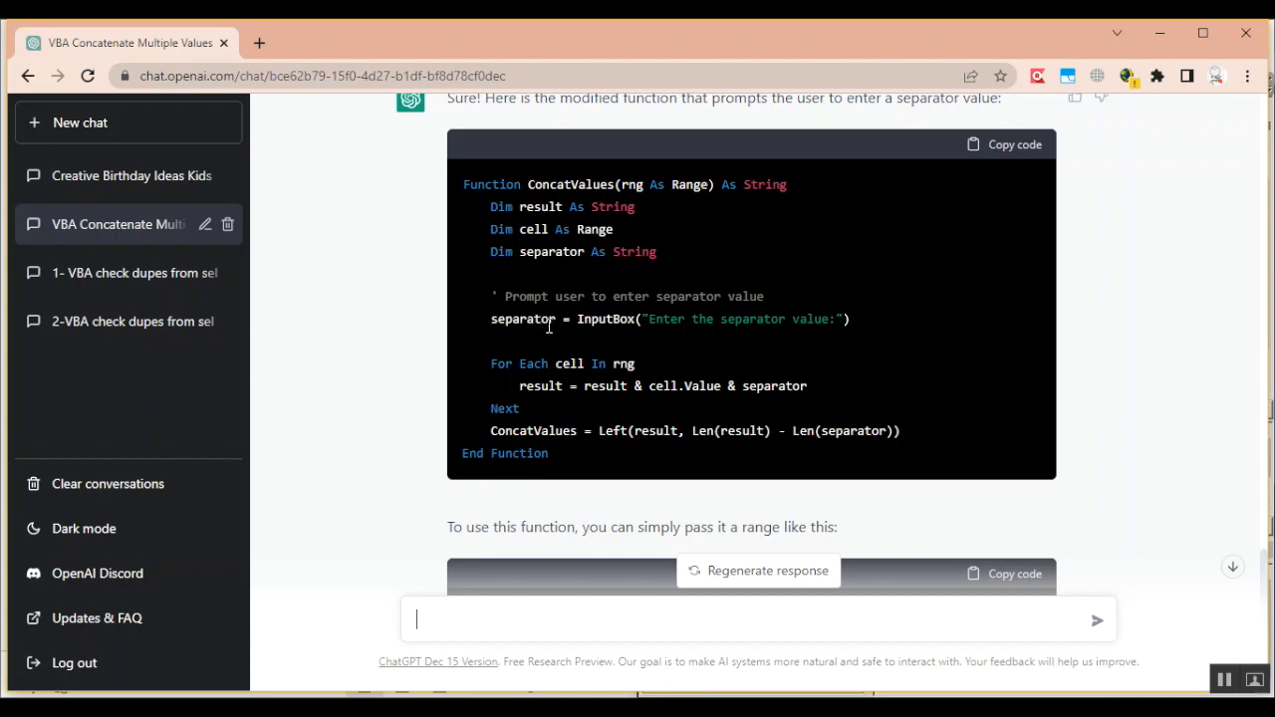
mouse_move(715, 311)
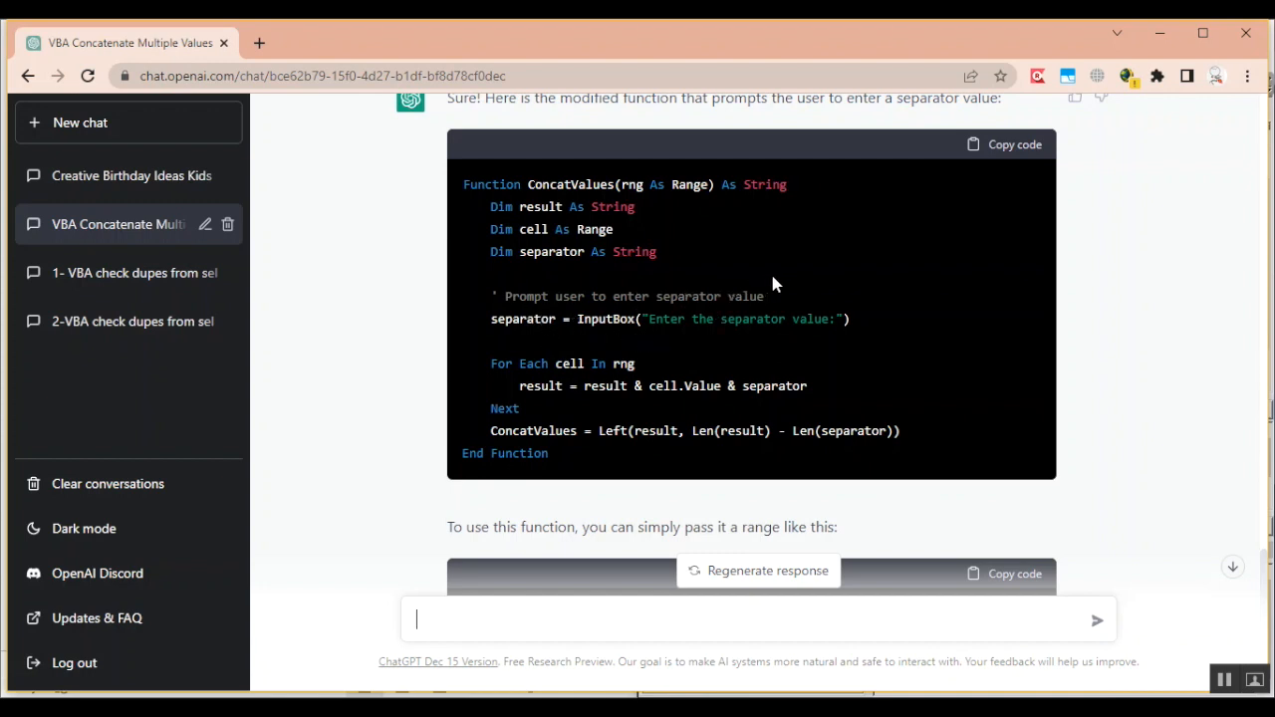
scroll("down", 3)
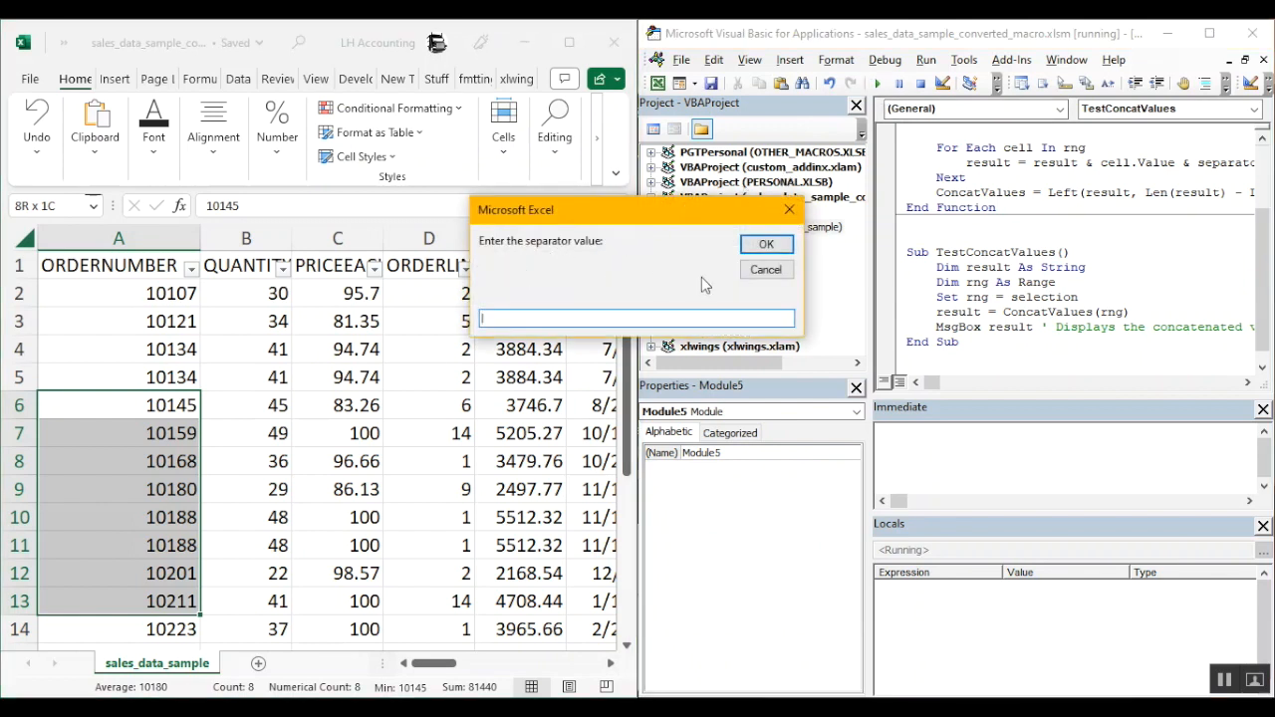
- Confirm the pipe separator and dismiss the message of pipe-joined order numbers
left_click(765, 244)
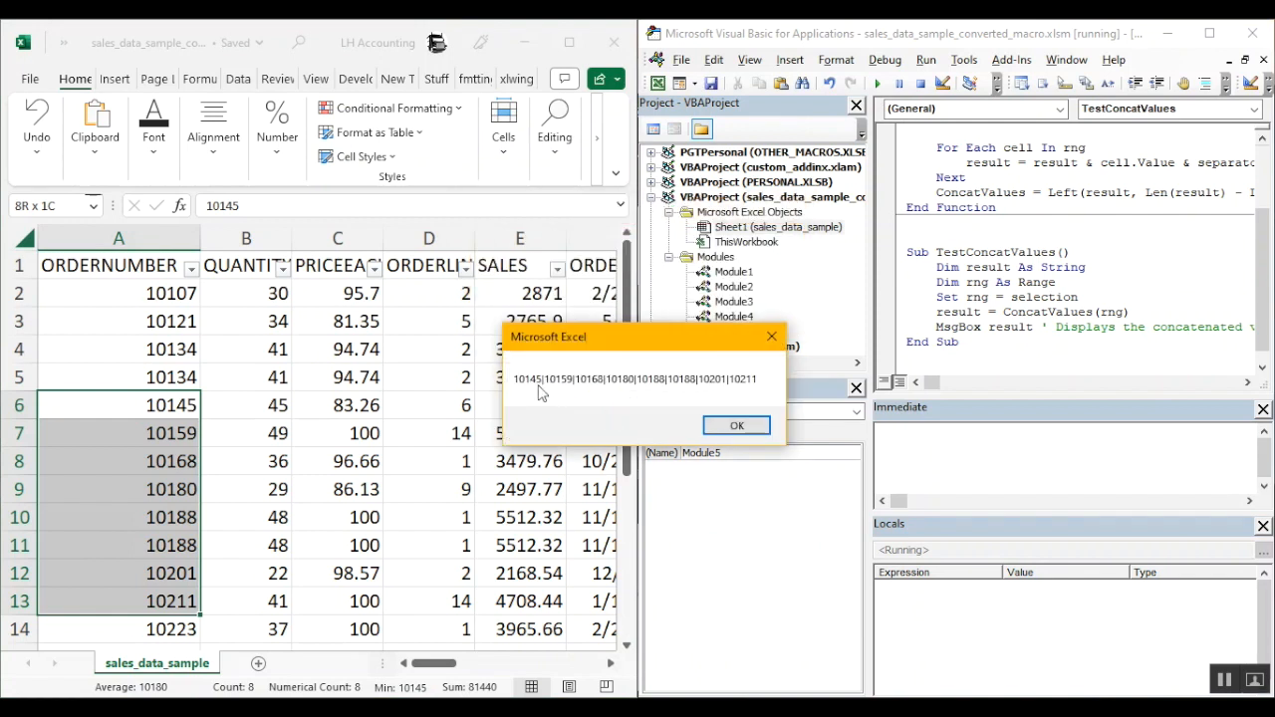
mouse_move(677, 416)
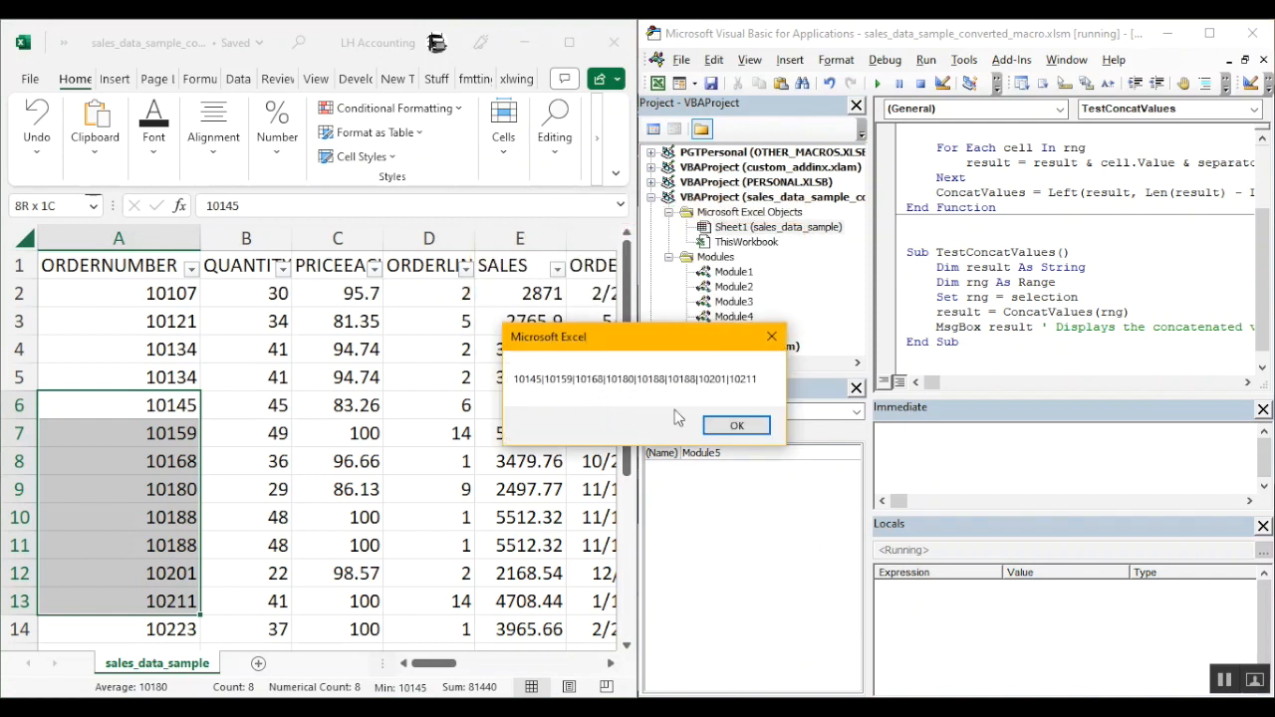
left_click(736, 425)
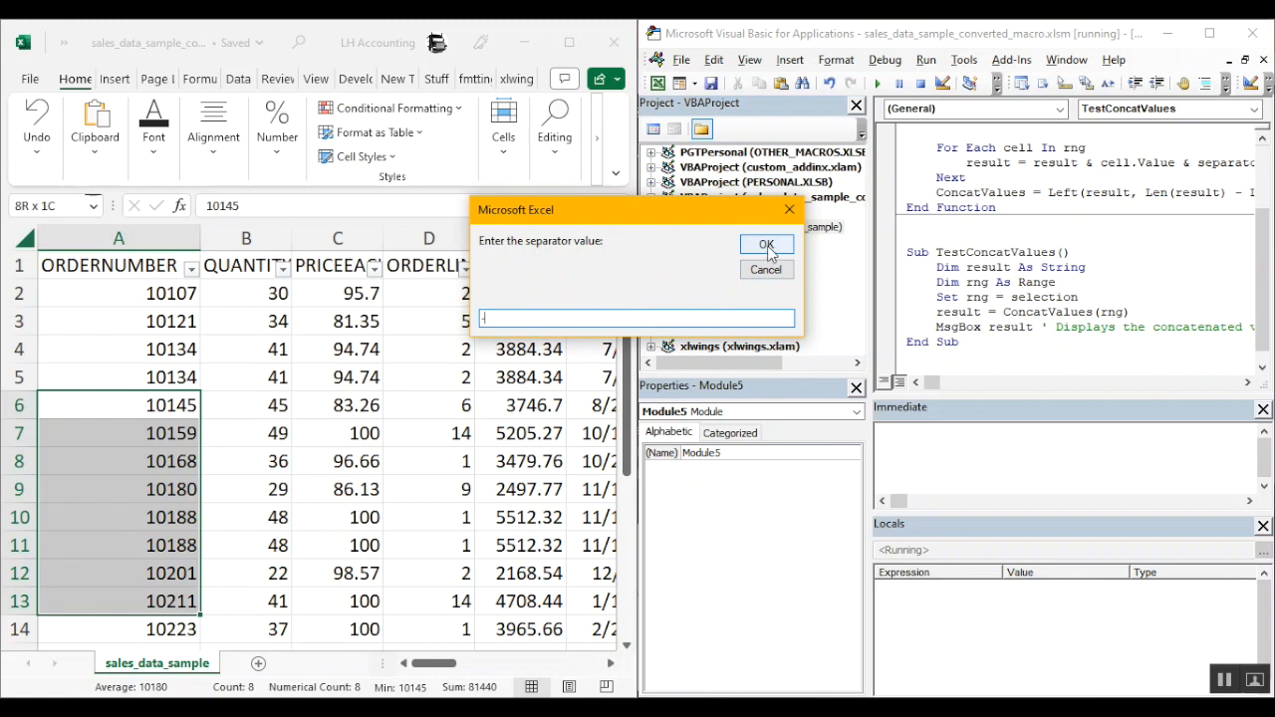
- Confirm ' - ' as the separator, joining the eight order numbers with spaced dashes
left_click(766, 245)
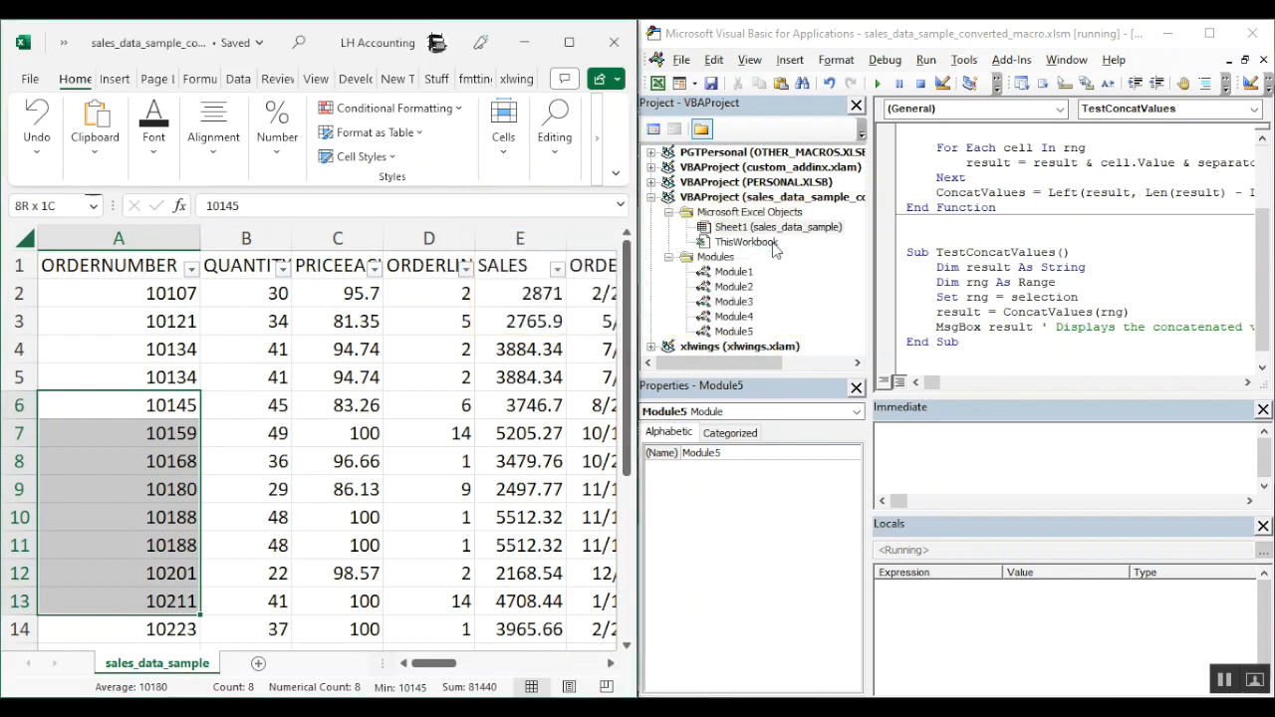
left_click(925, 82)
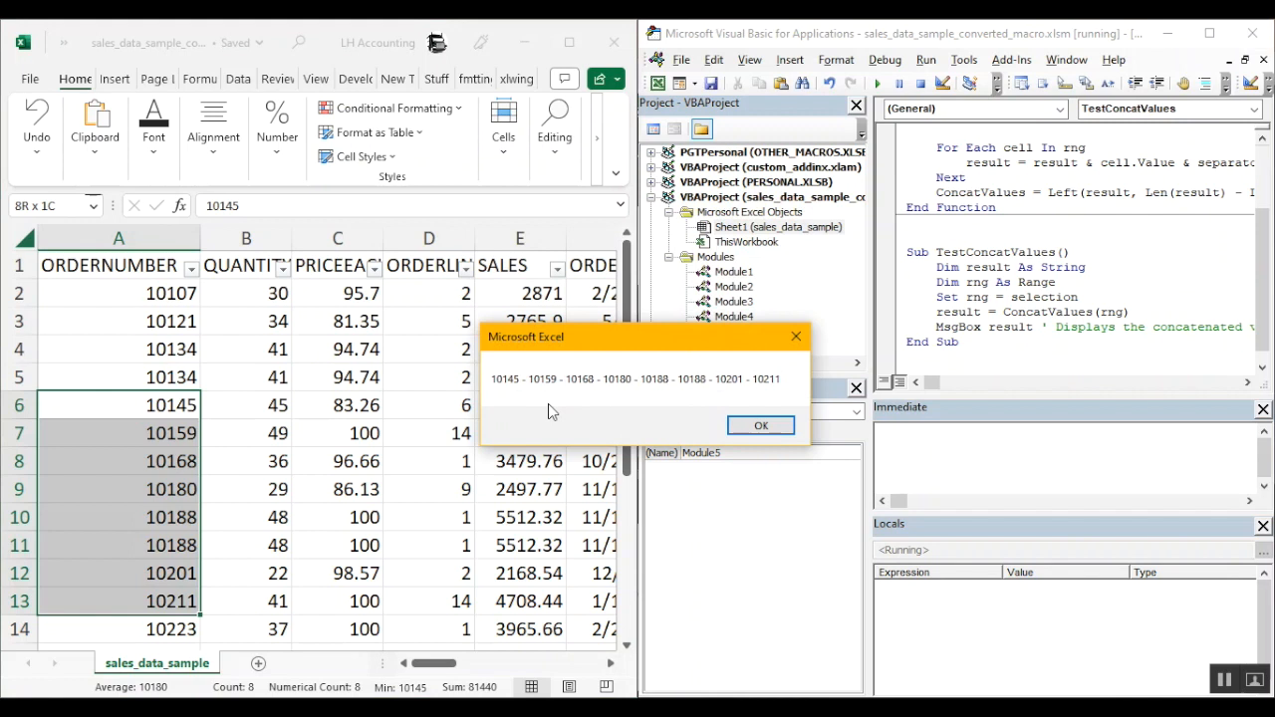
mouse_move(739, 413)
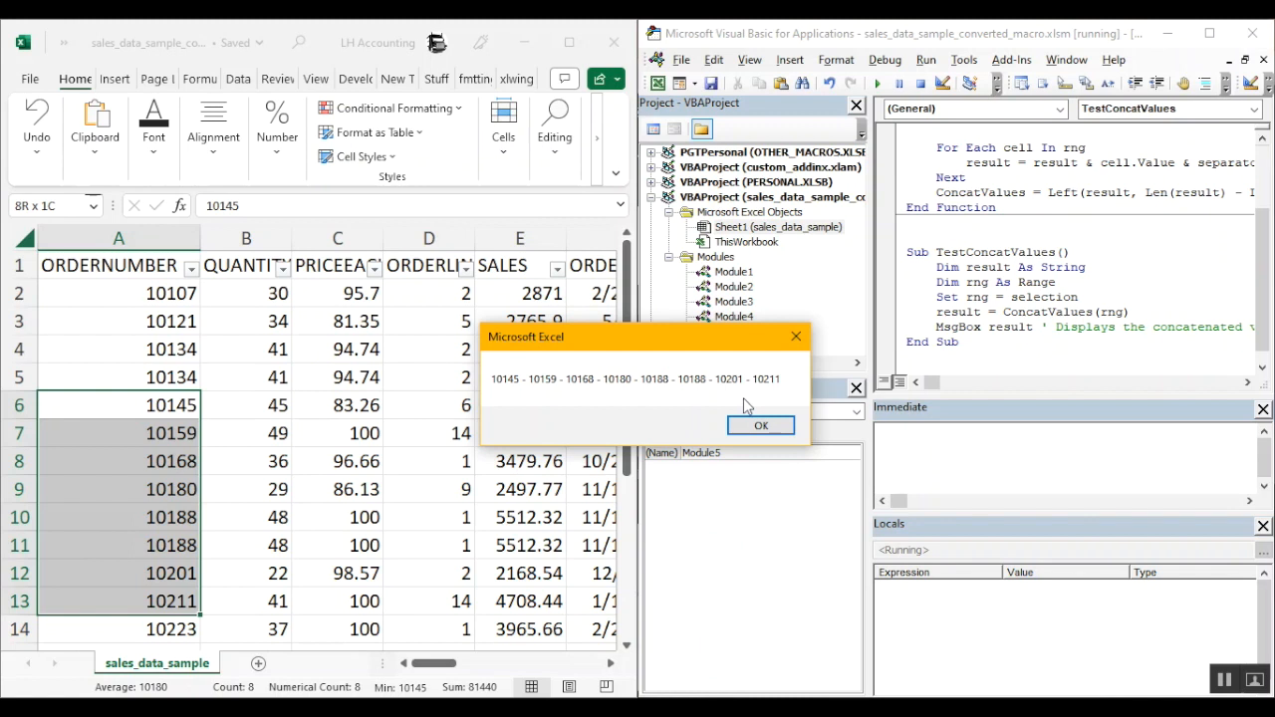
mouse_move(650, 399)
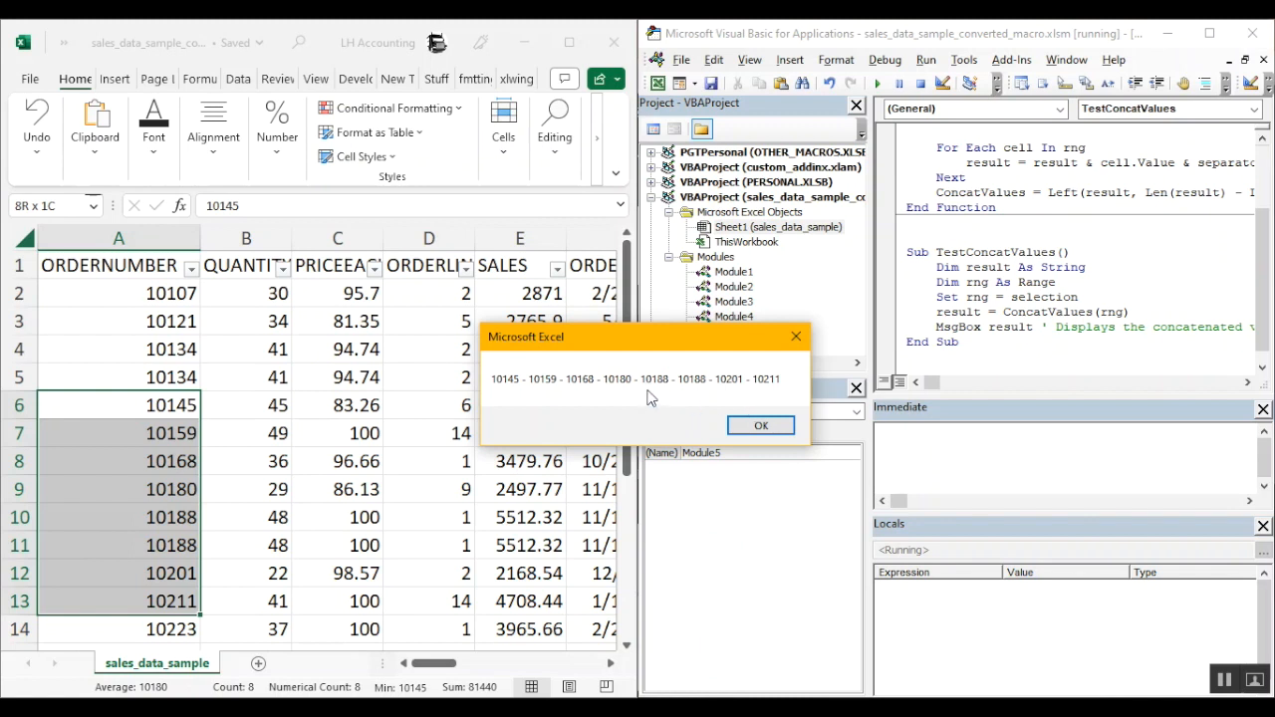
mouse_move(655, 408)
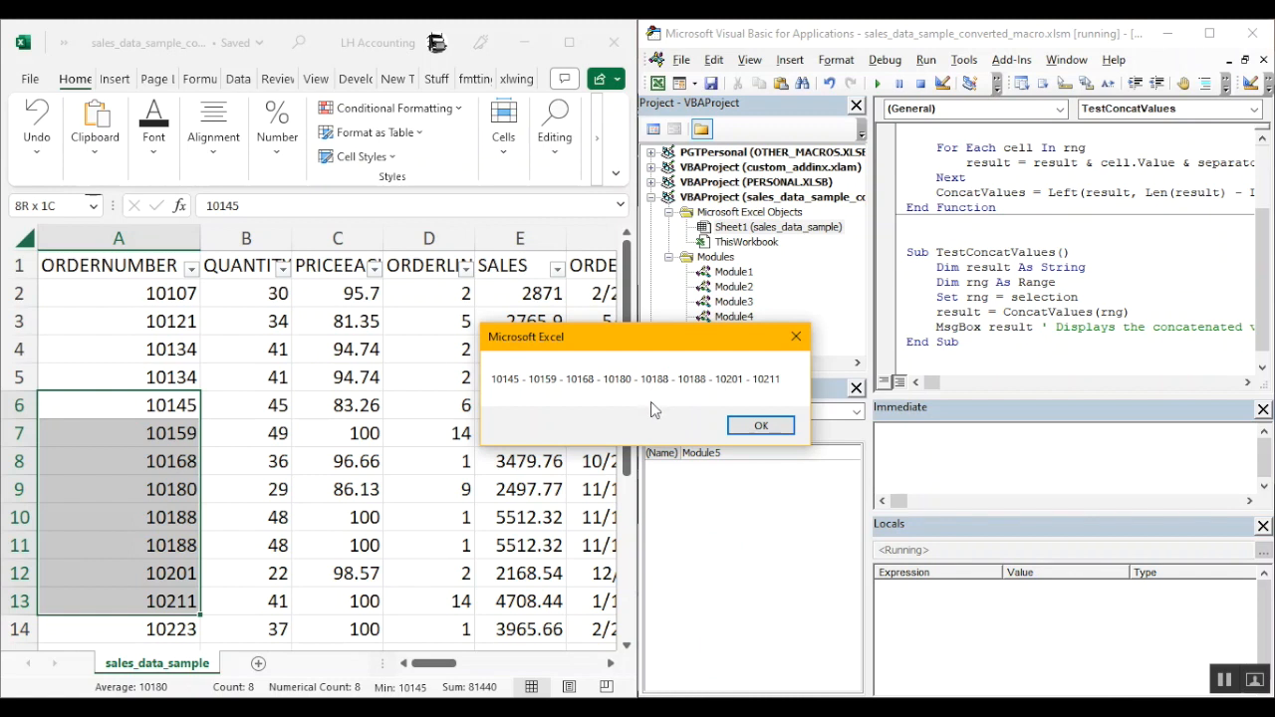